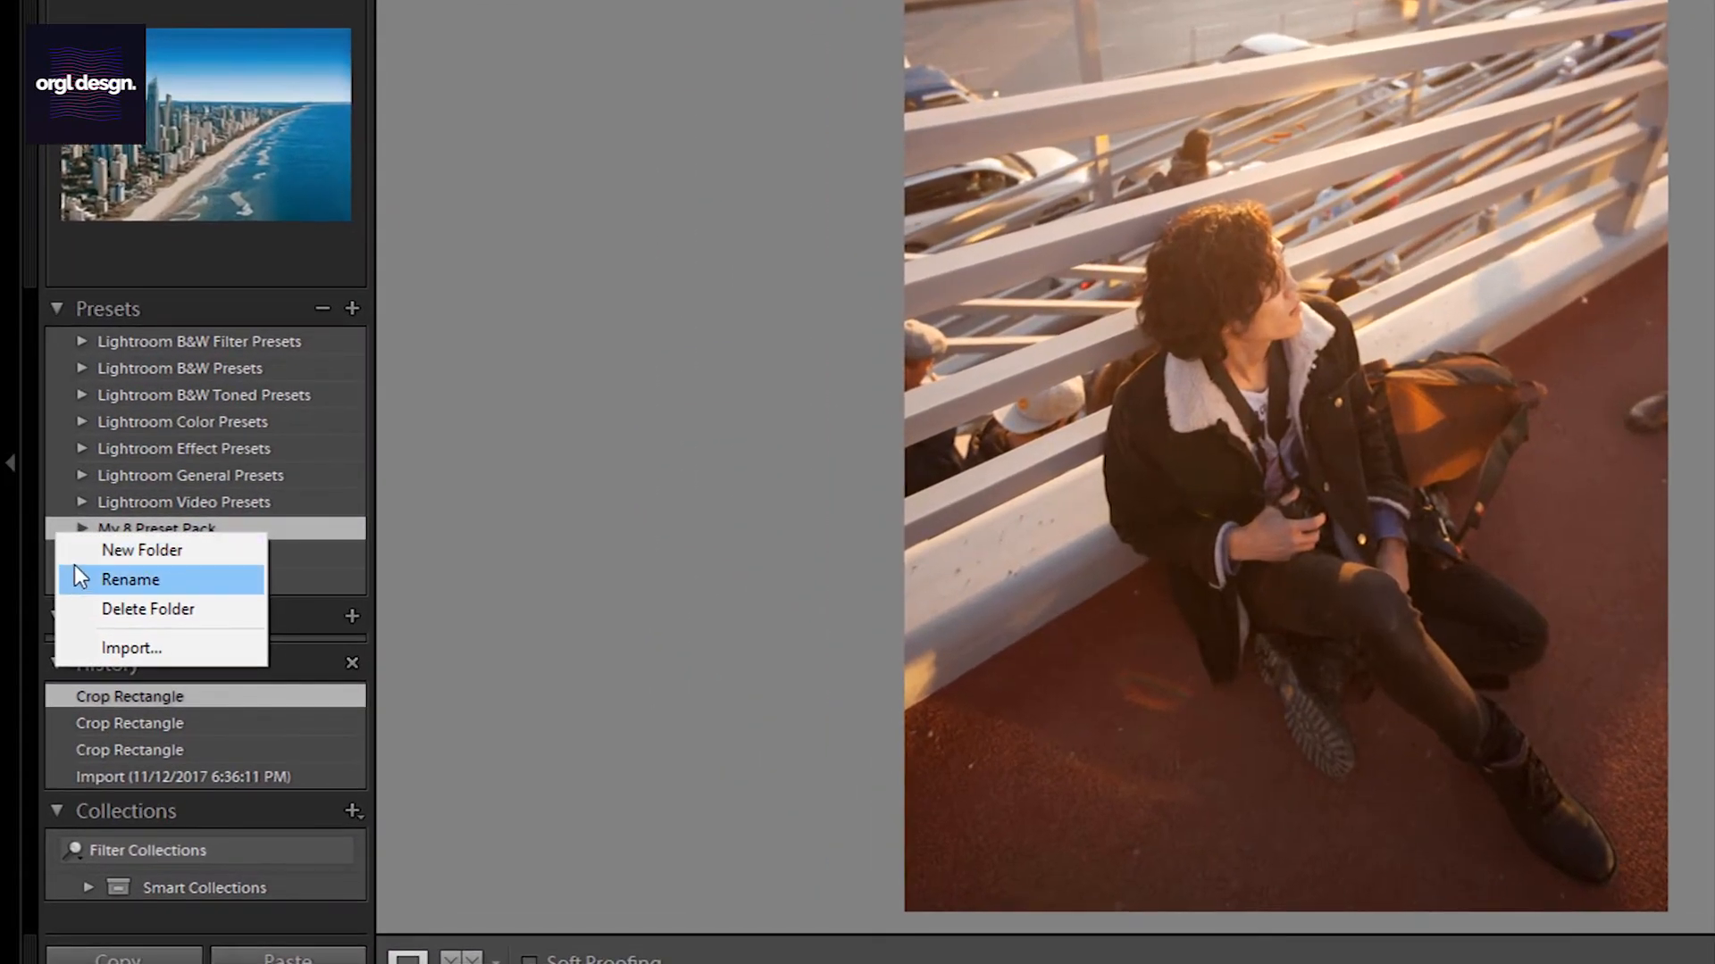
Start a new preset folder and name it 'OrglDesgn Preset Pack'
click(143, 551)
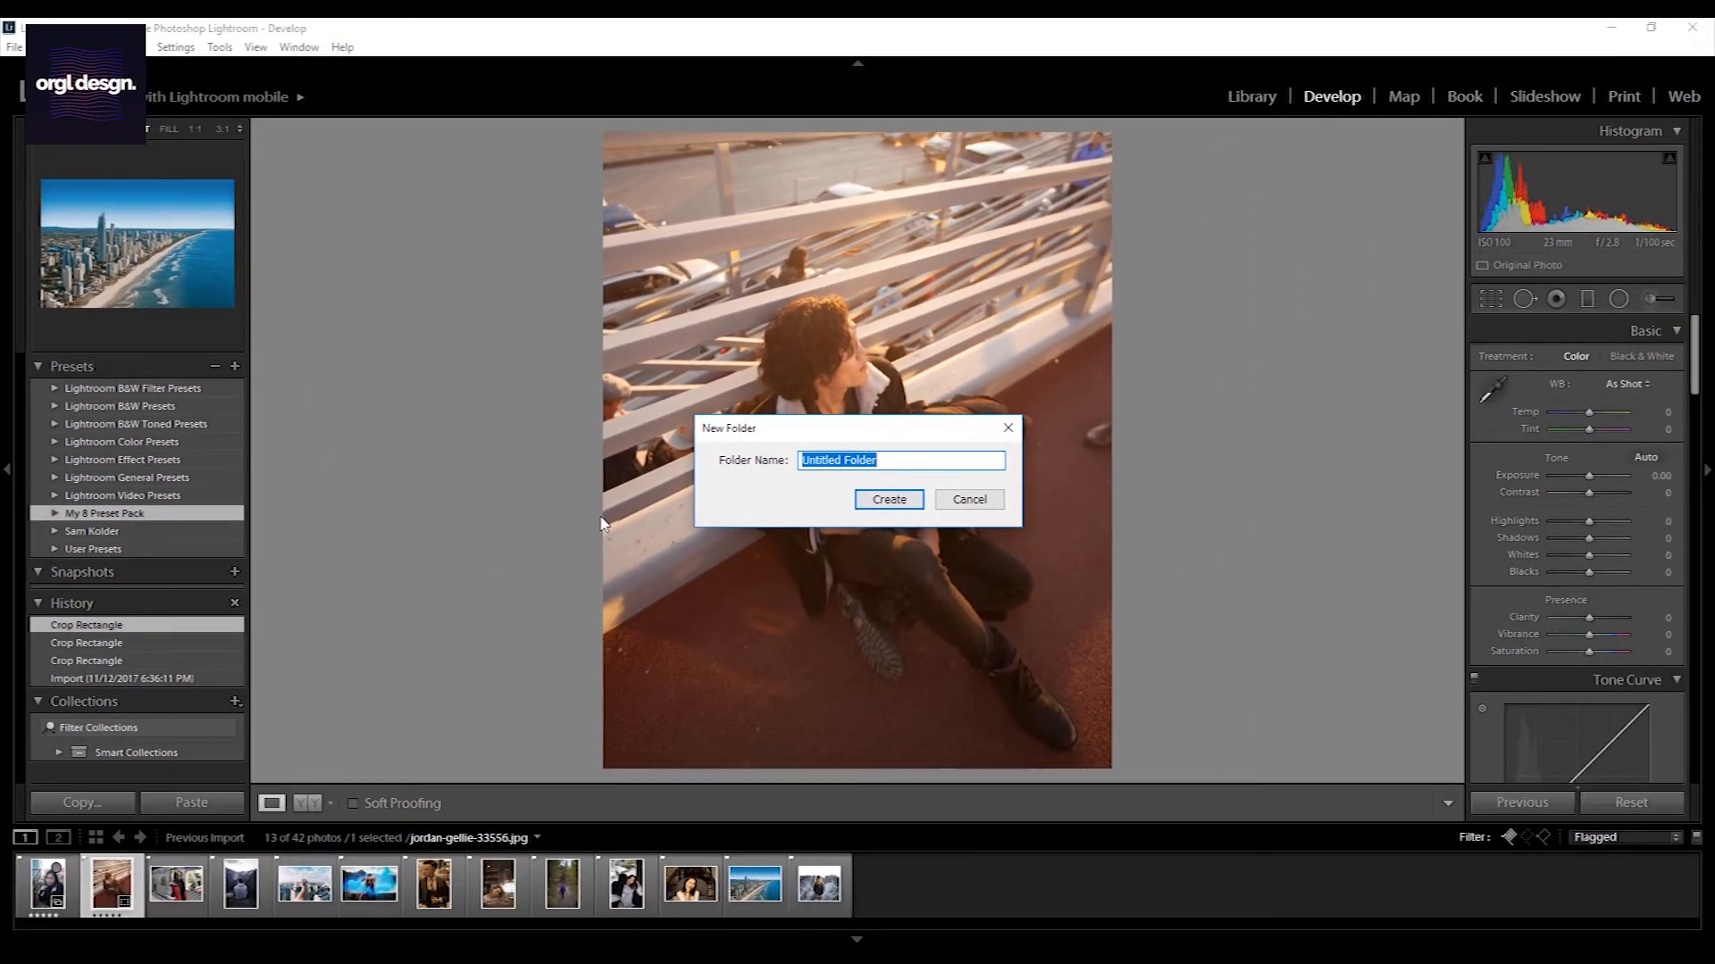
text(OrglDesgn)
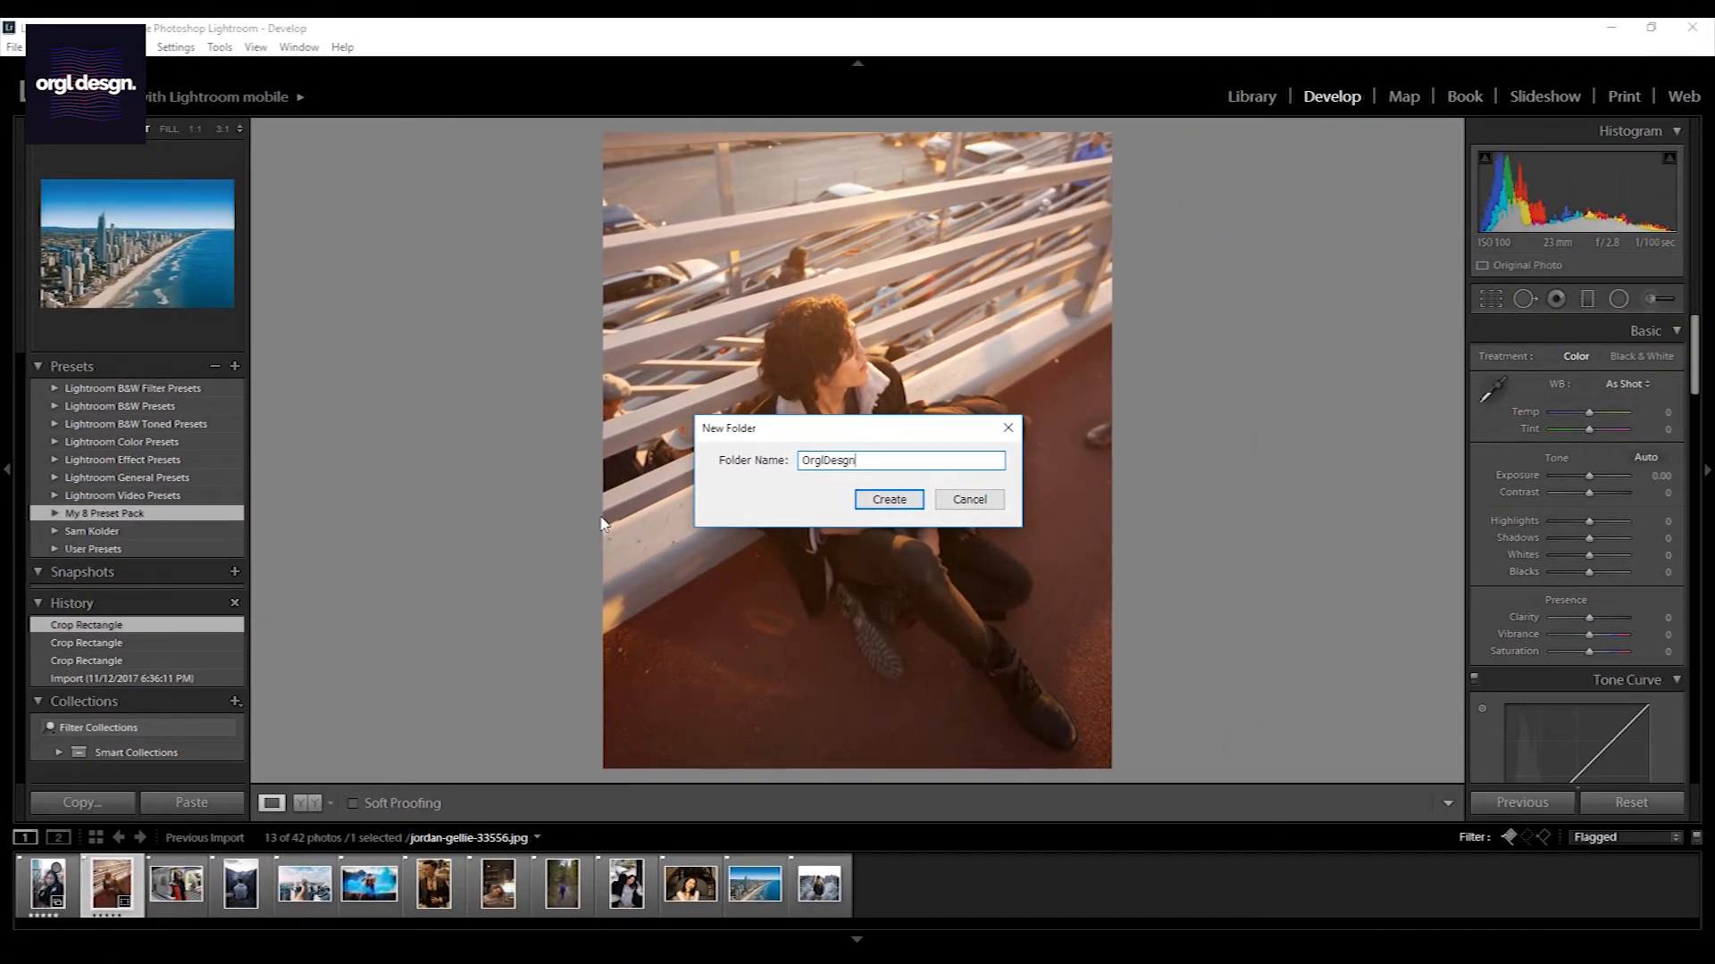
text(Preset Pa)
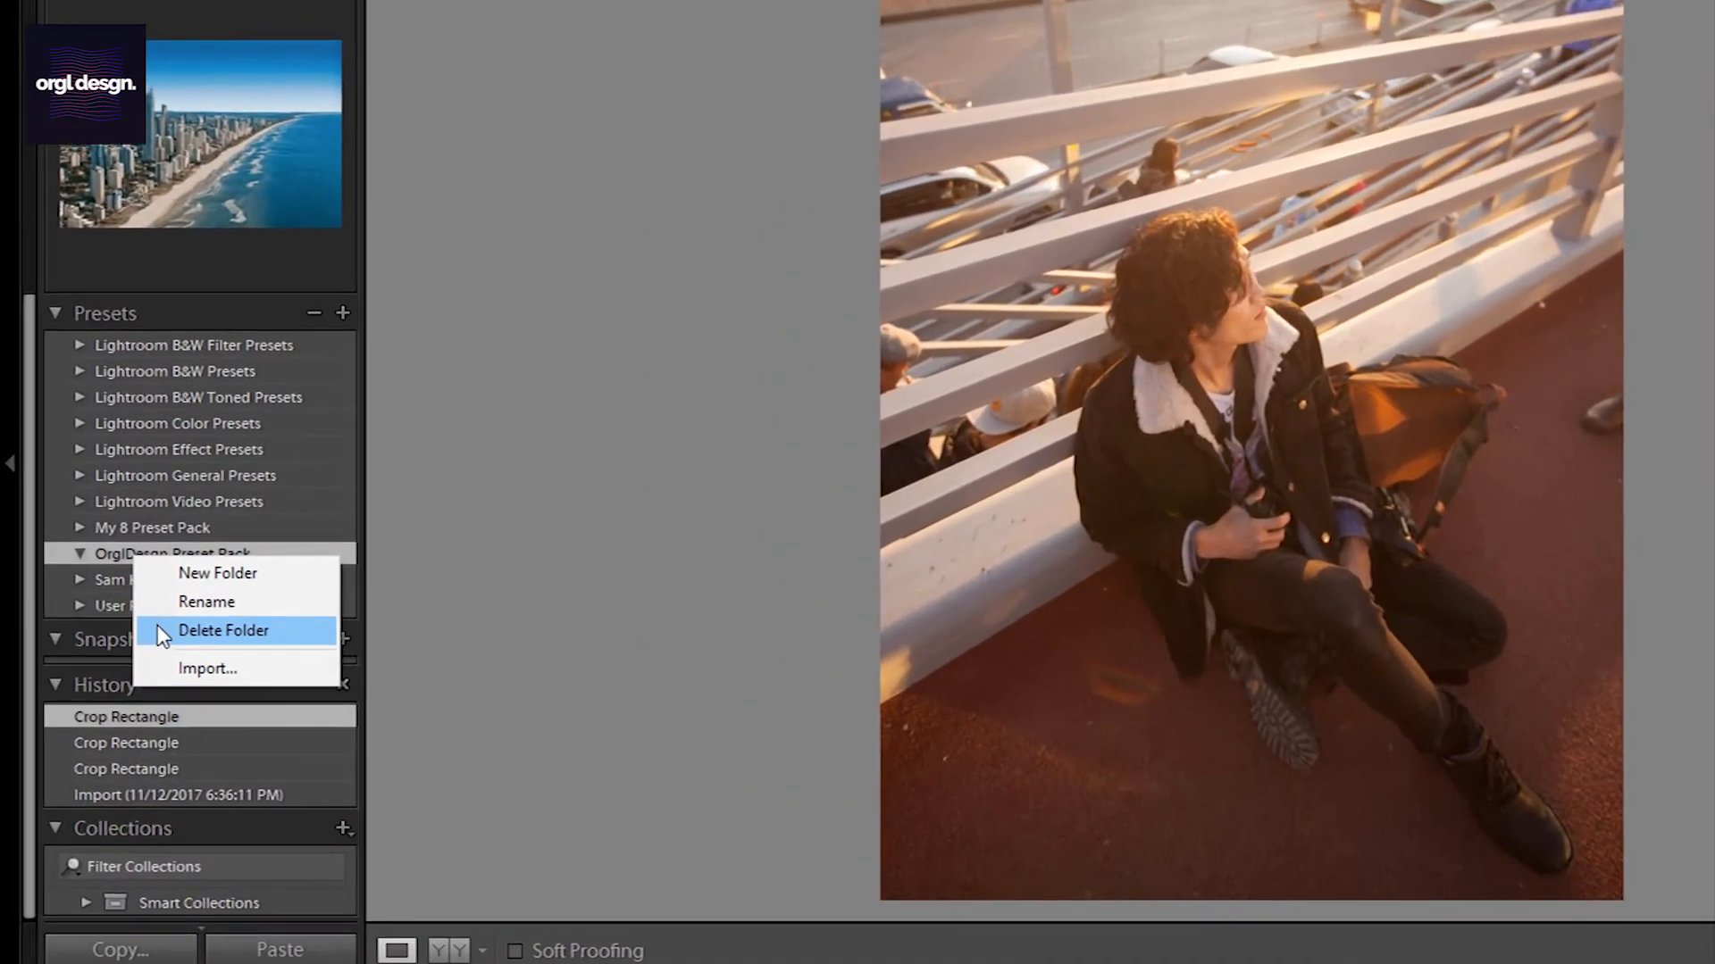
Import all nine .lrtemplate presets into the folder, then move to the subway portrait
click(207, 668)
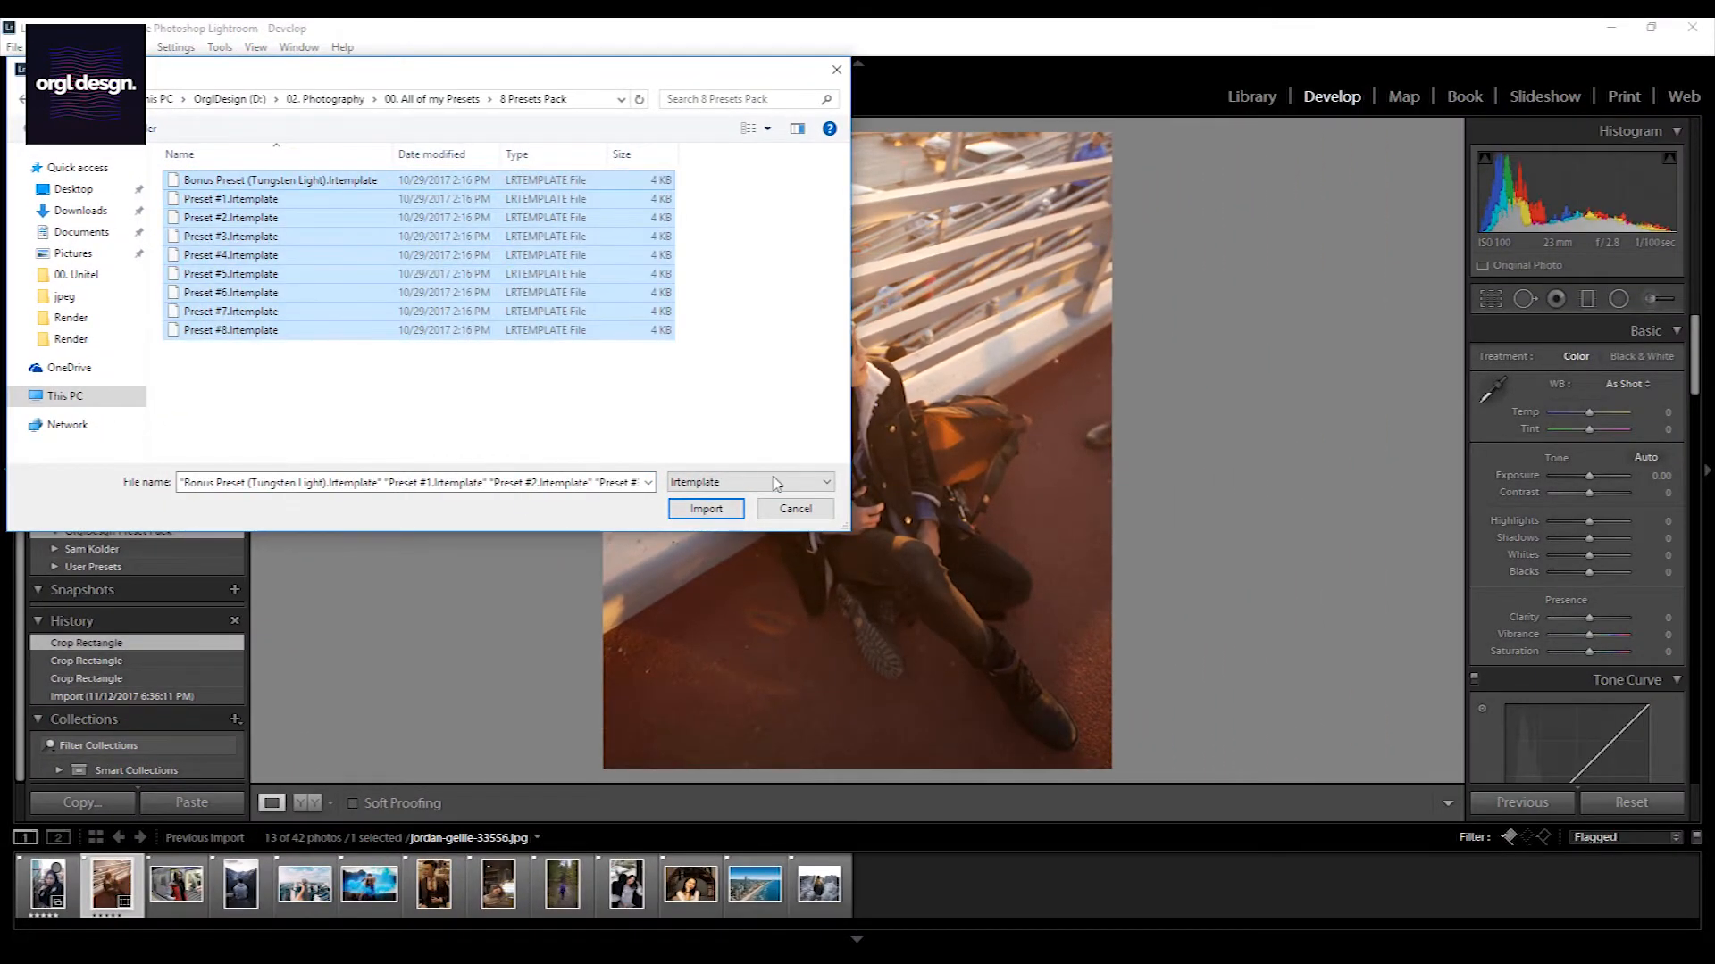
click(705, 510)
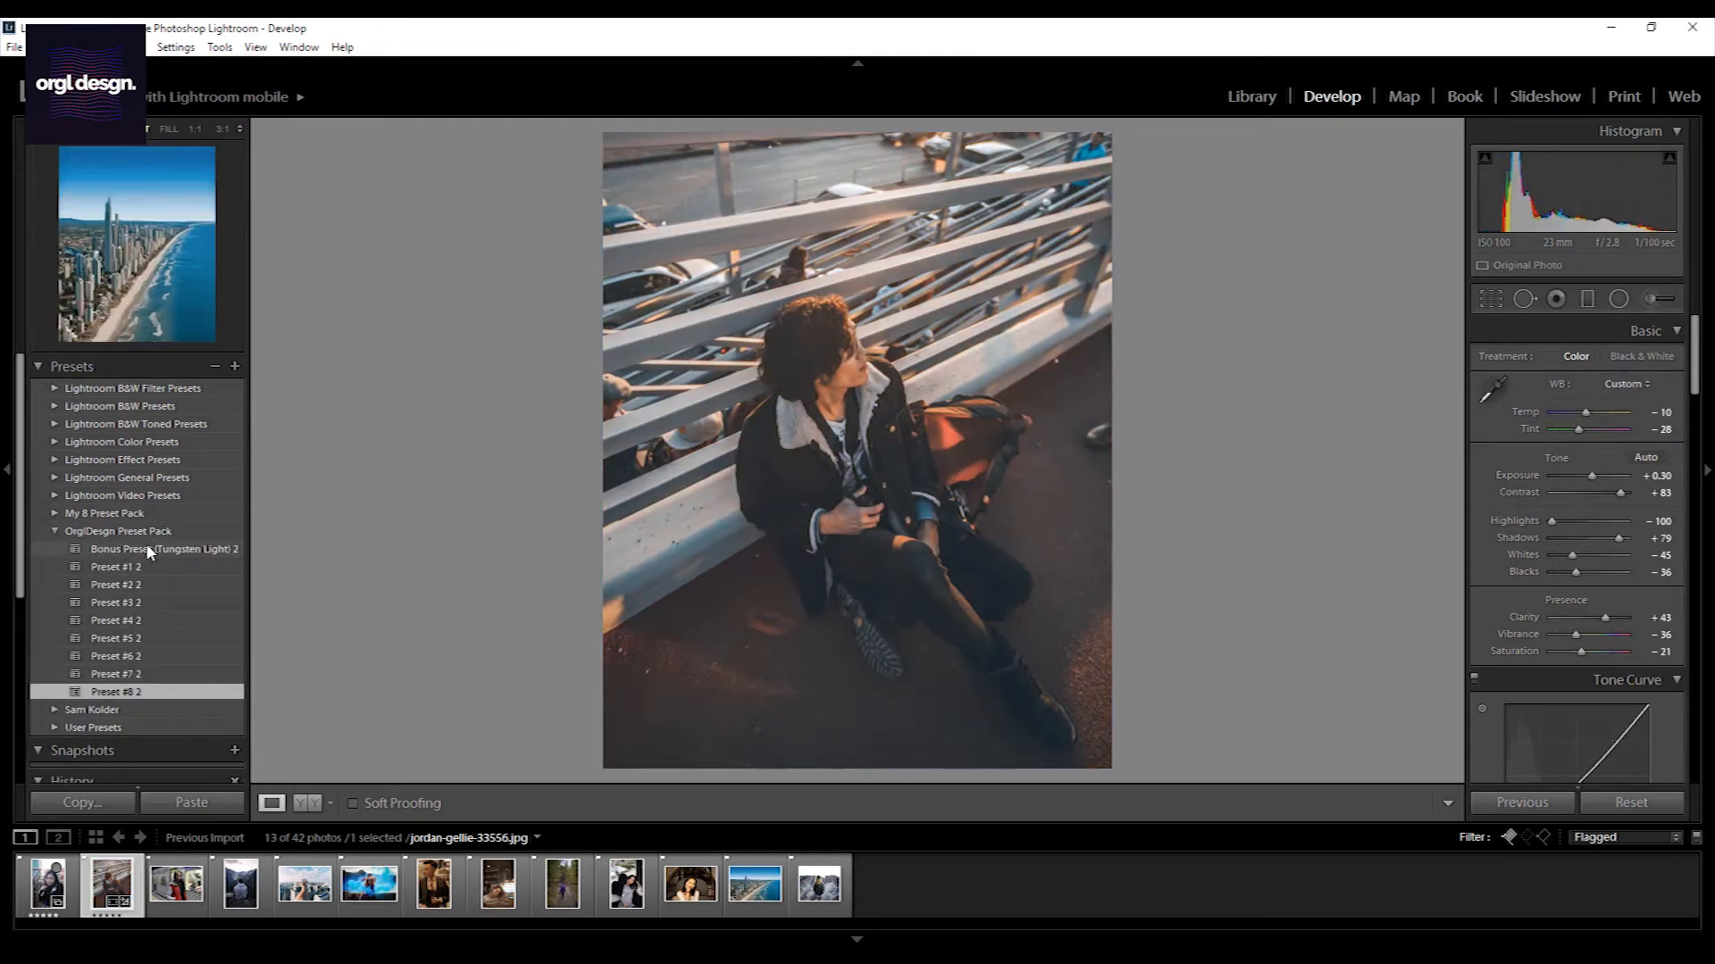
click(173, 884)
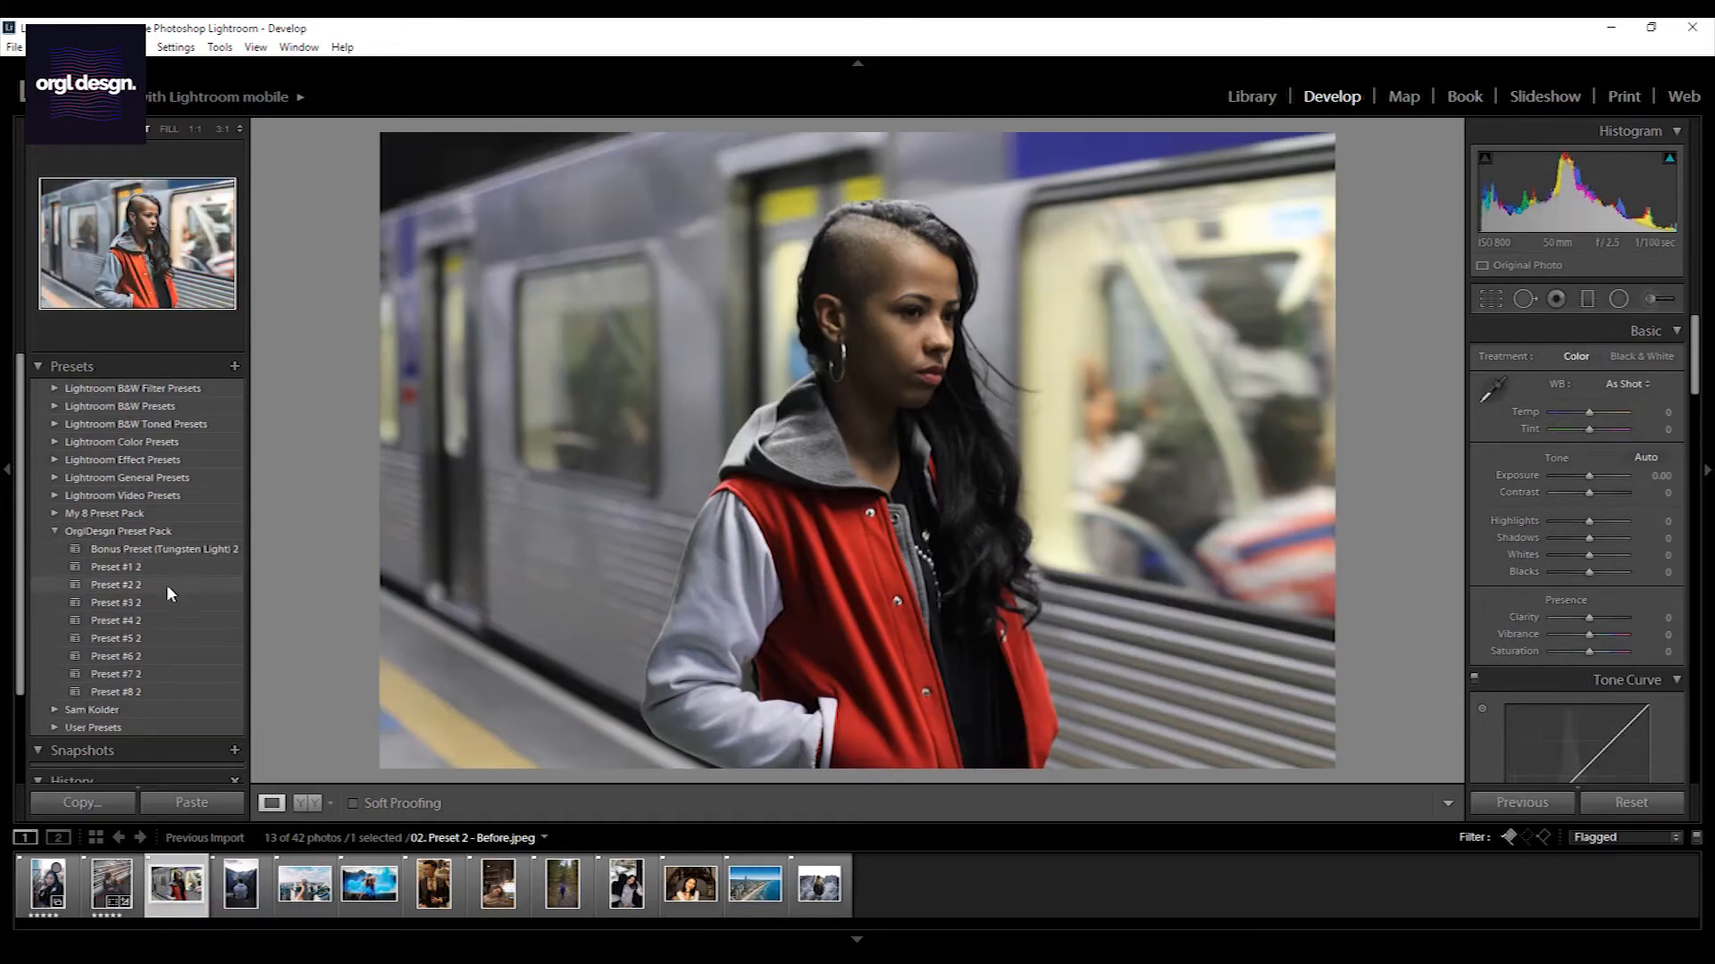
Try Preset #1 on the subway portrait, settle on Preset #2, then move to the suited portrait
click(116, 655)
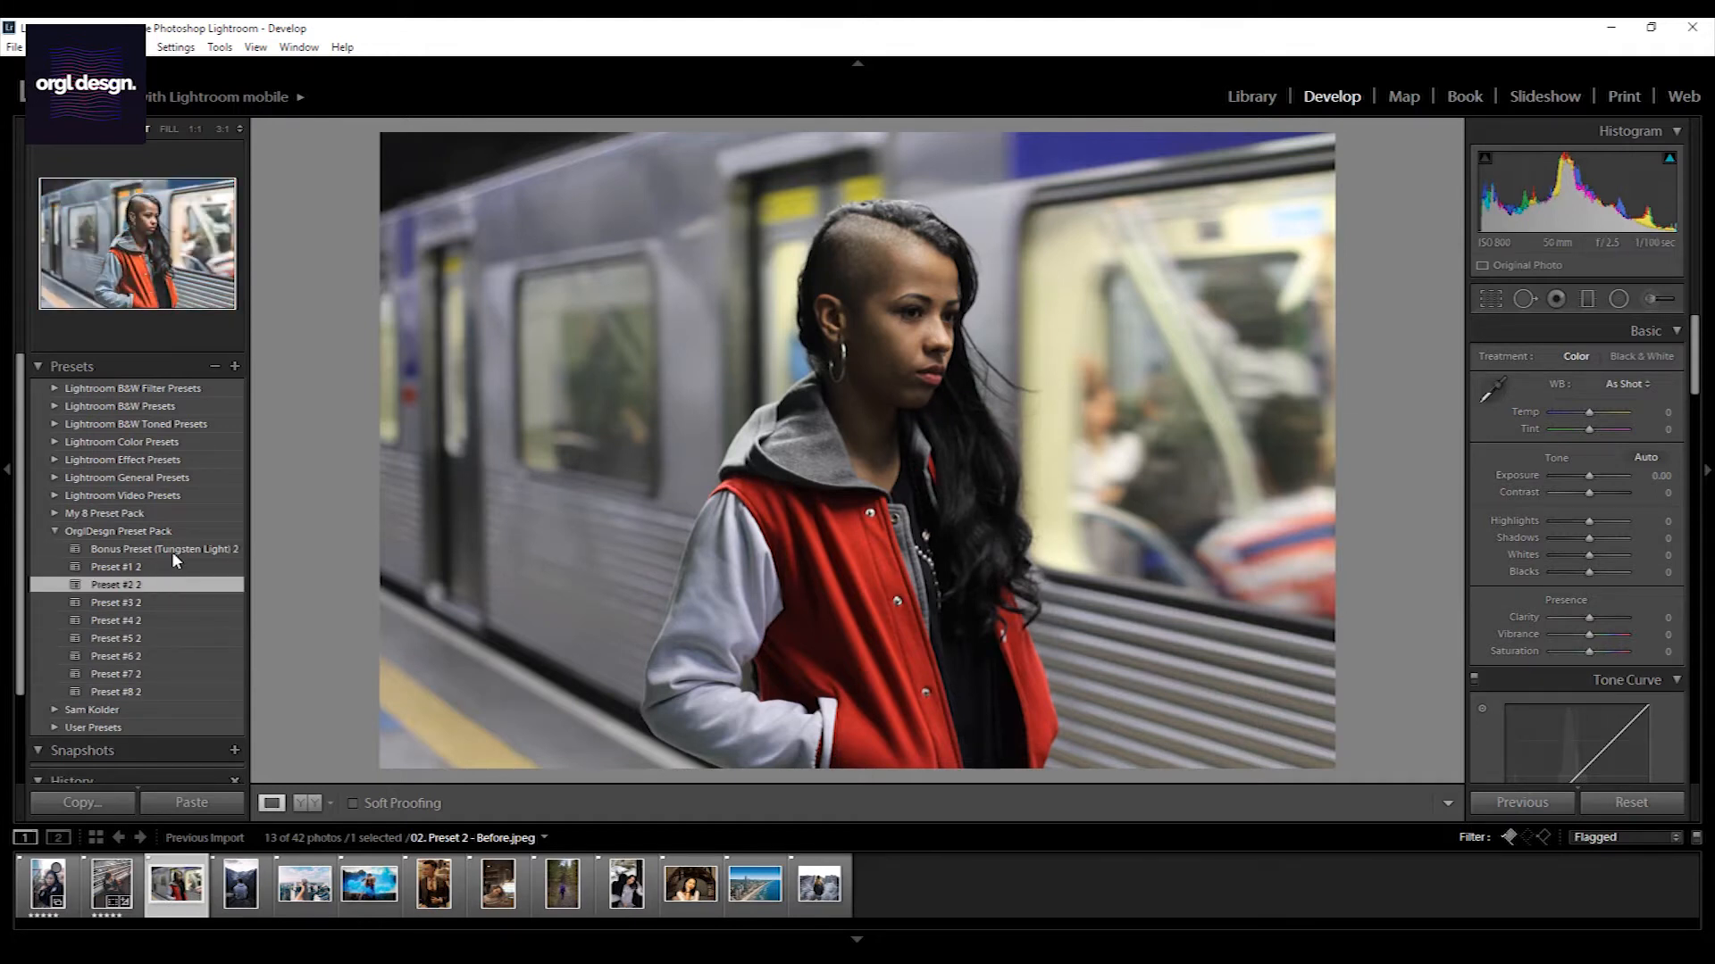
click(116, 584)
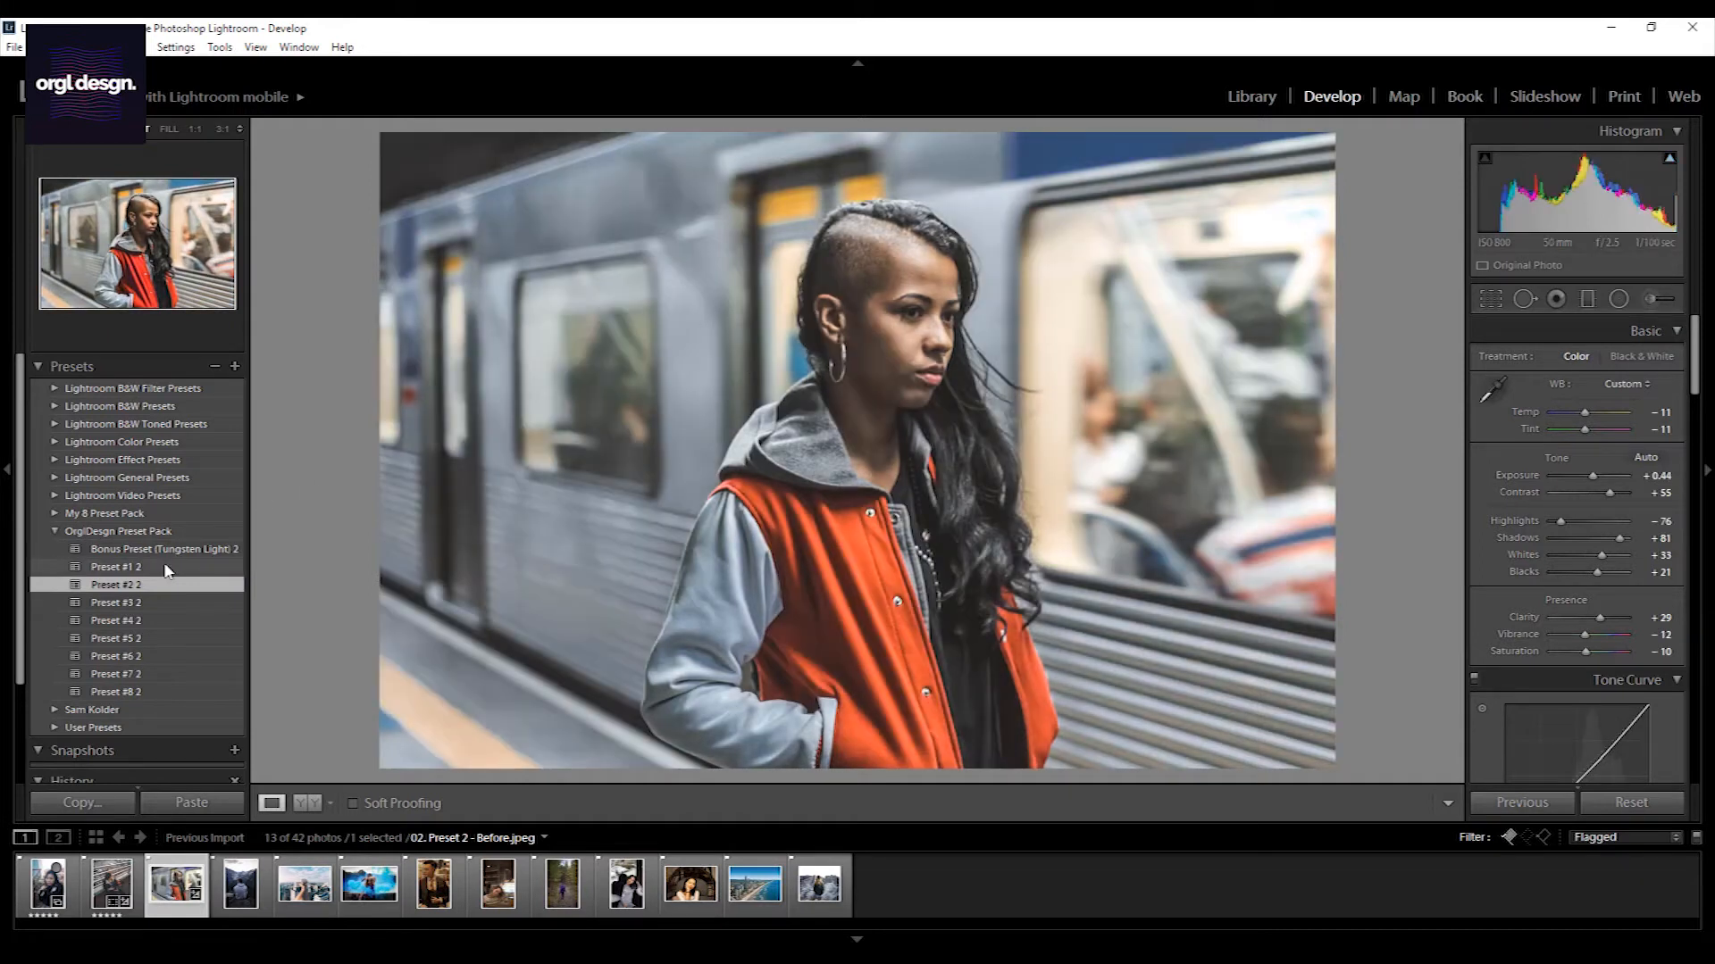
click(116, 566)
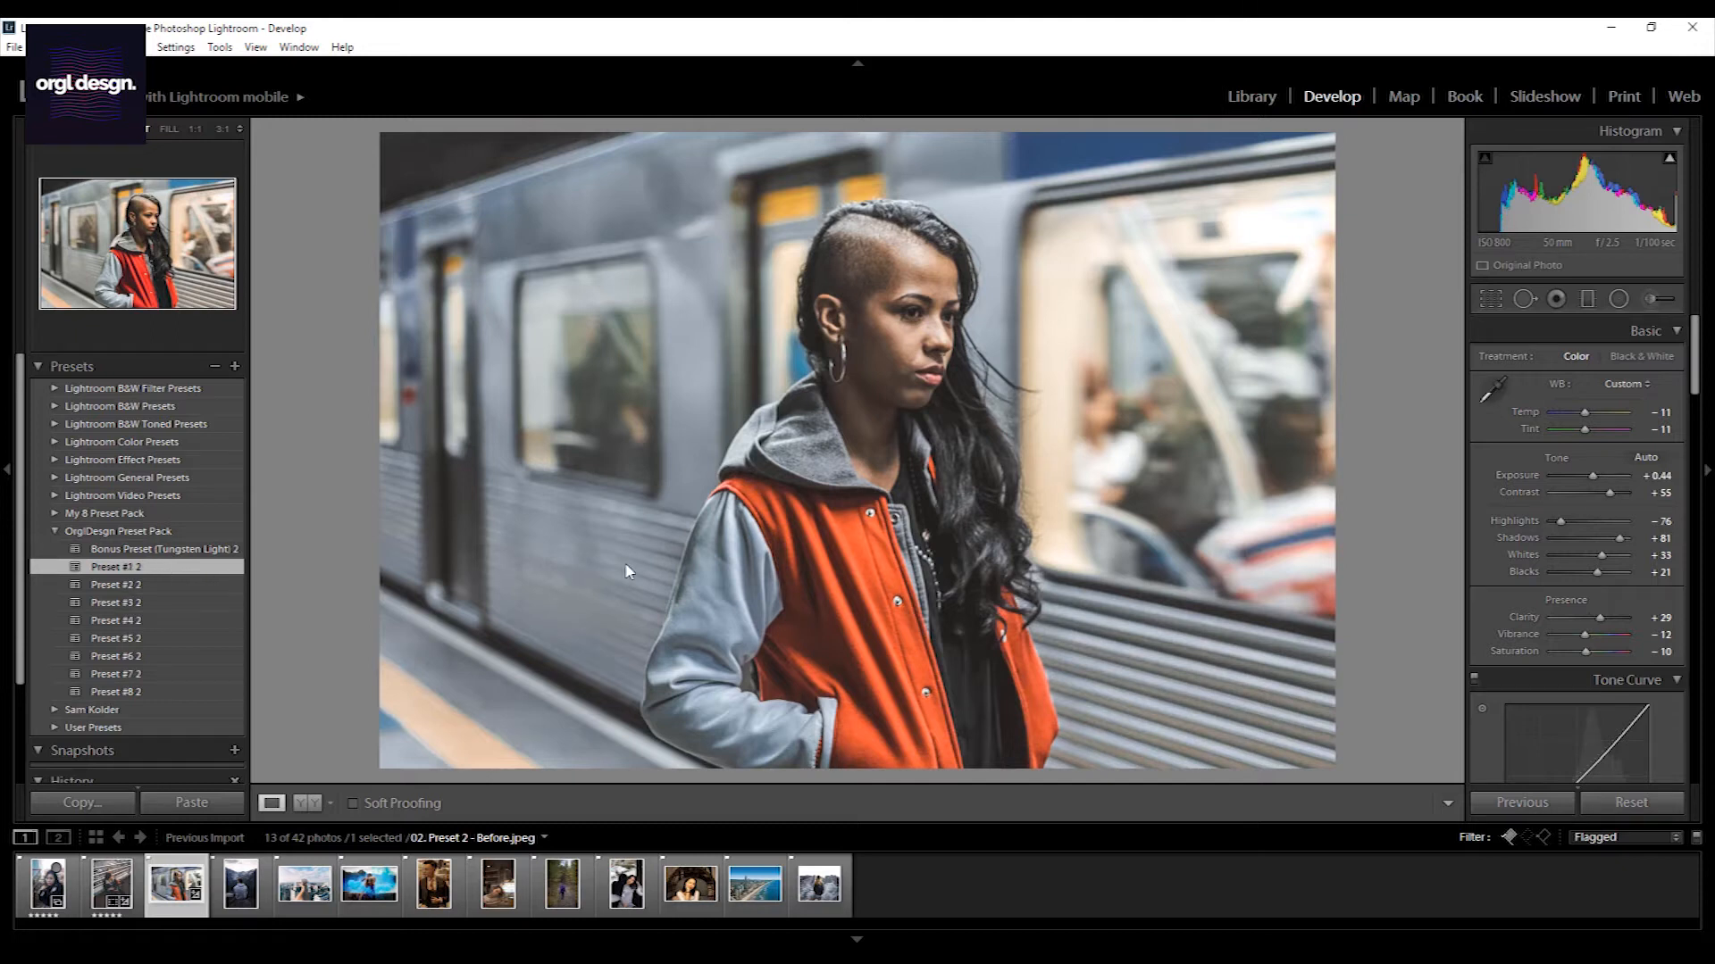
click(117, 567)
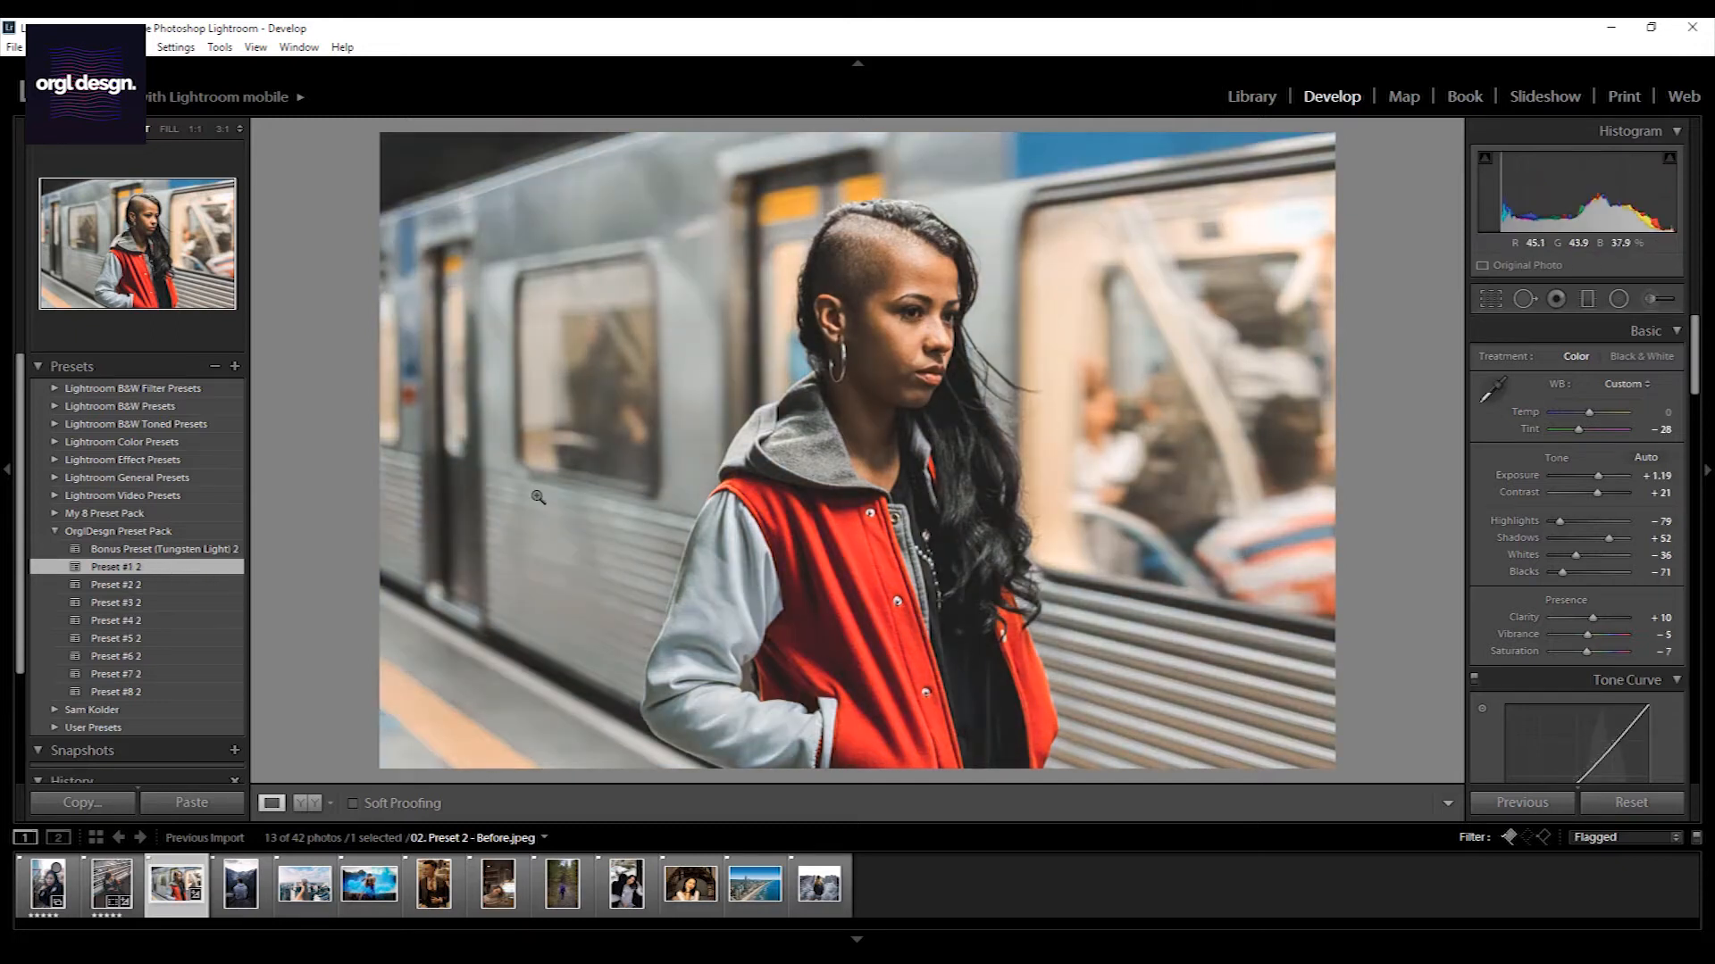
click(118, 584)
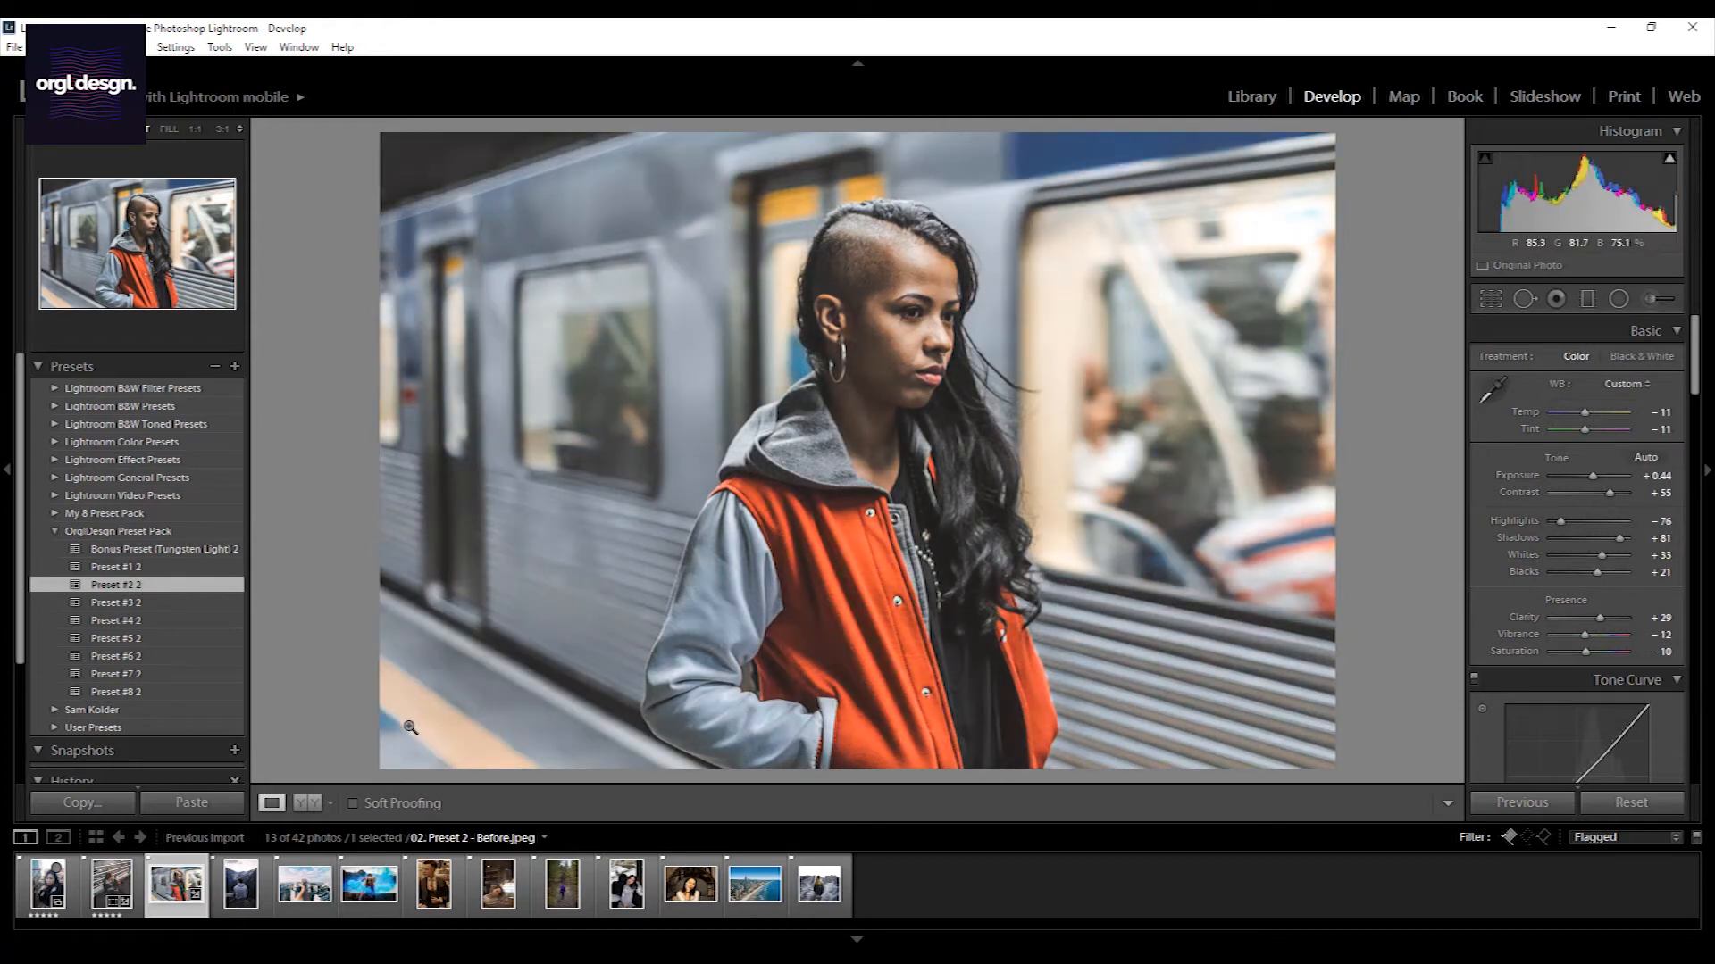
click(432, 884)
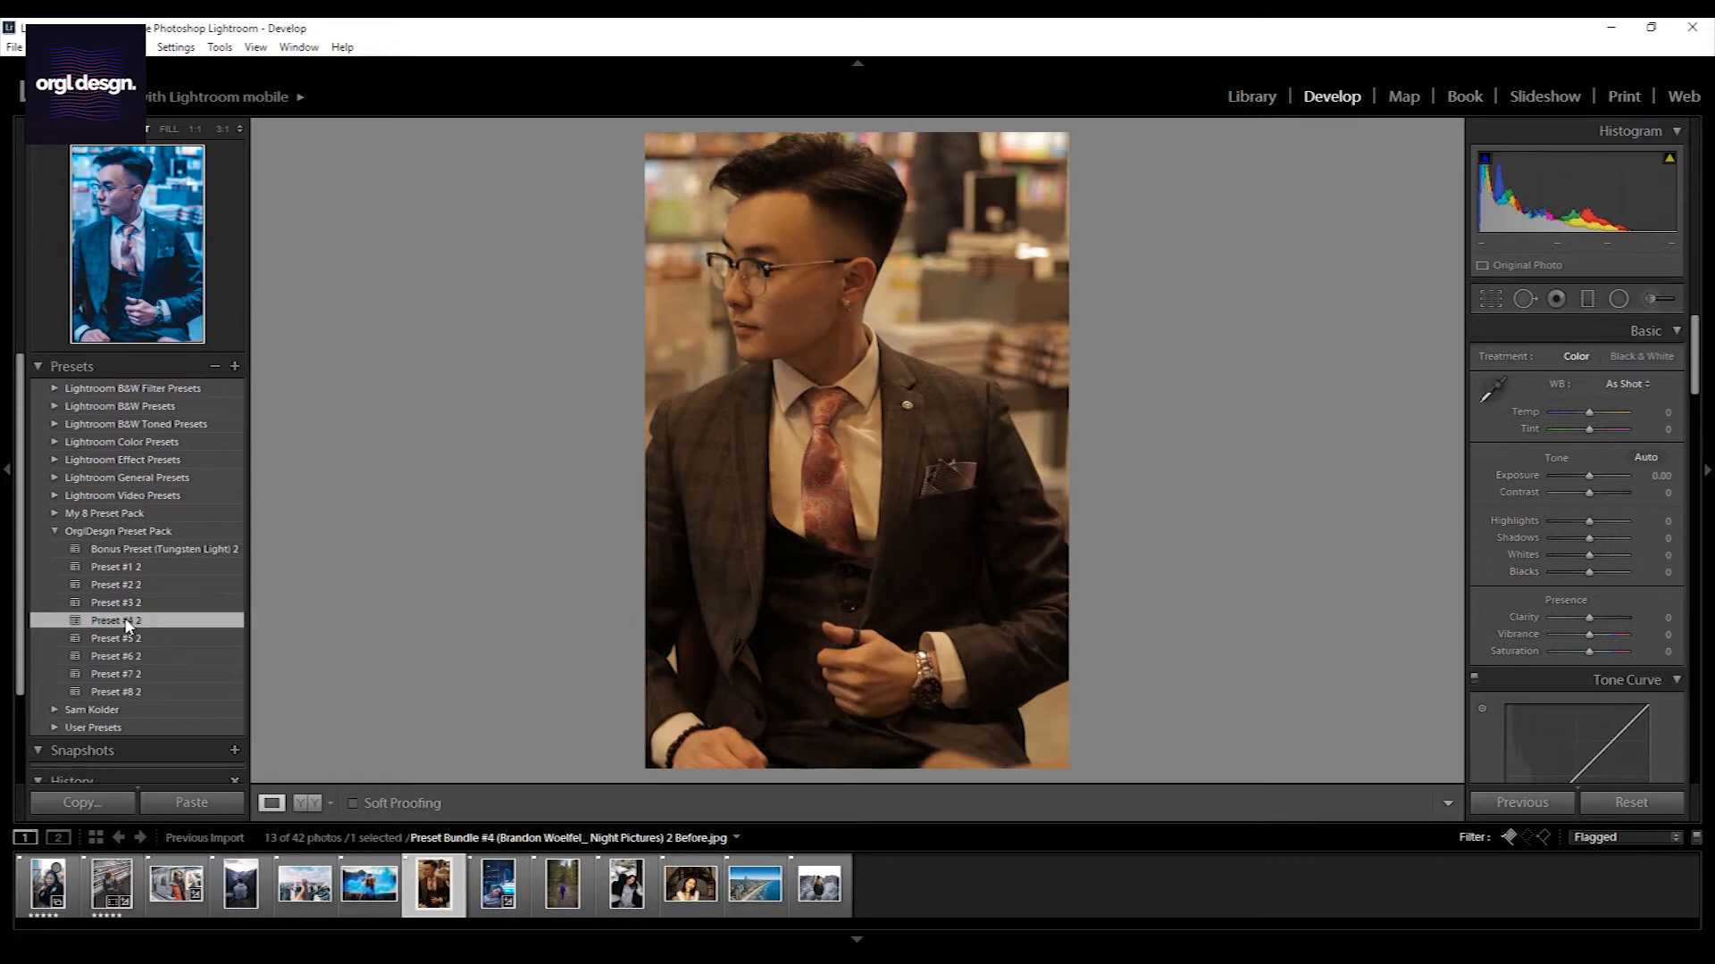
Apply cool blue Preset #4 to the suited portrait, then move to the forest trail photo
click(116, 620)
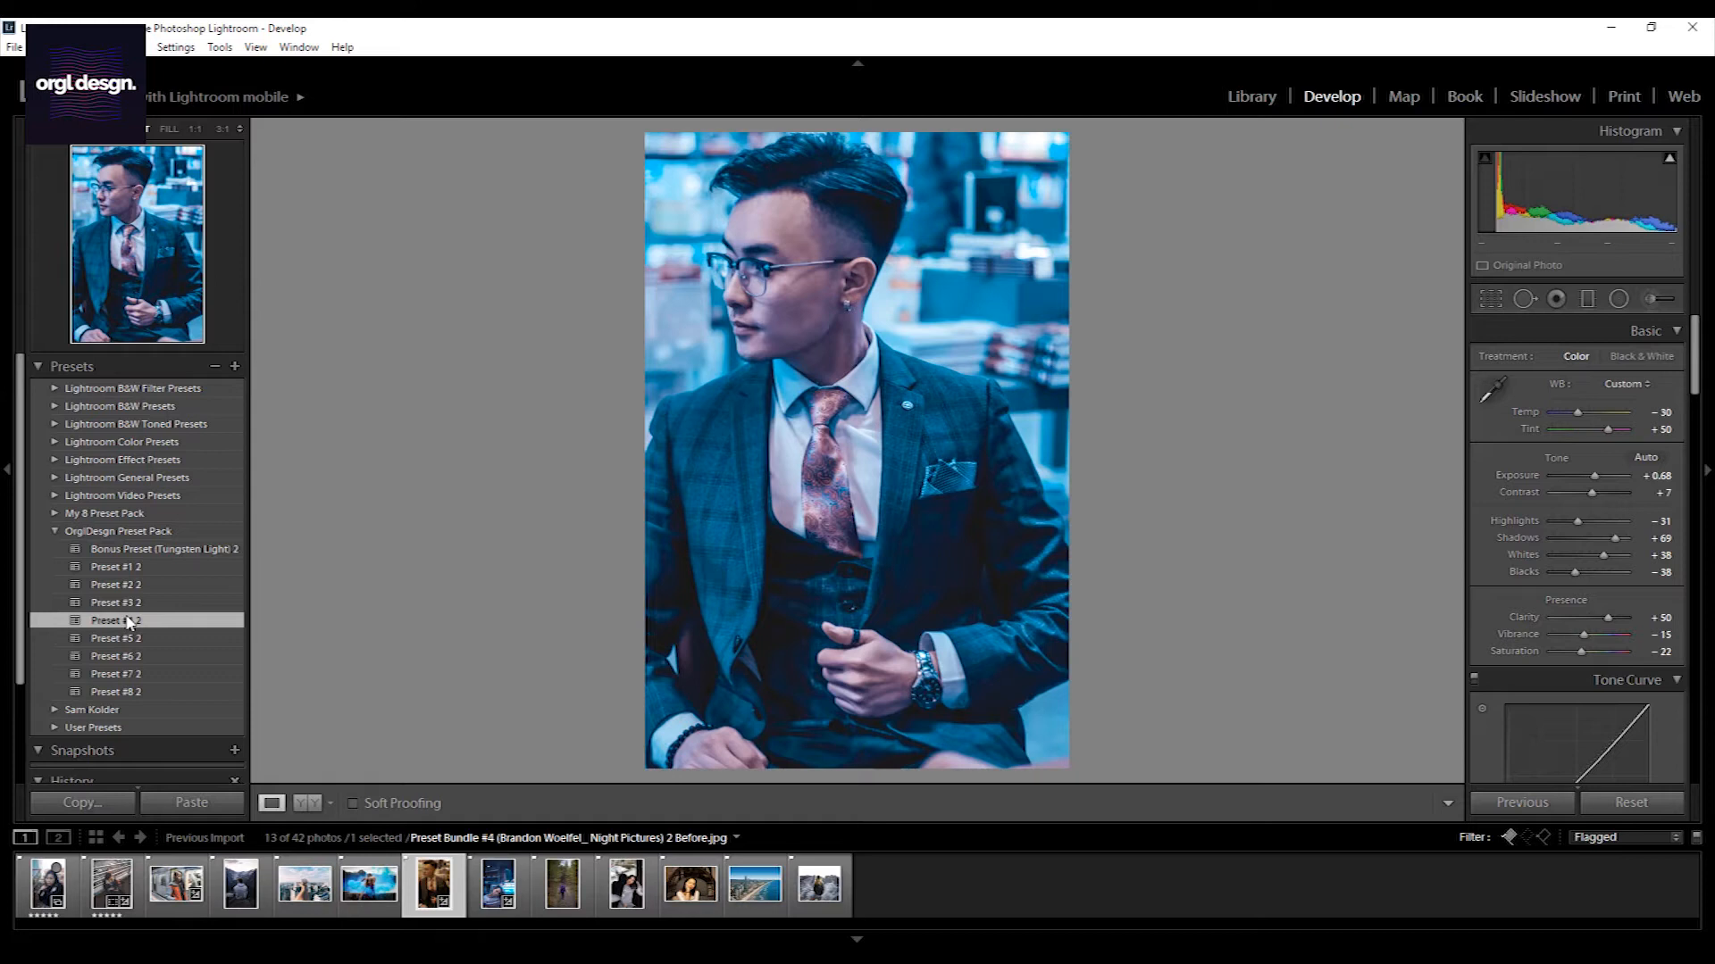
click(561, 884)
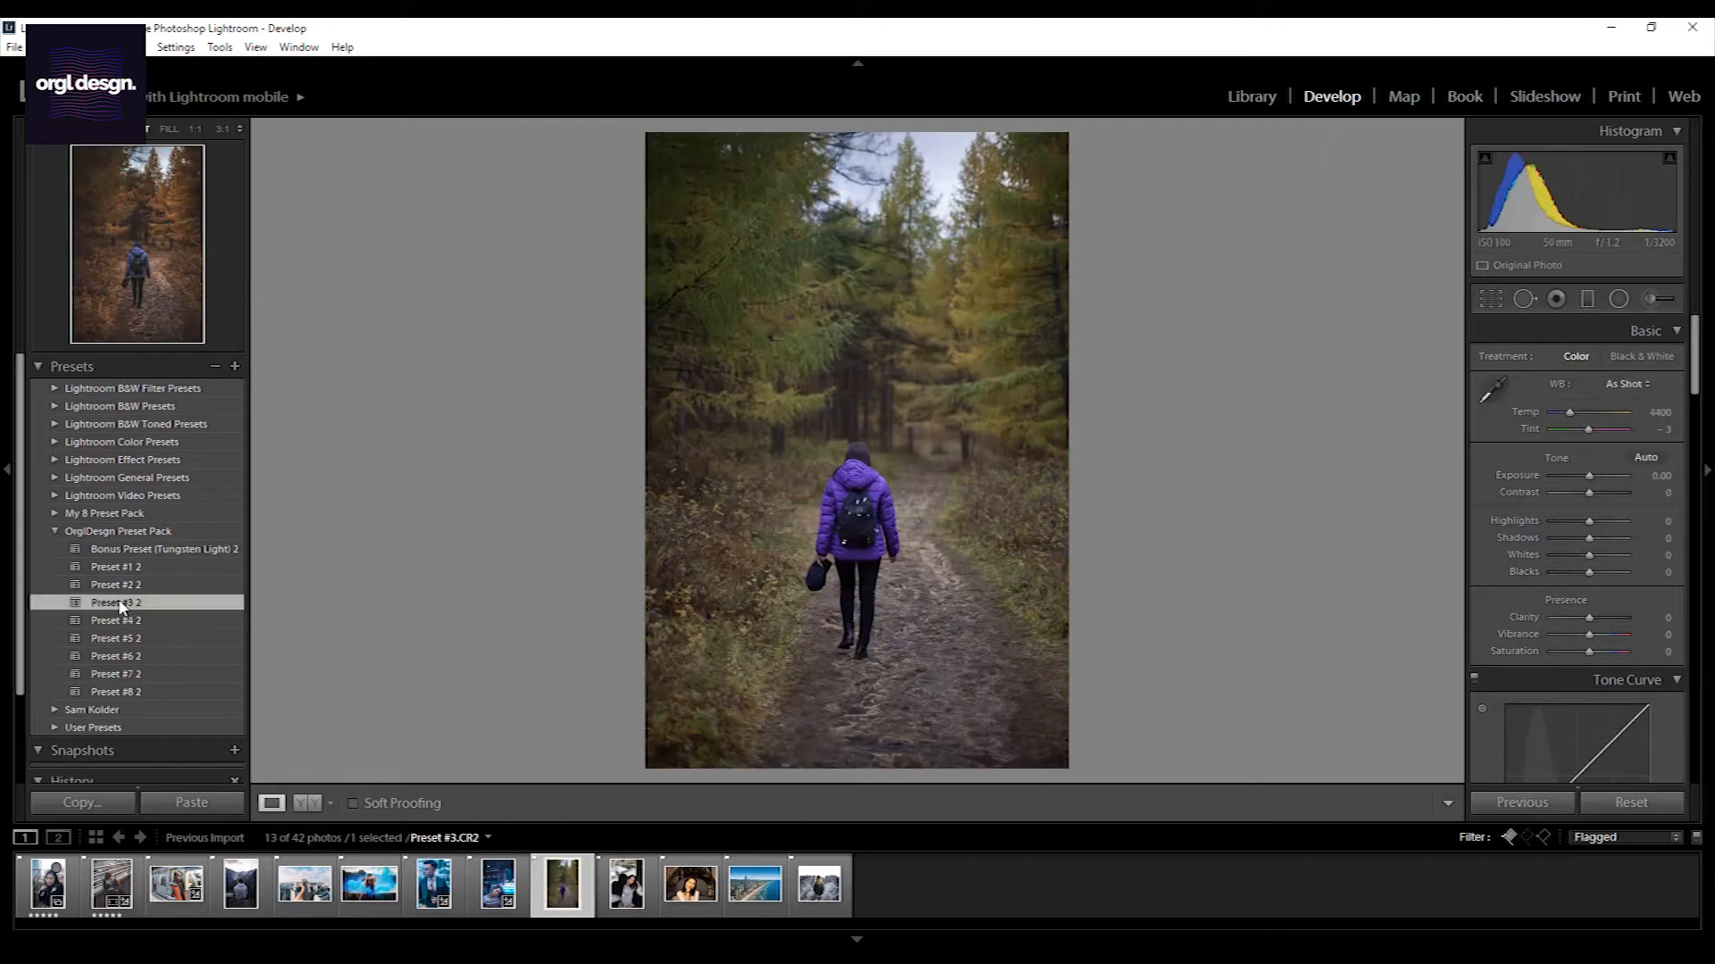
Try Presets #1 and #2 on the forest photo, keep warm Preset #3 and compare before/after
click(116, 602)
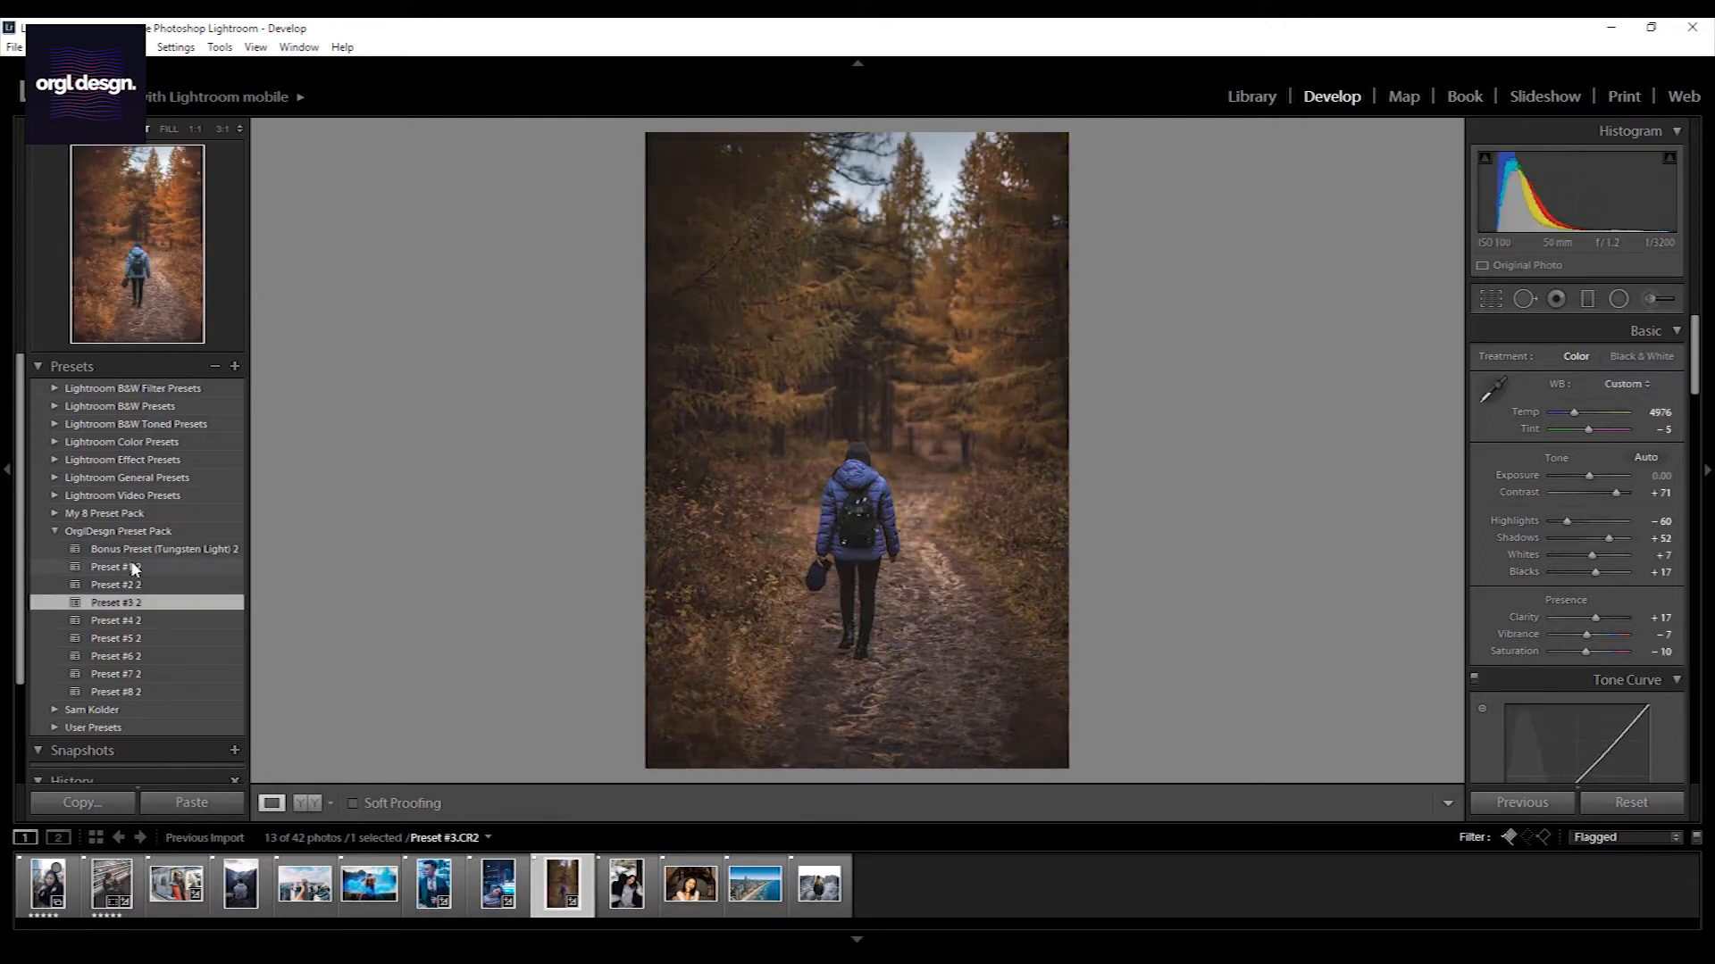
click(116, 566)
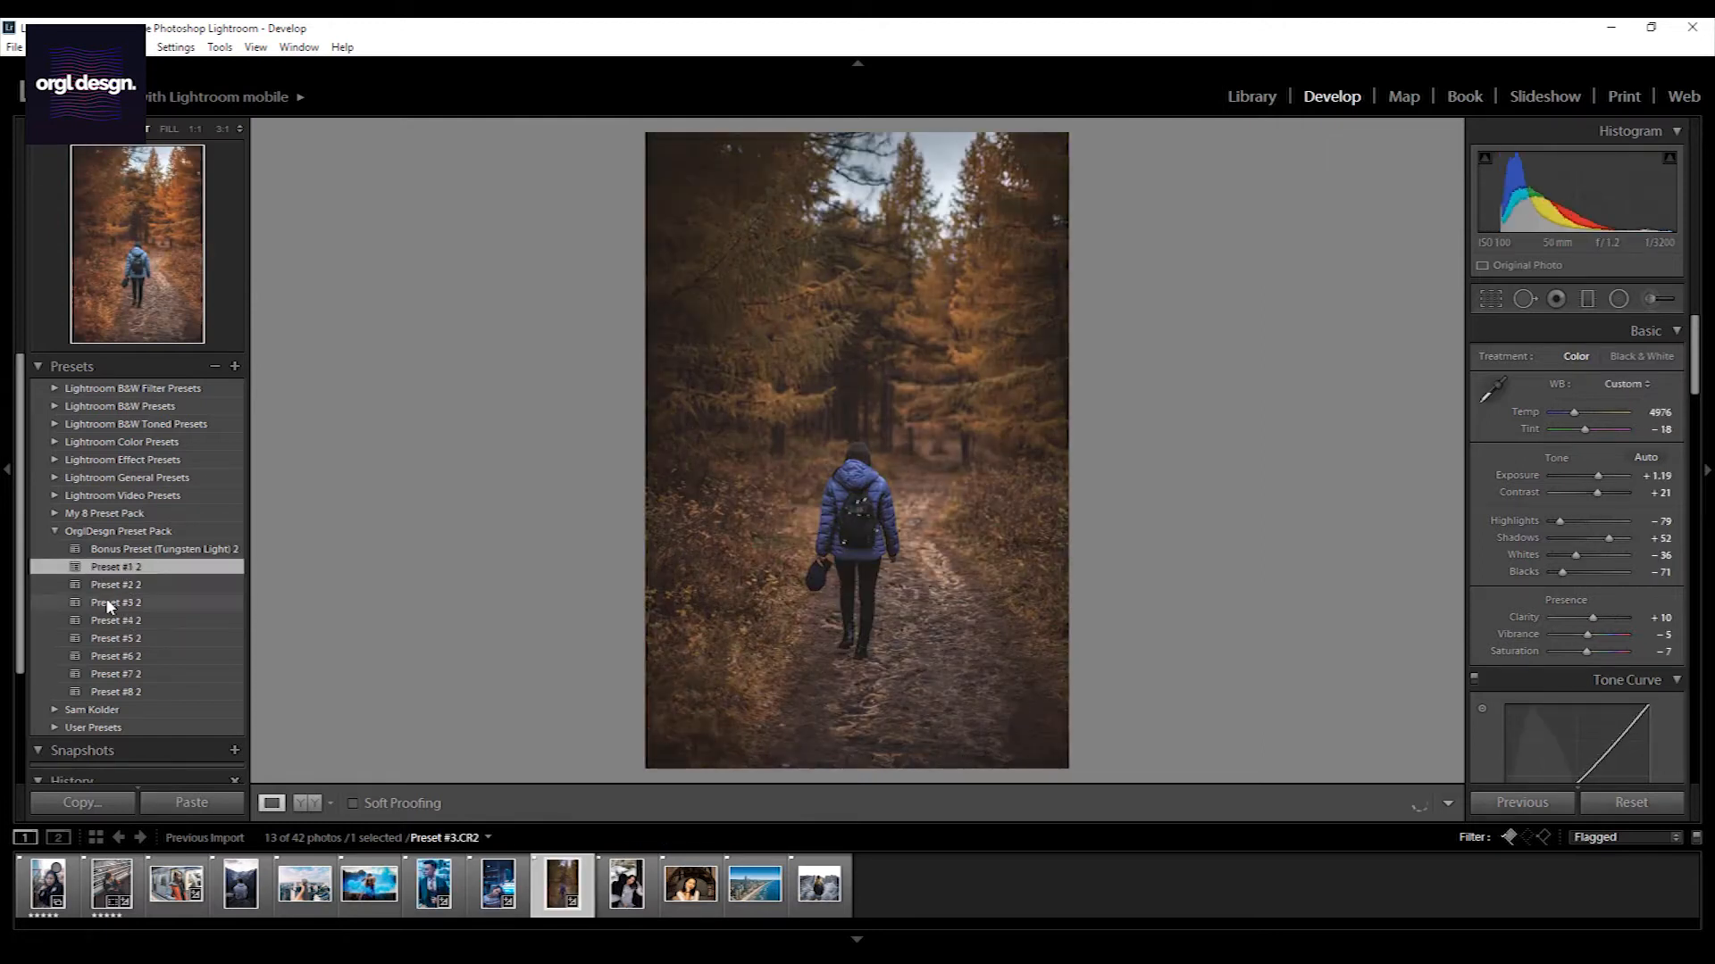
click(116, 584)
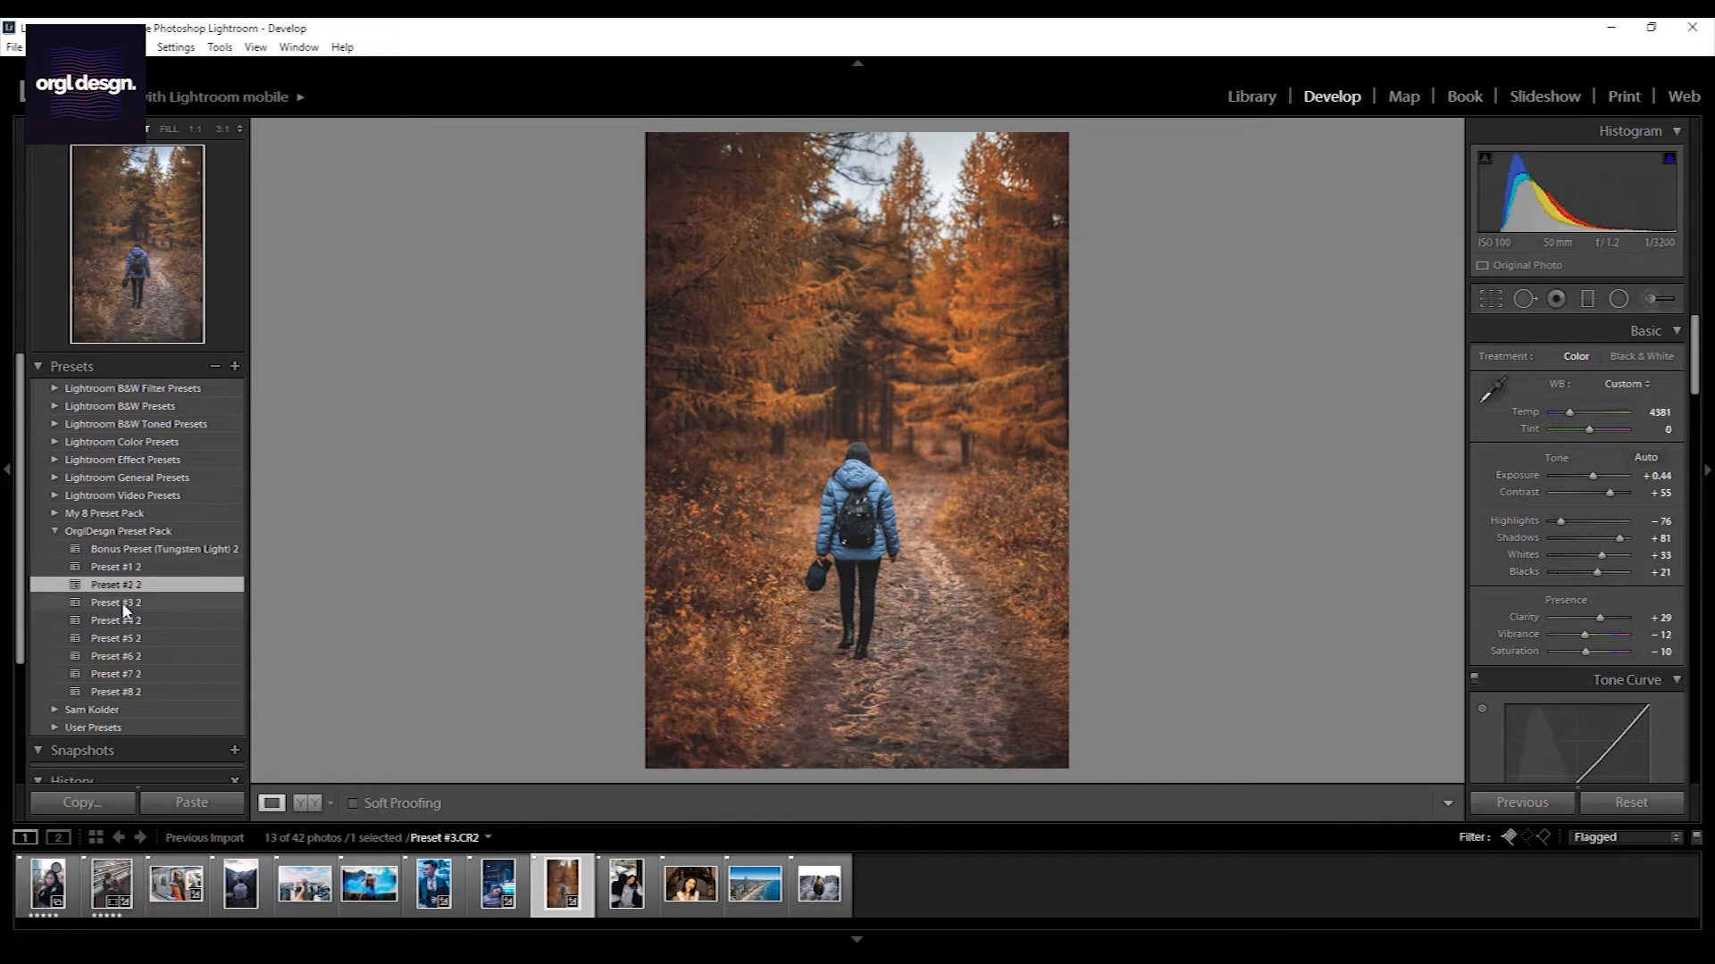
click(116, 602)
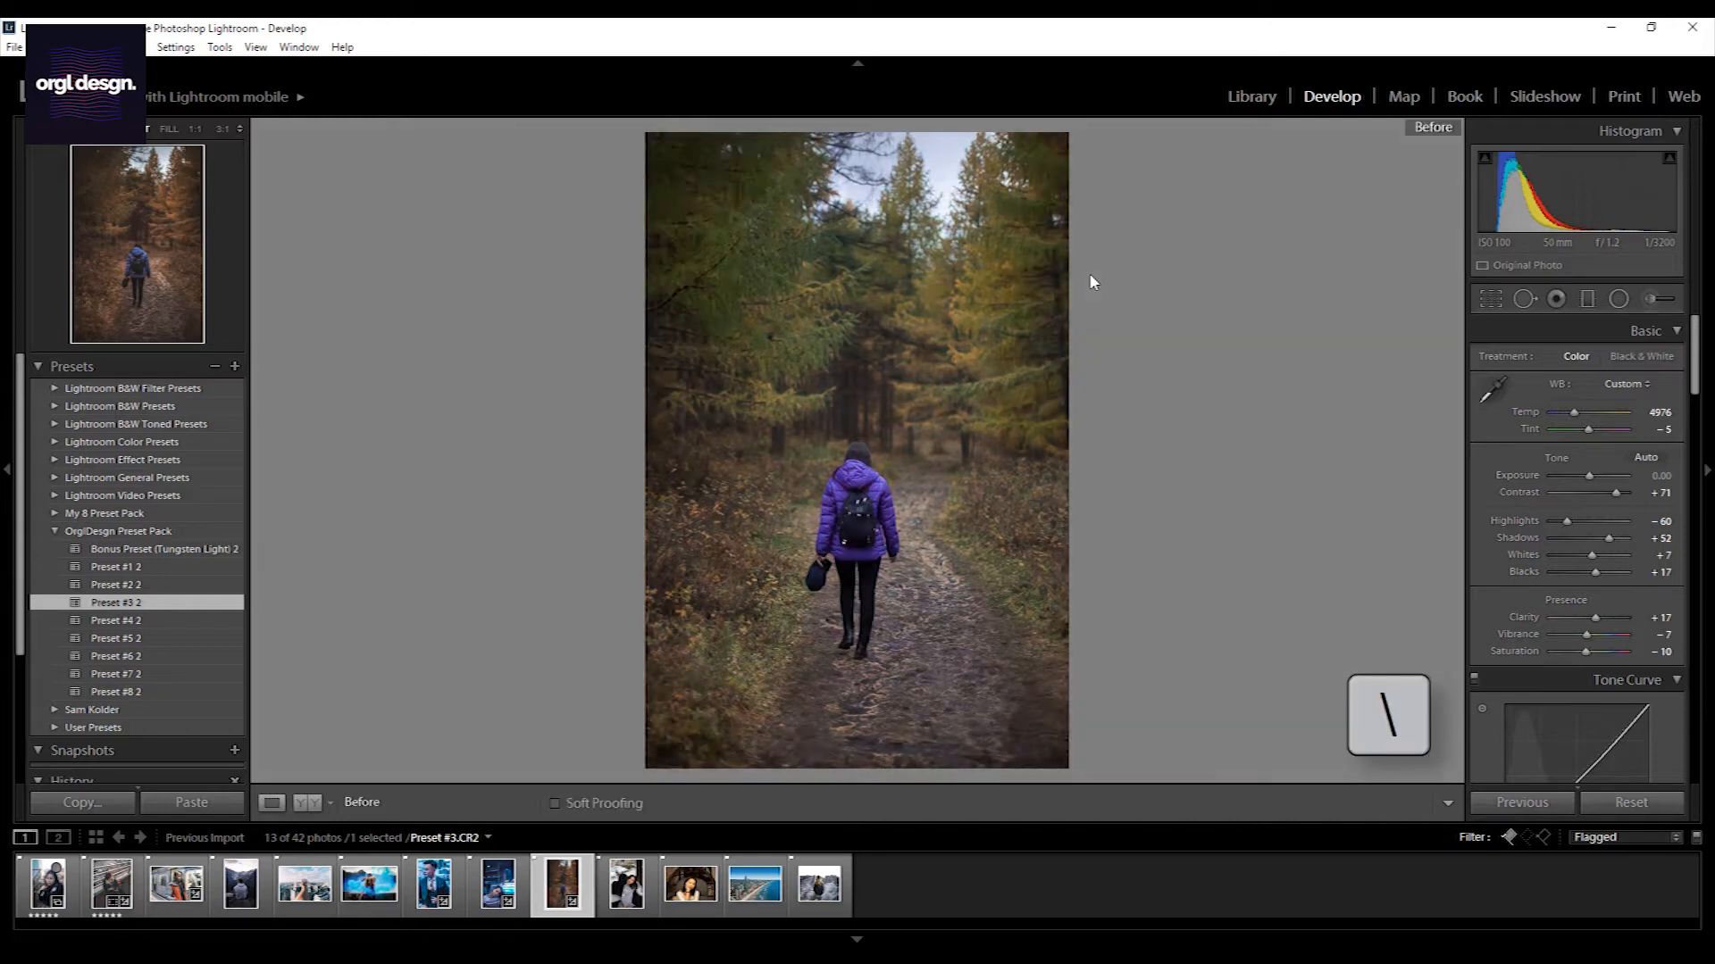
key(shift+y)
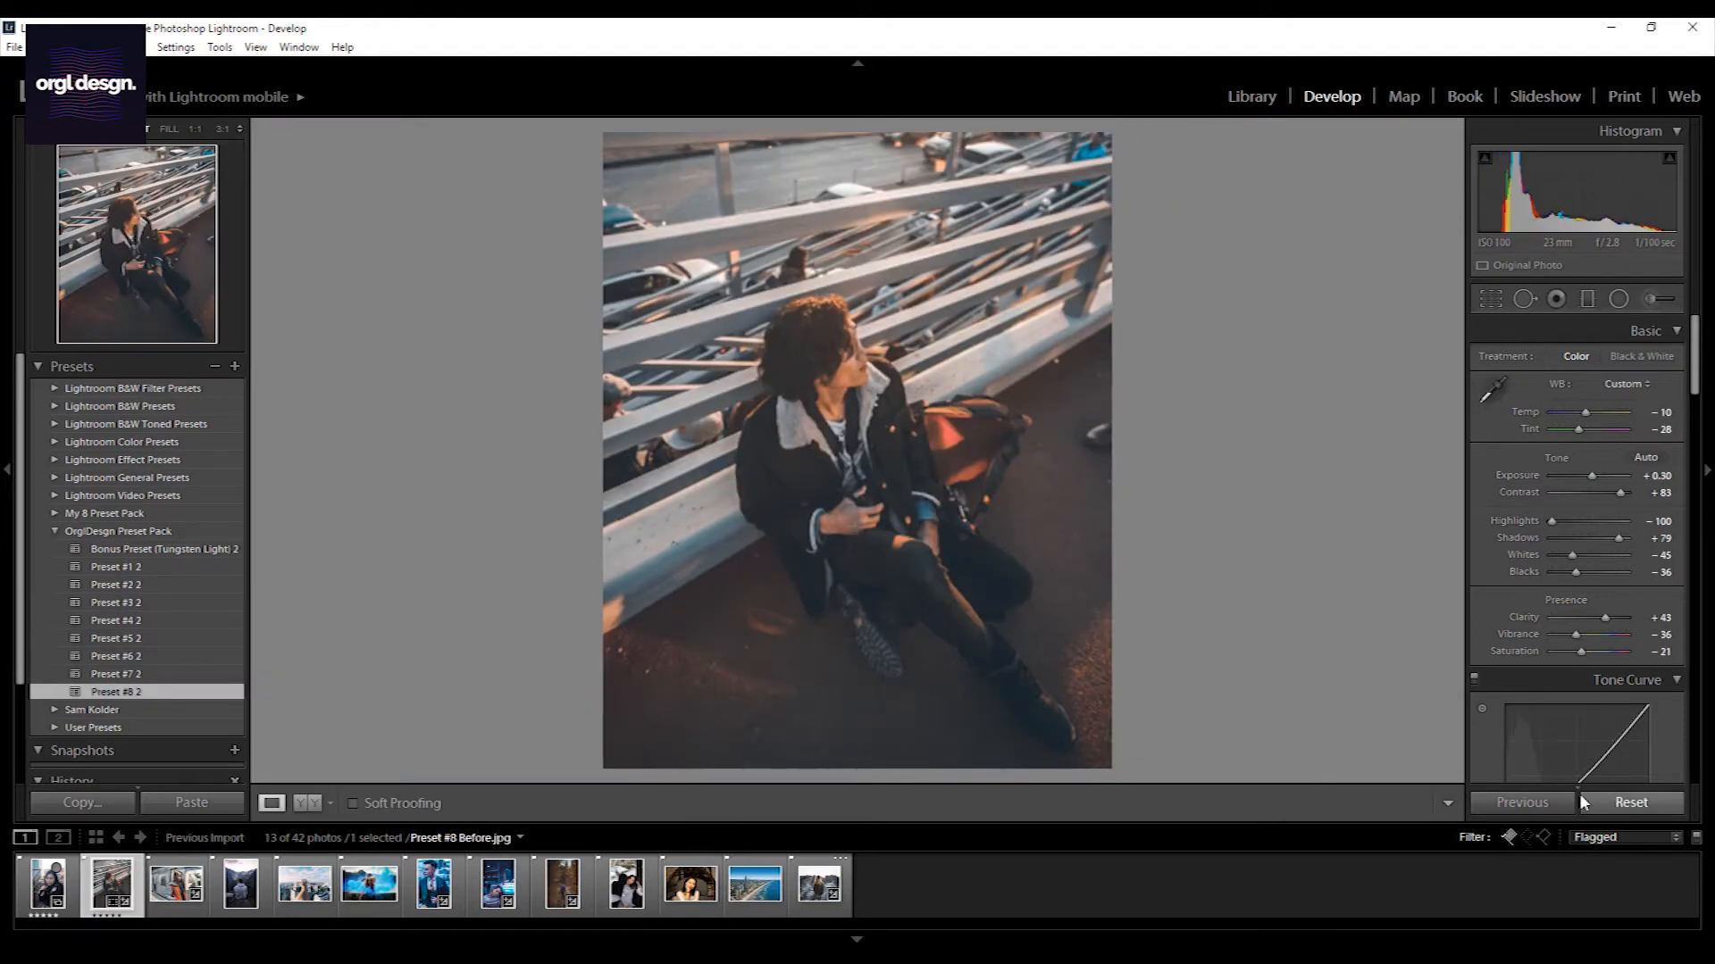
Reset the bridge photo, reapply Preset #8, commit the crop and set Exposure to +0.60
click(1629, 802)
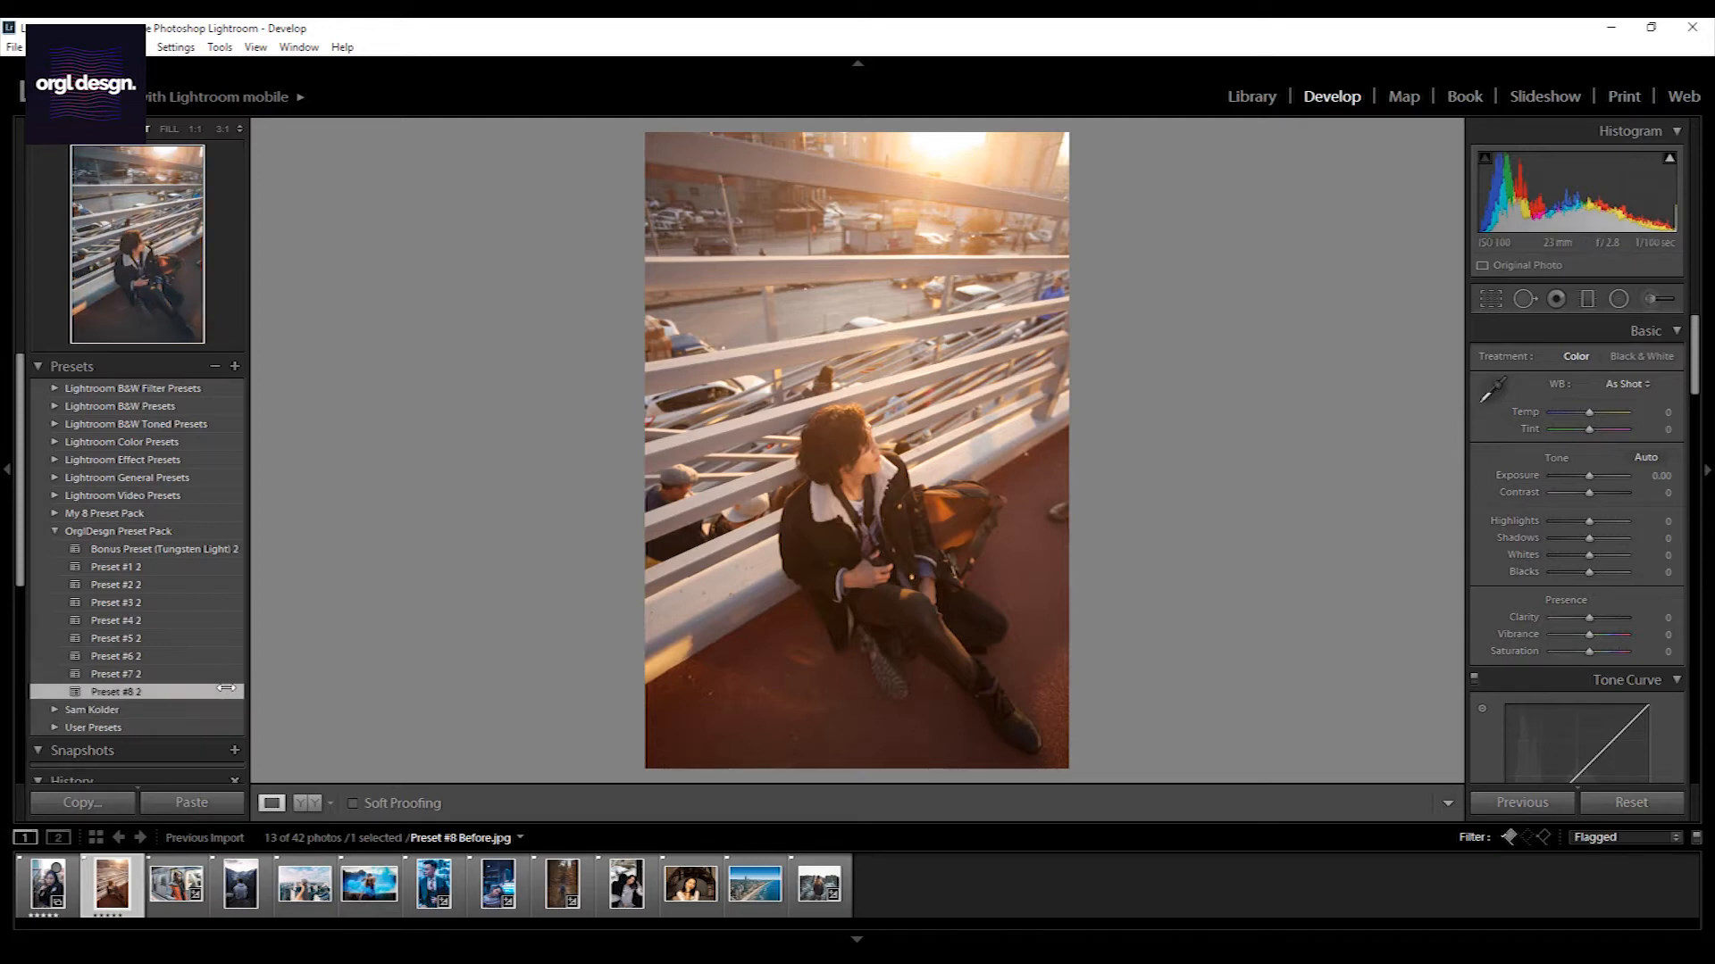
click(118, 692)
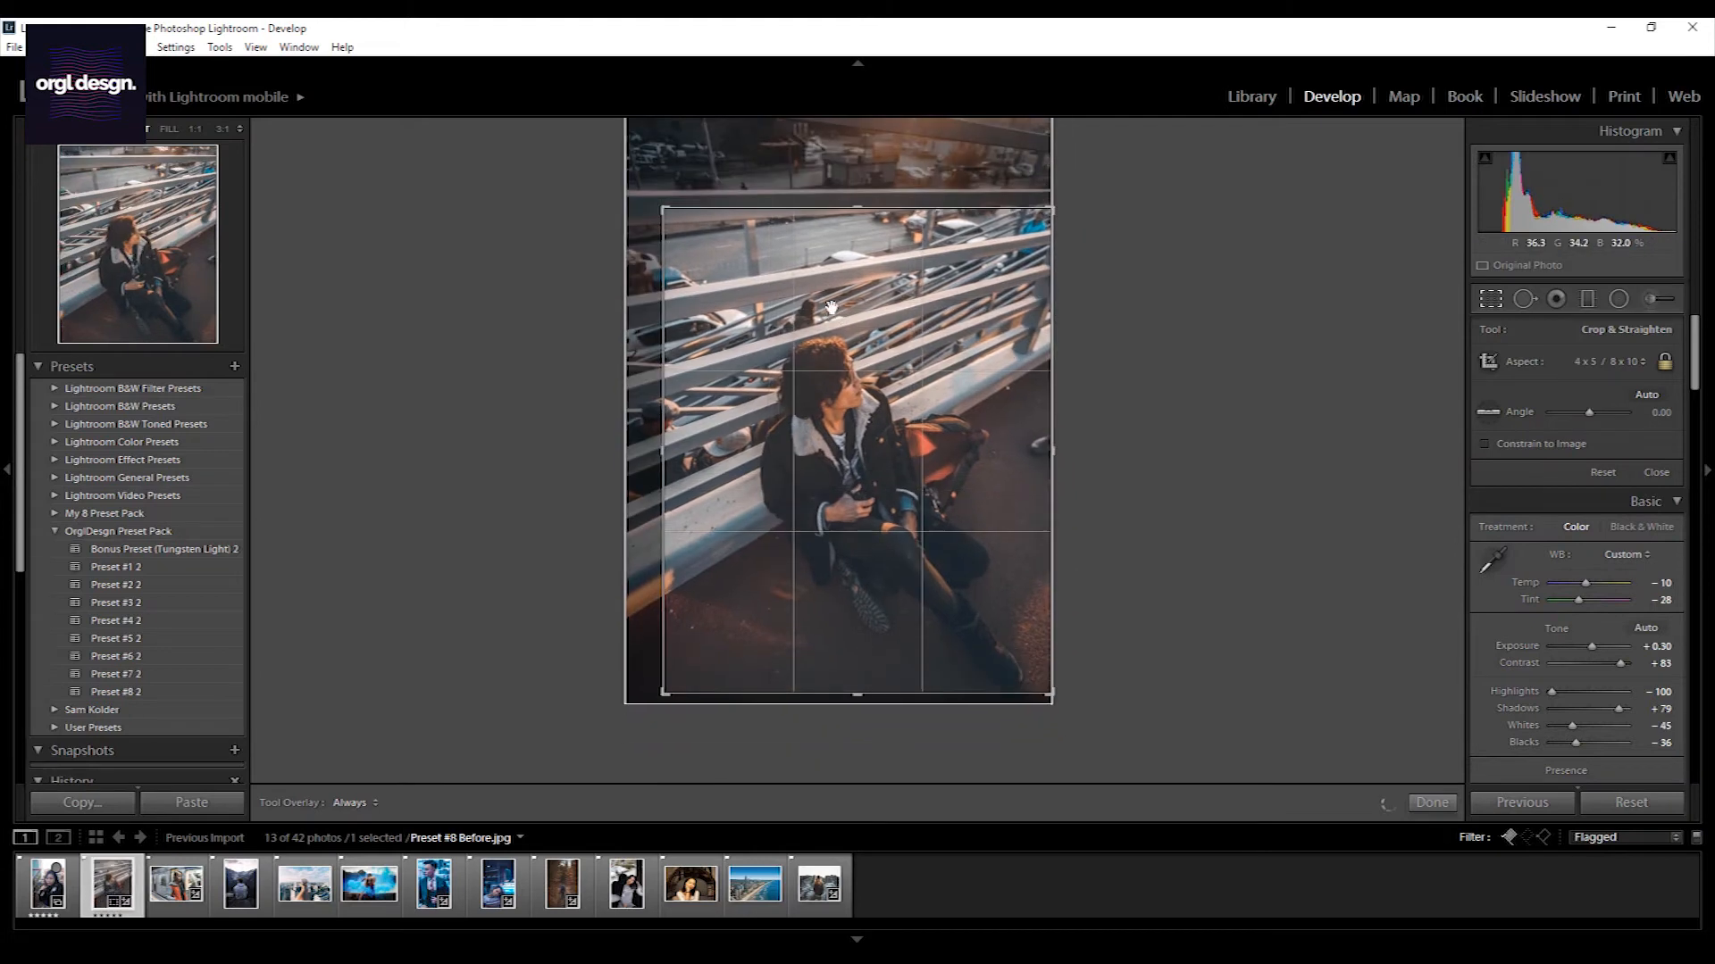
click(1431, 802)
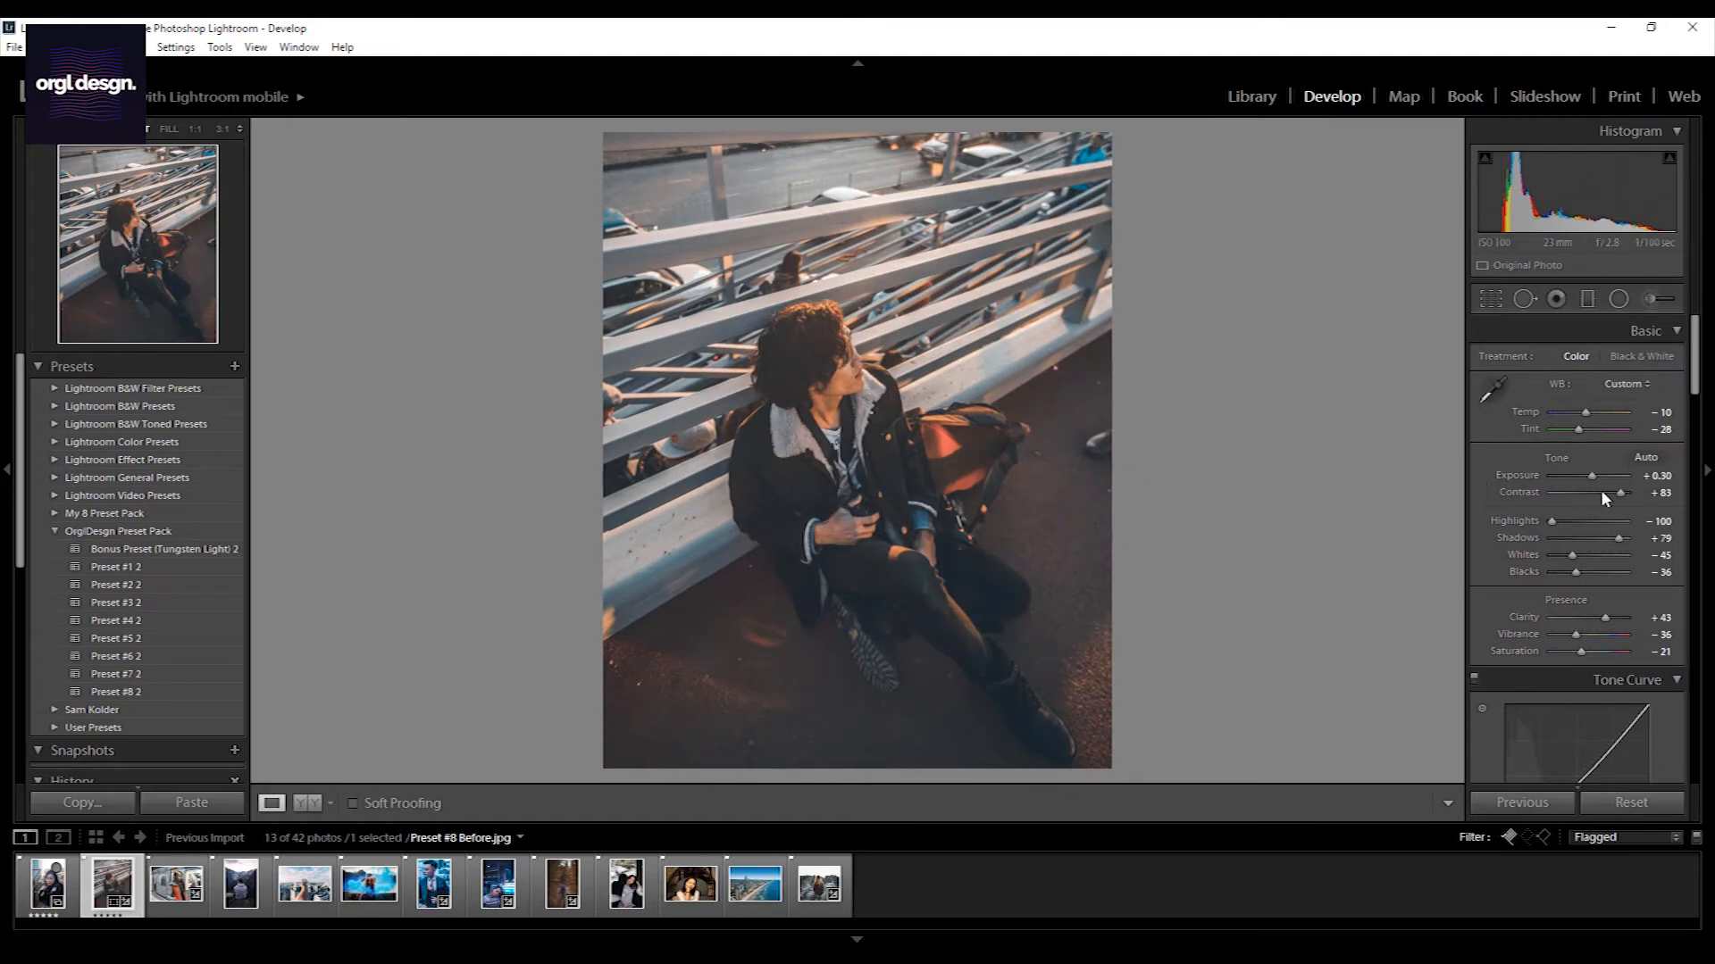
drag(1608, 475, 1624, 475)
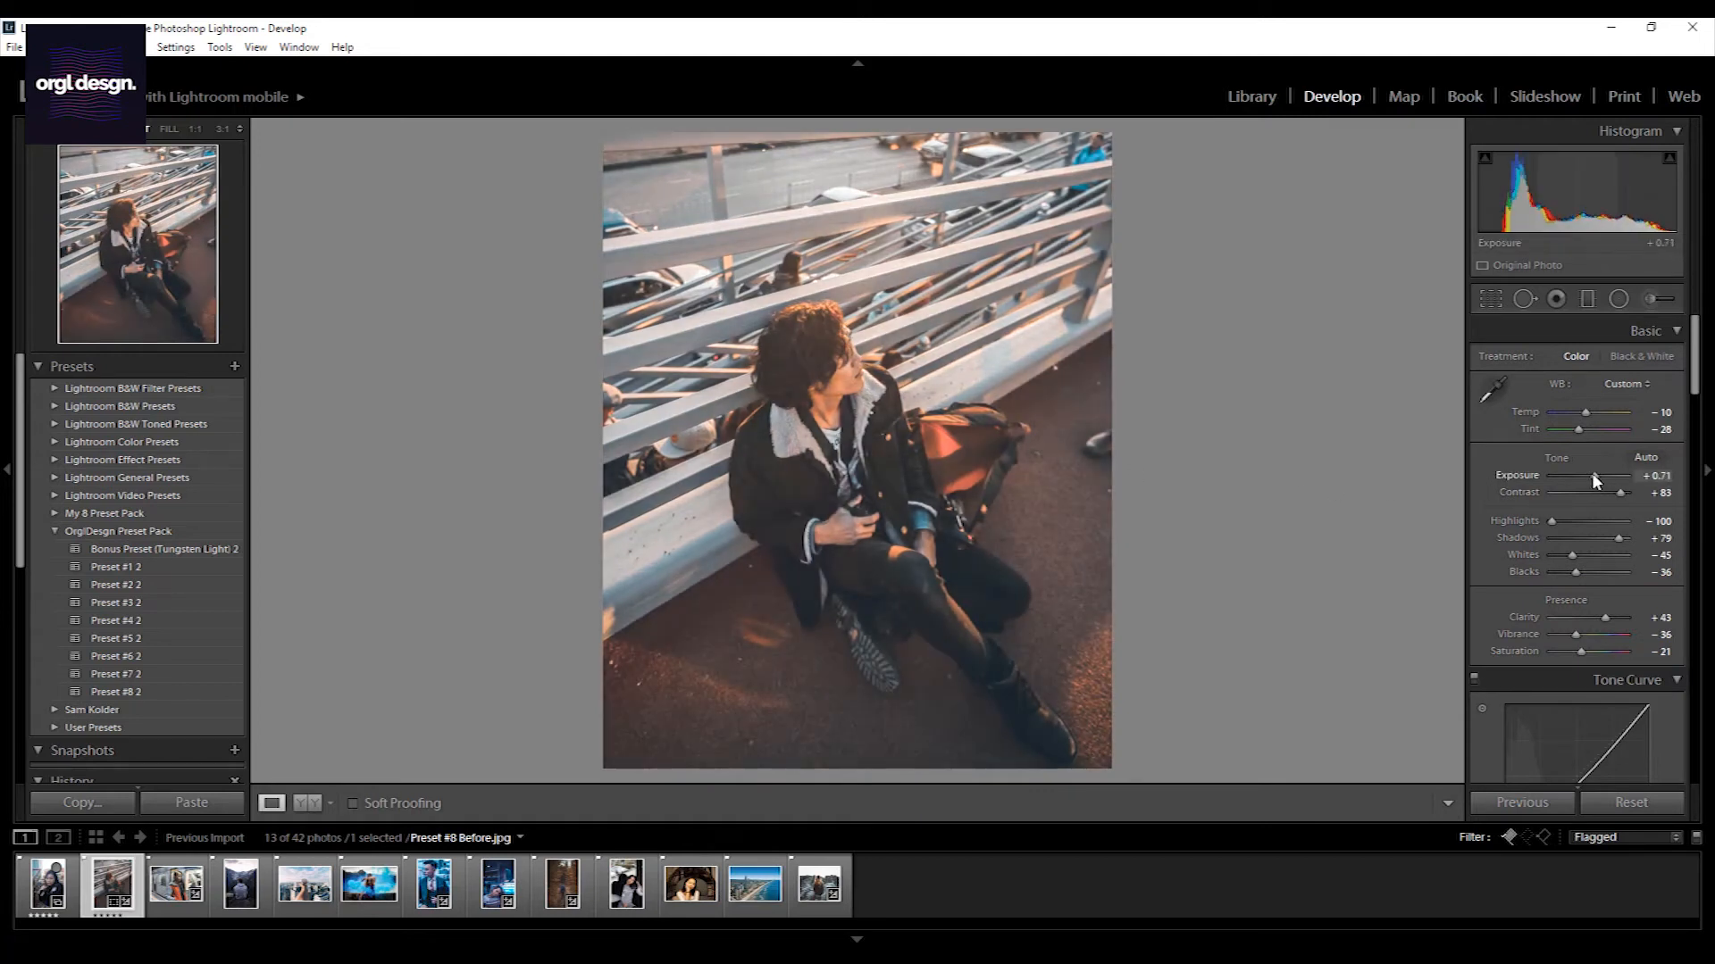
drag(1596, 479, 1591, 478)
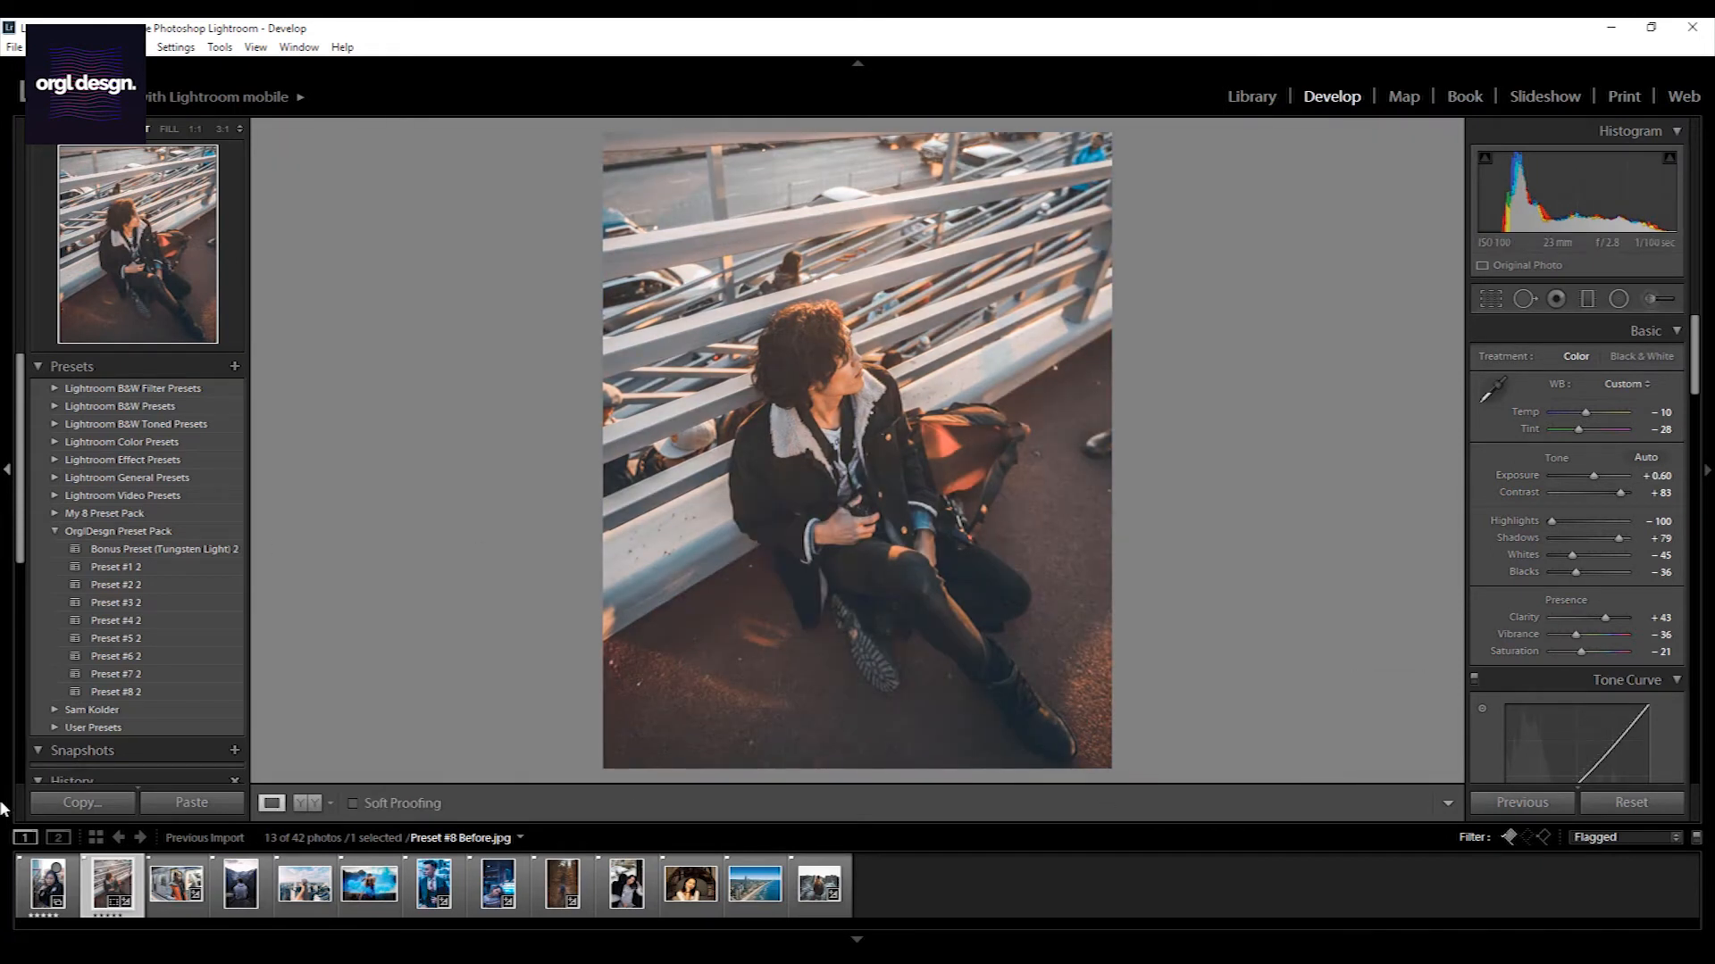
click(46, 884)
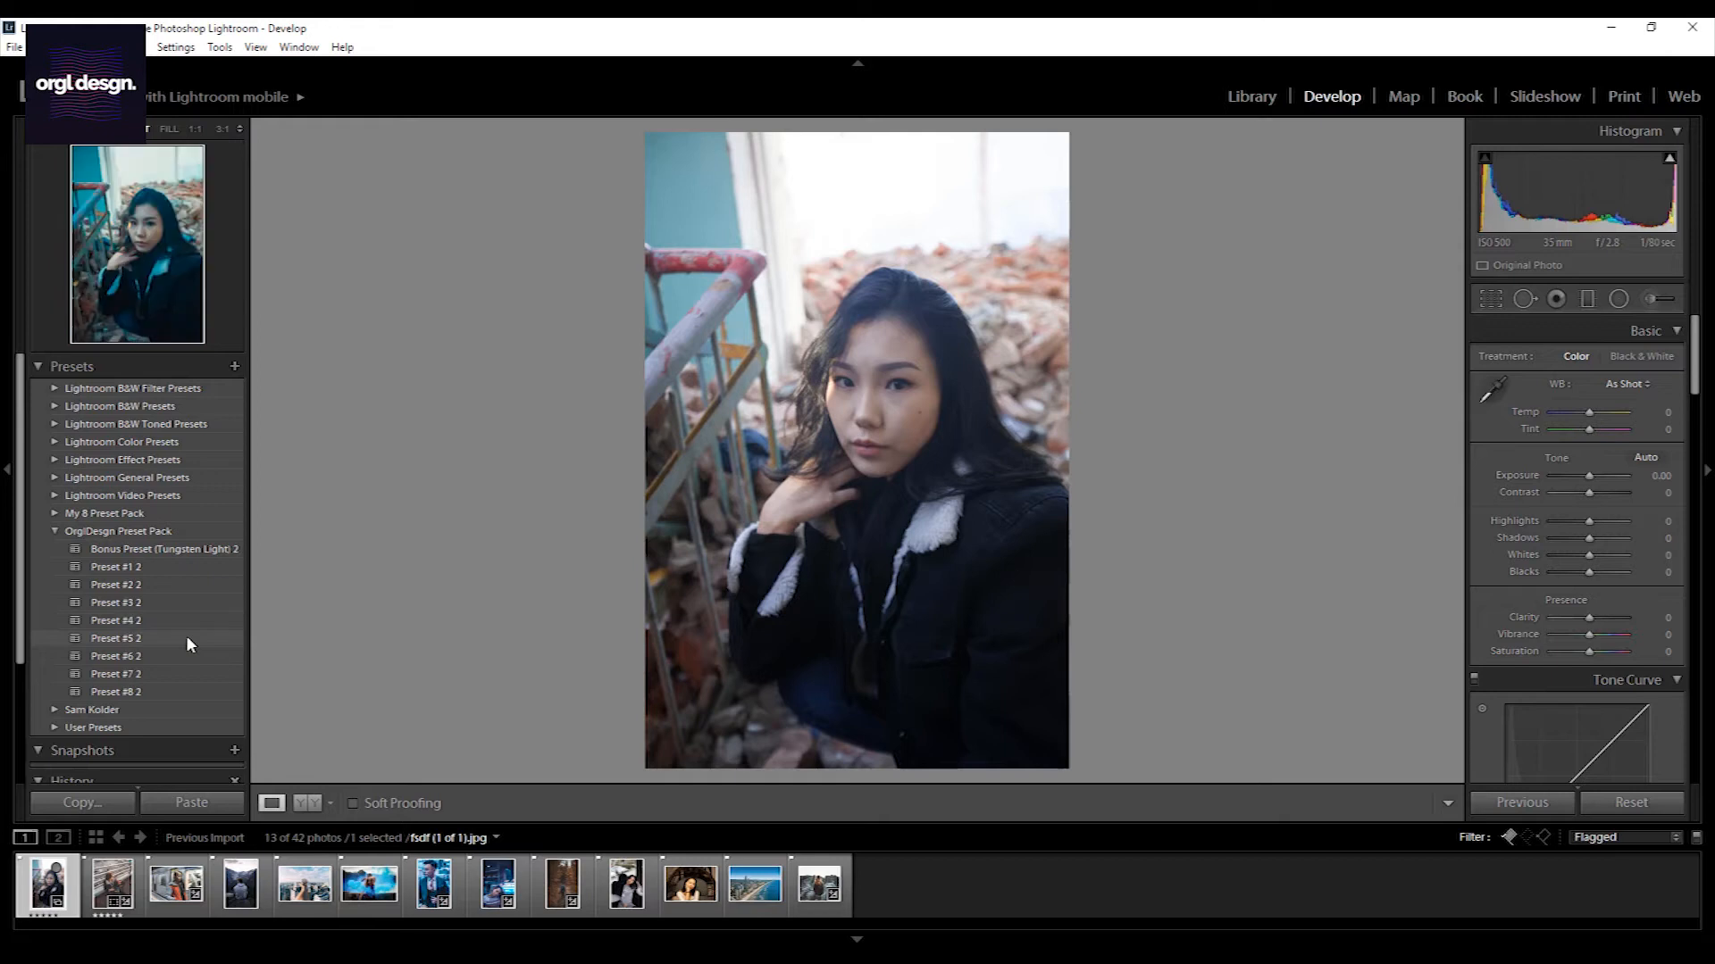
Apply teal Preset #5 to the rubble portrait
click(116, 638)
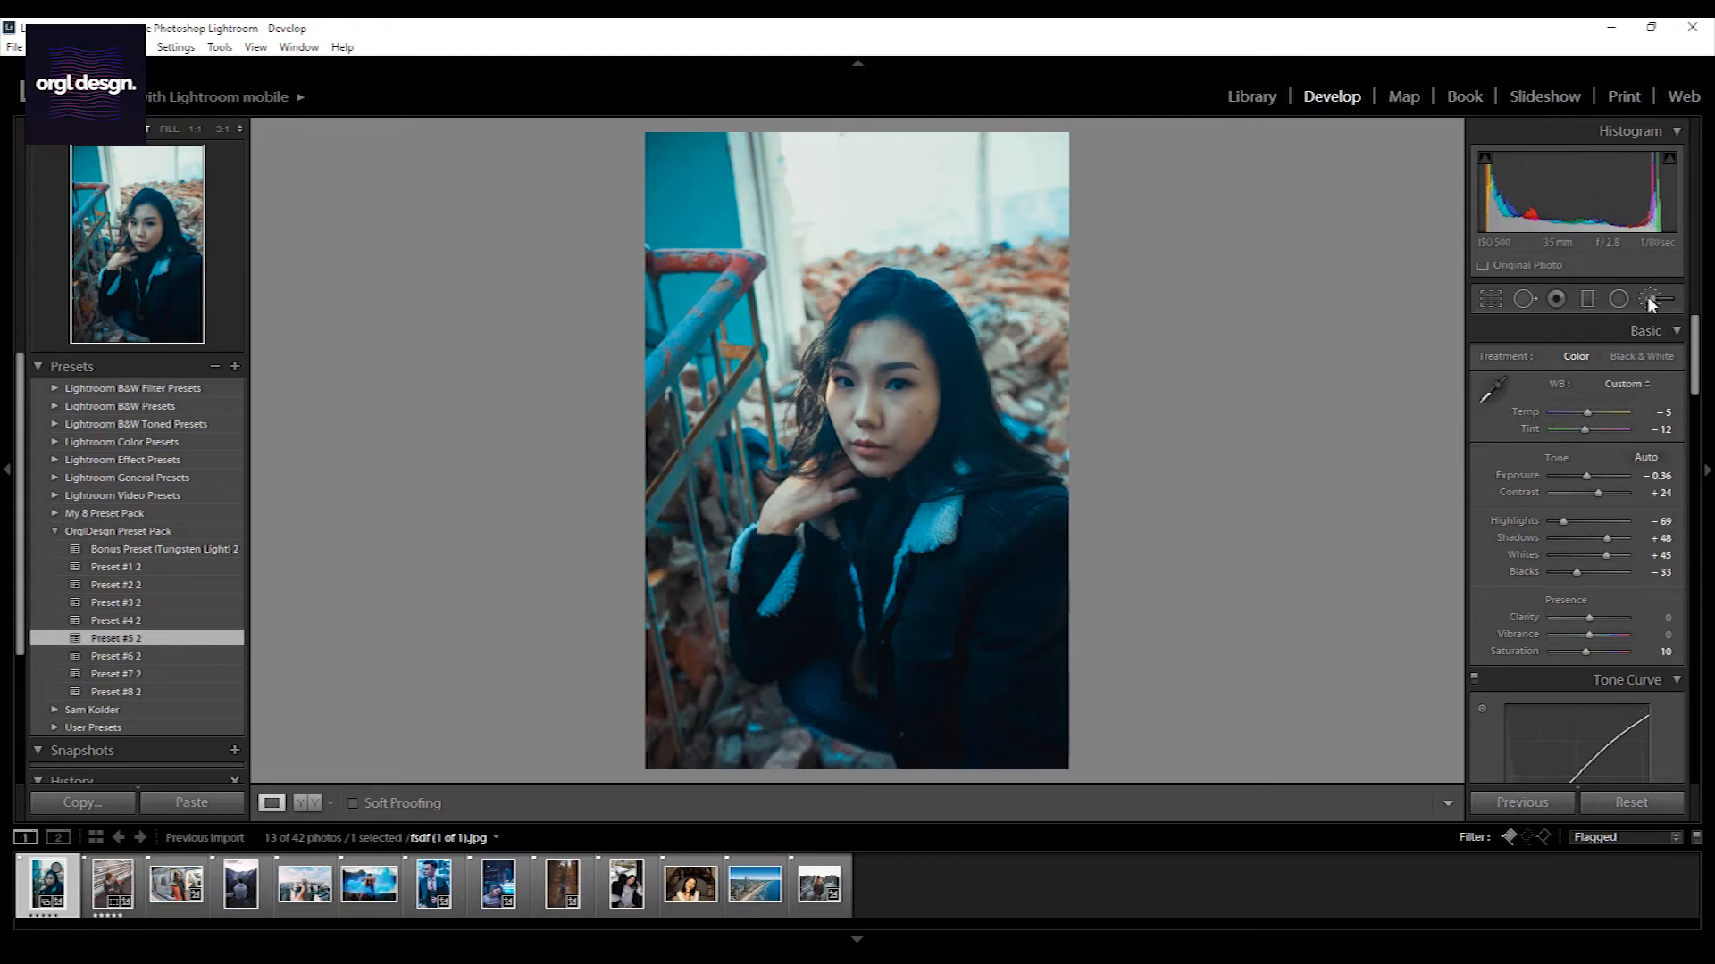
Brush a local adjustment over the woman's face and zero its extra brightness
click(1654, 299)
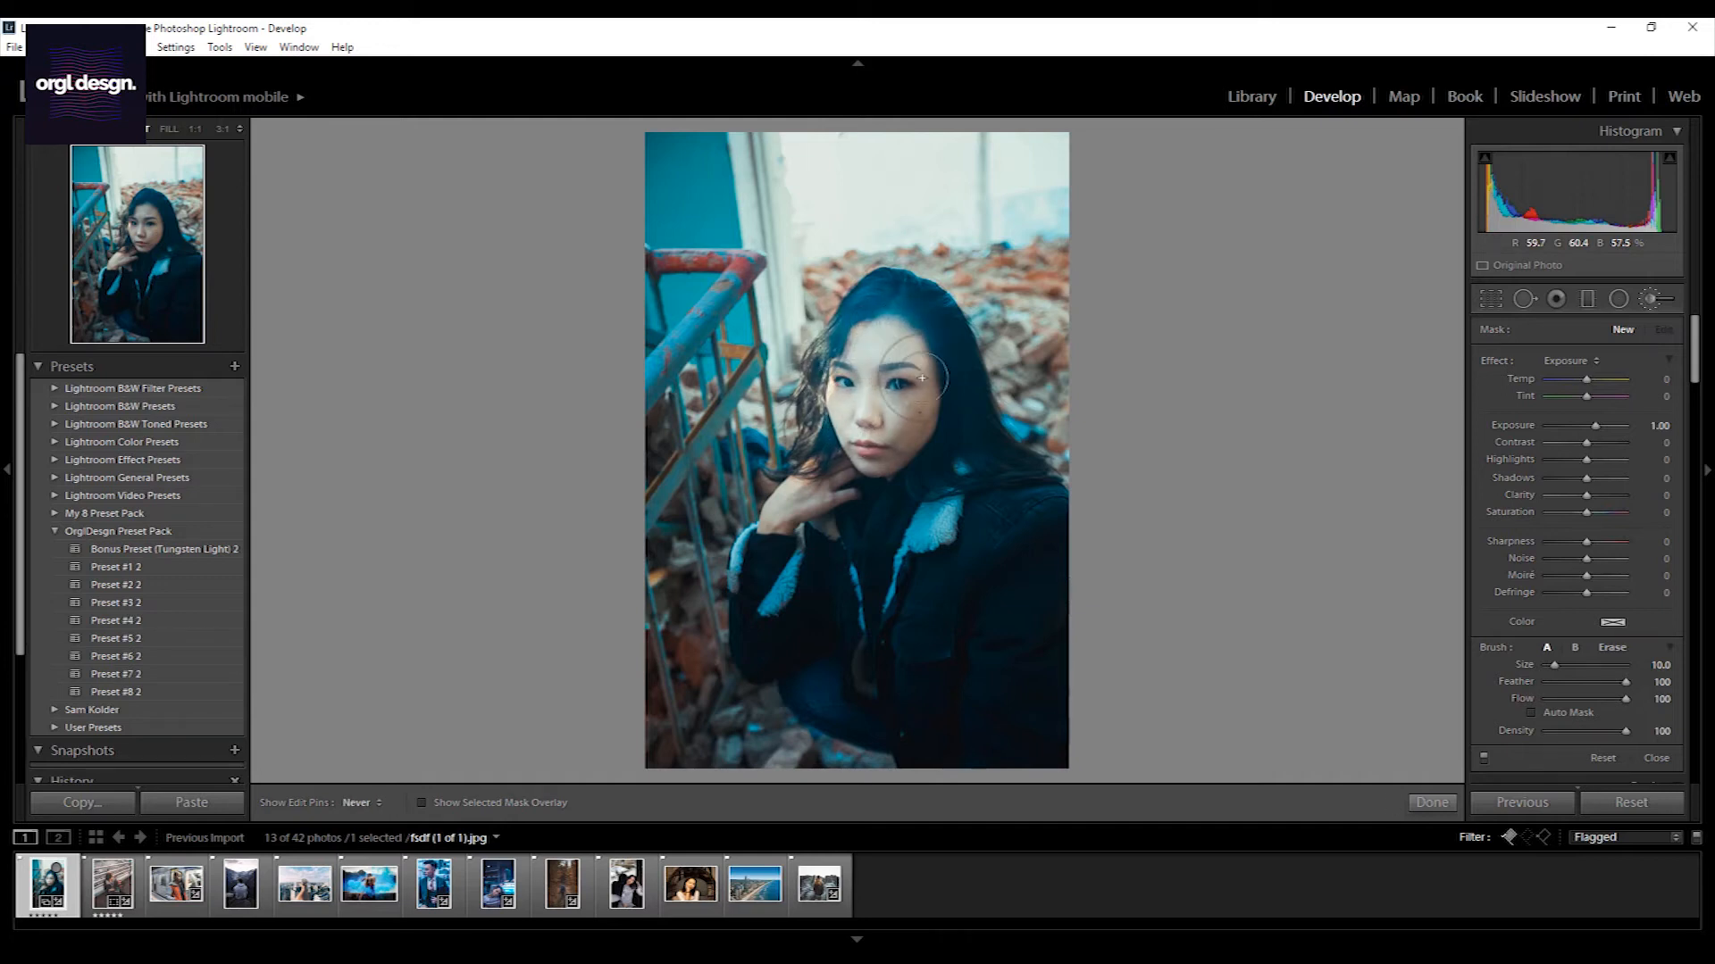
drag(922, 377, 811, 475)
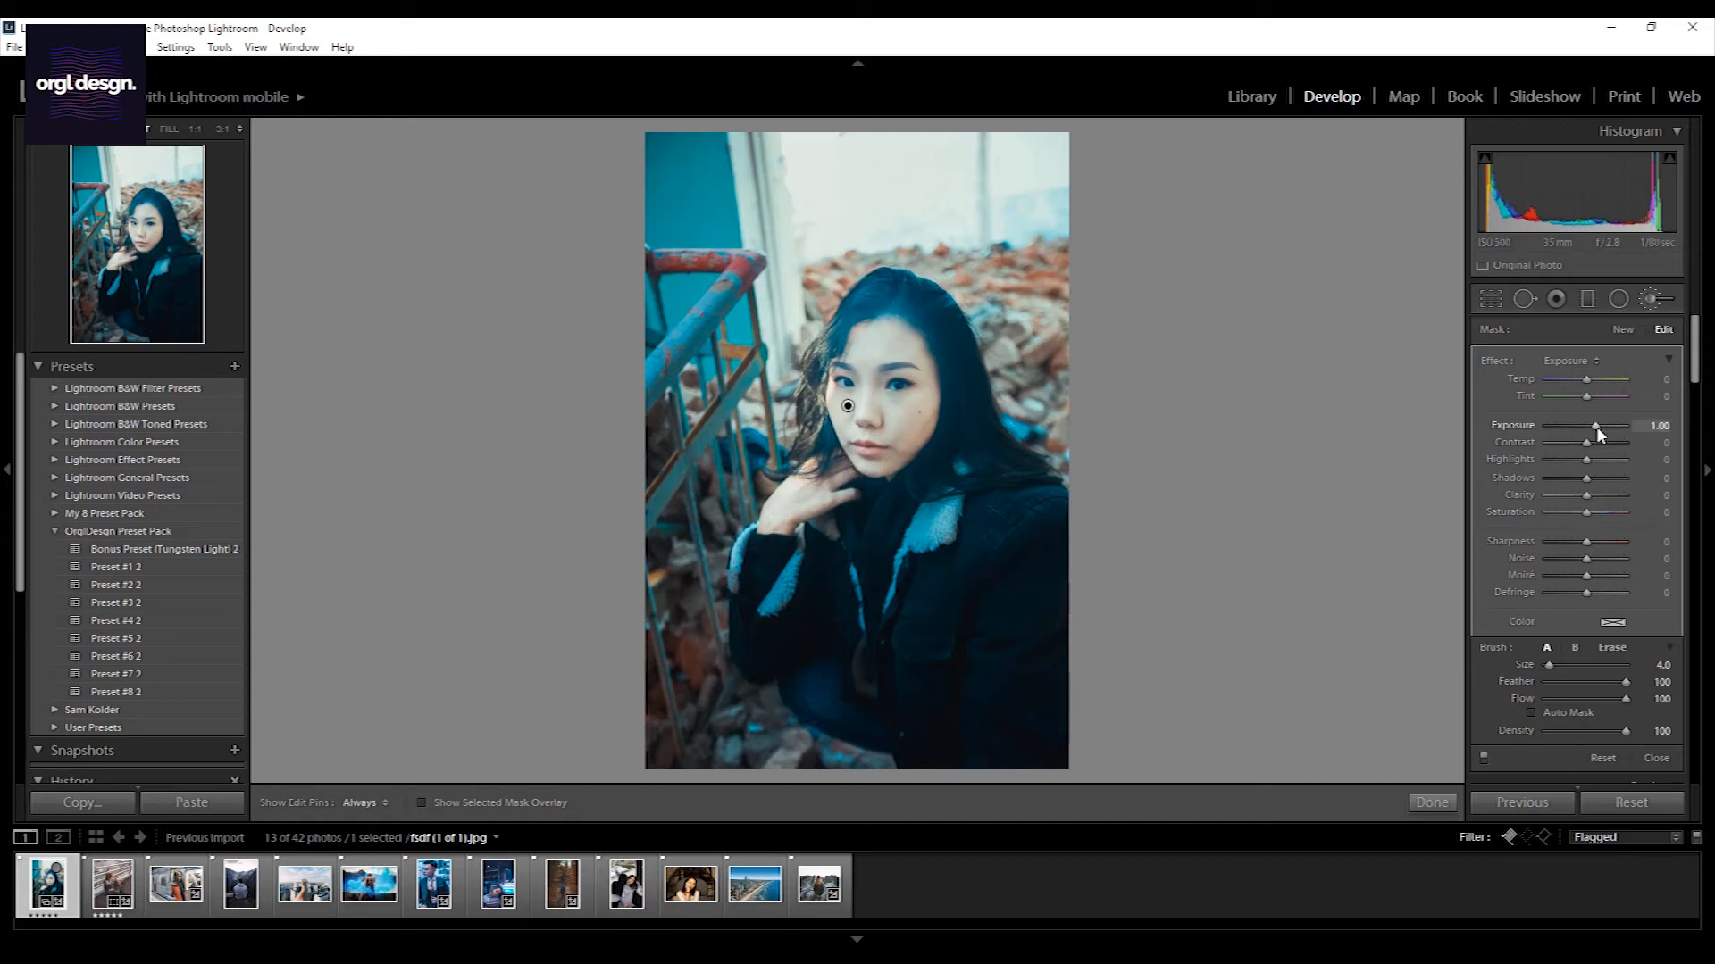
drag(1595, 425, 1586, 426)
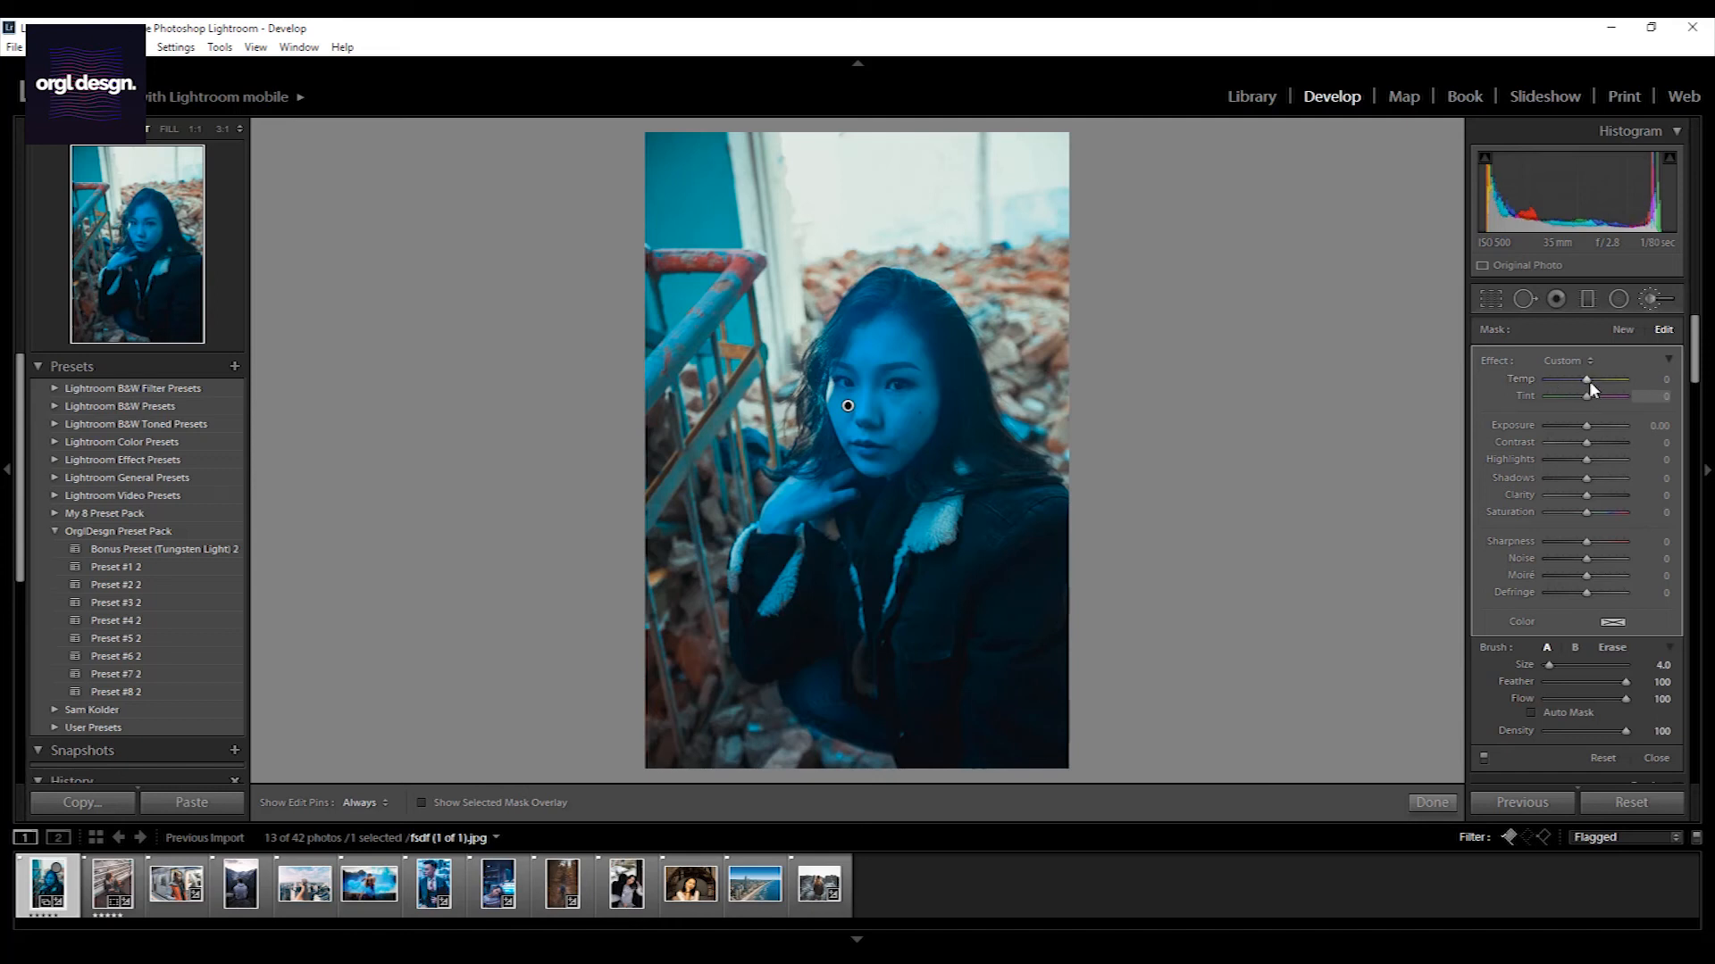
Set the brushed area to Temp about +9 and Saturation 15, then commit the brush edit
drag(1589, 379, 1613, 379)
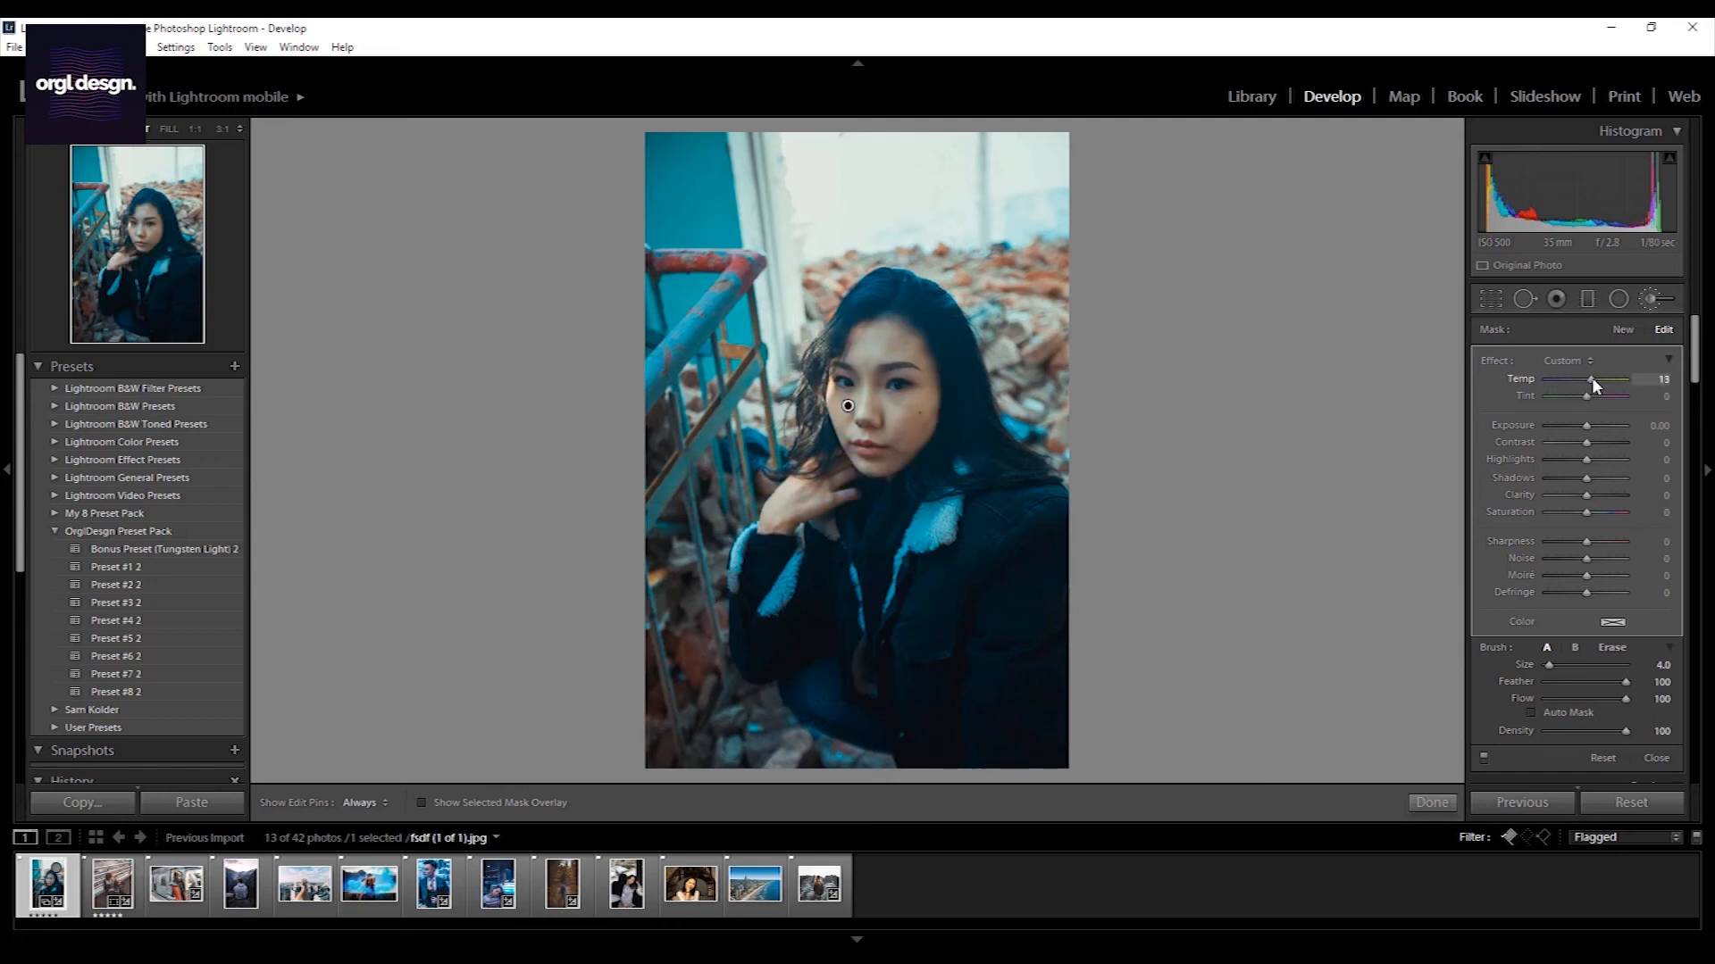
drag(1616, 379, 1629, 378)
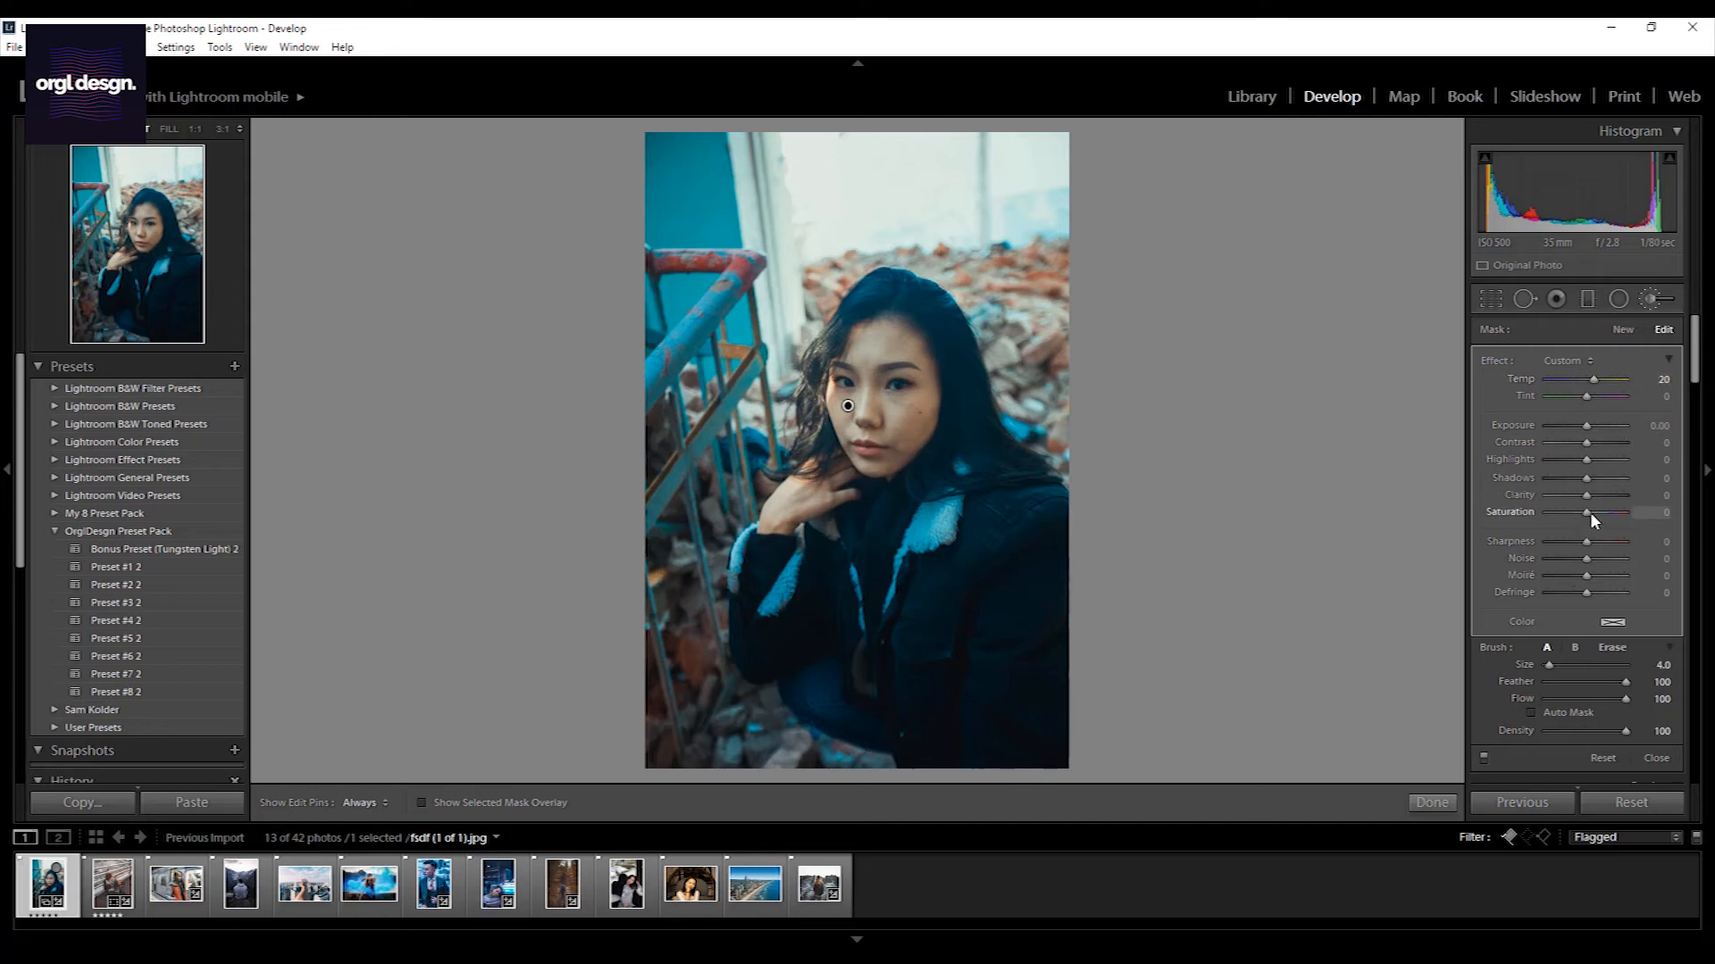
drag(1591, 512, 1622, 513)
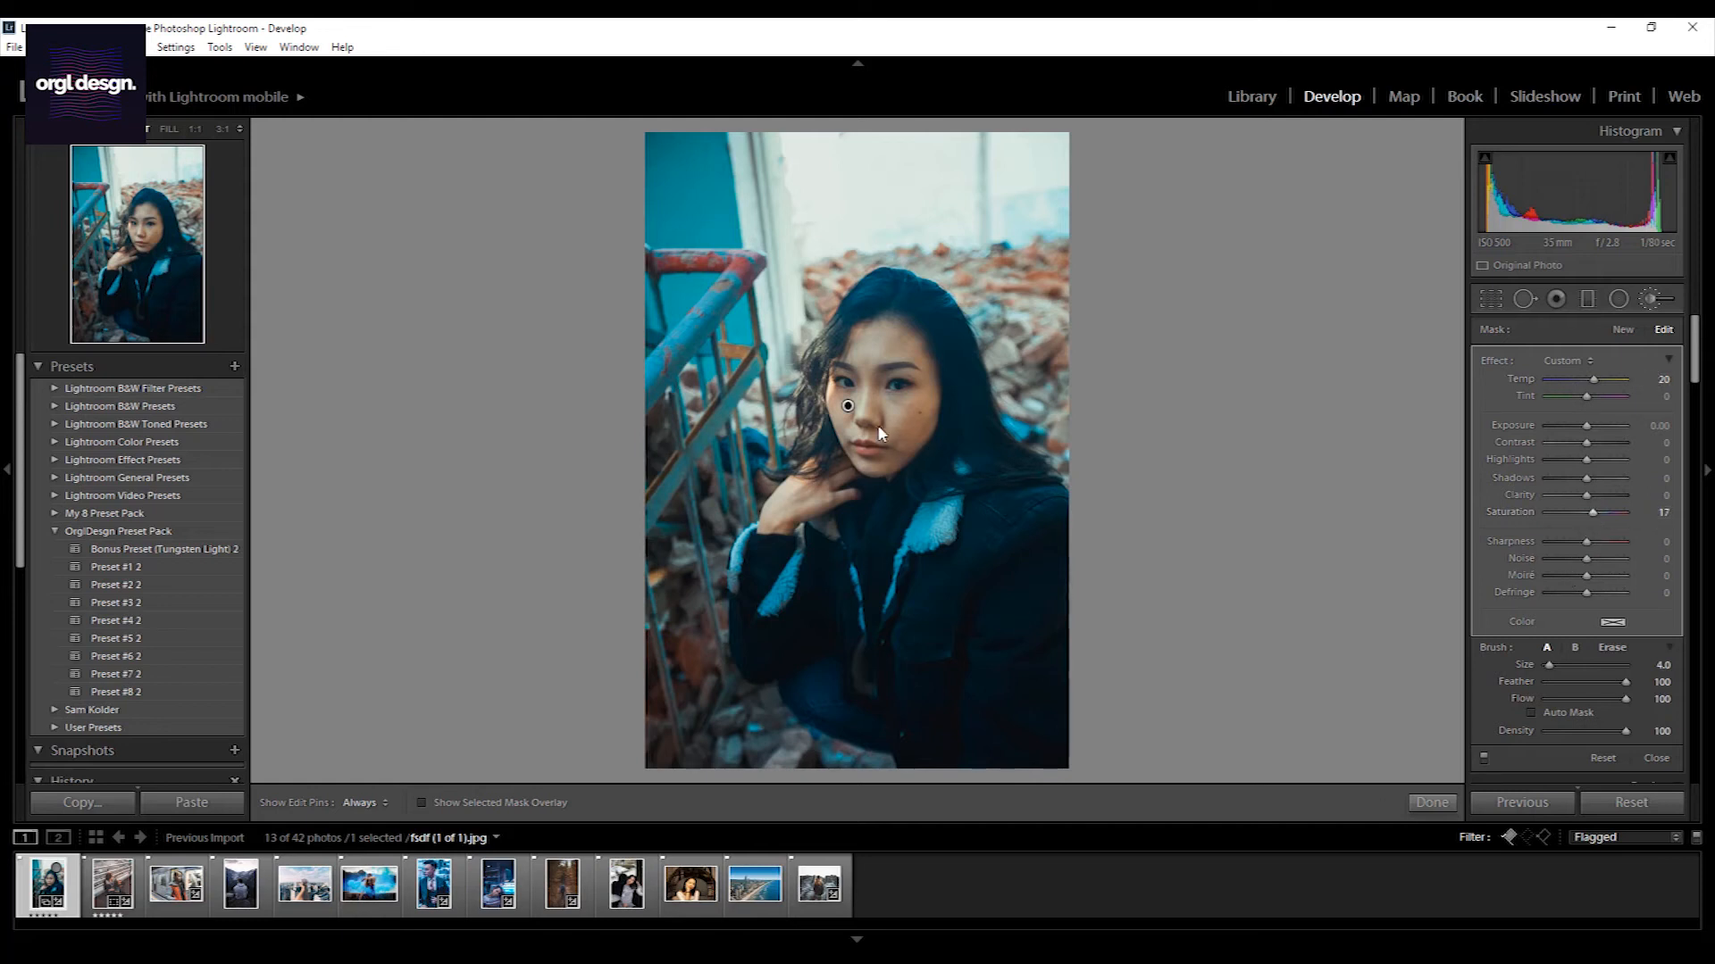
drag(1624, 513, 1616, 513)
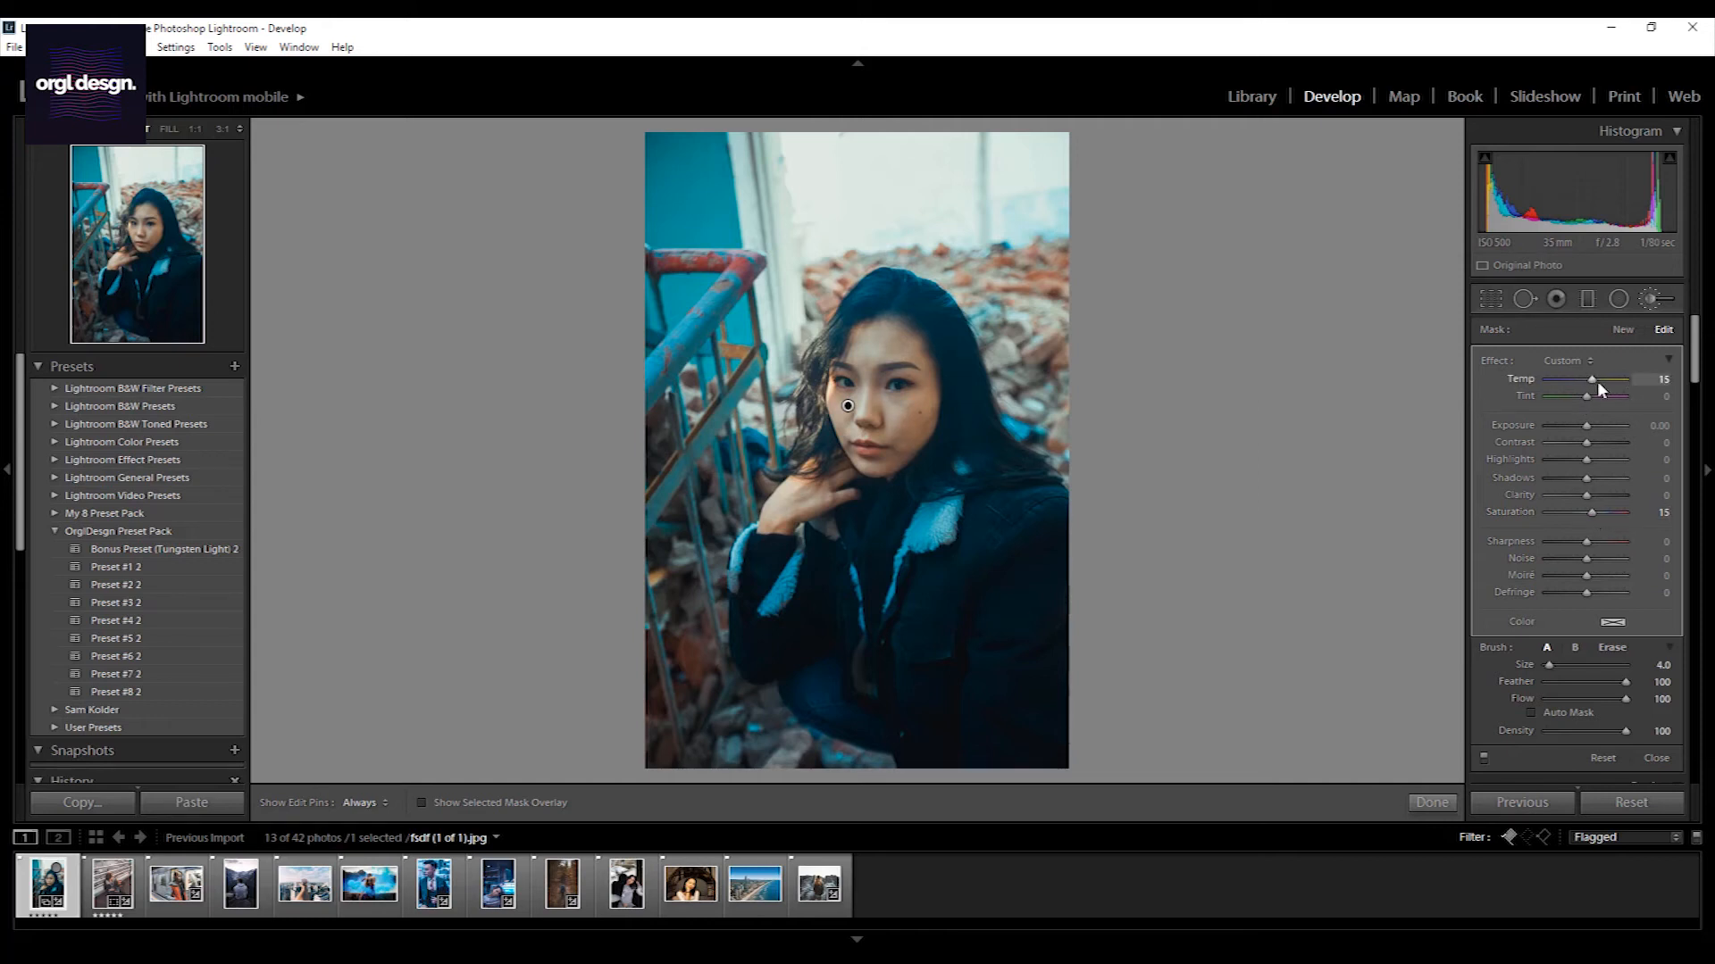
drag(1592, 378, 1575, 379)
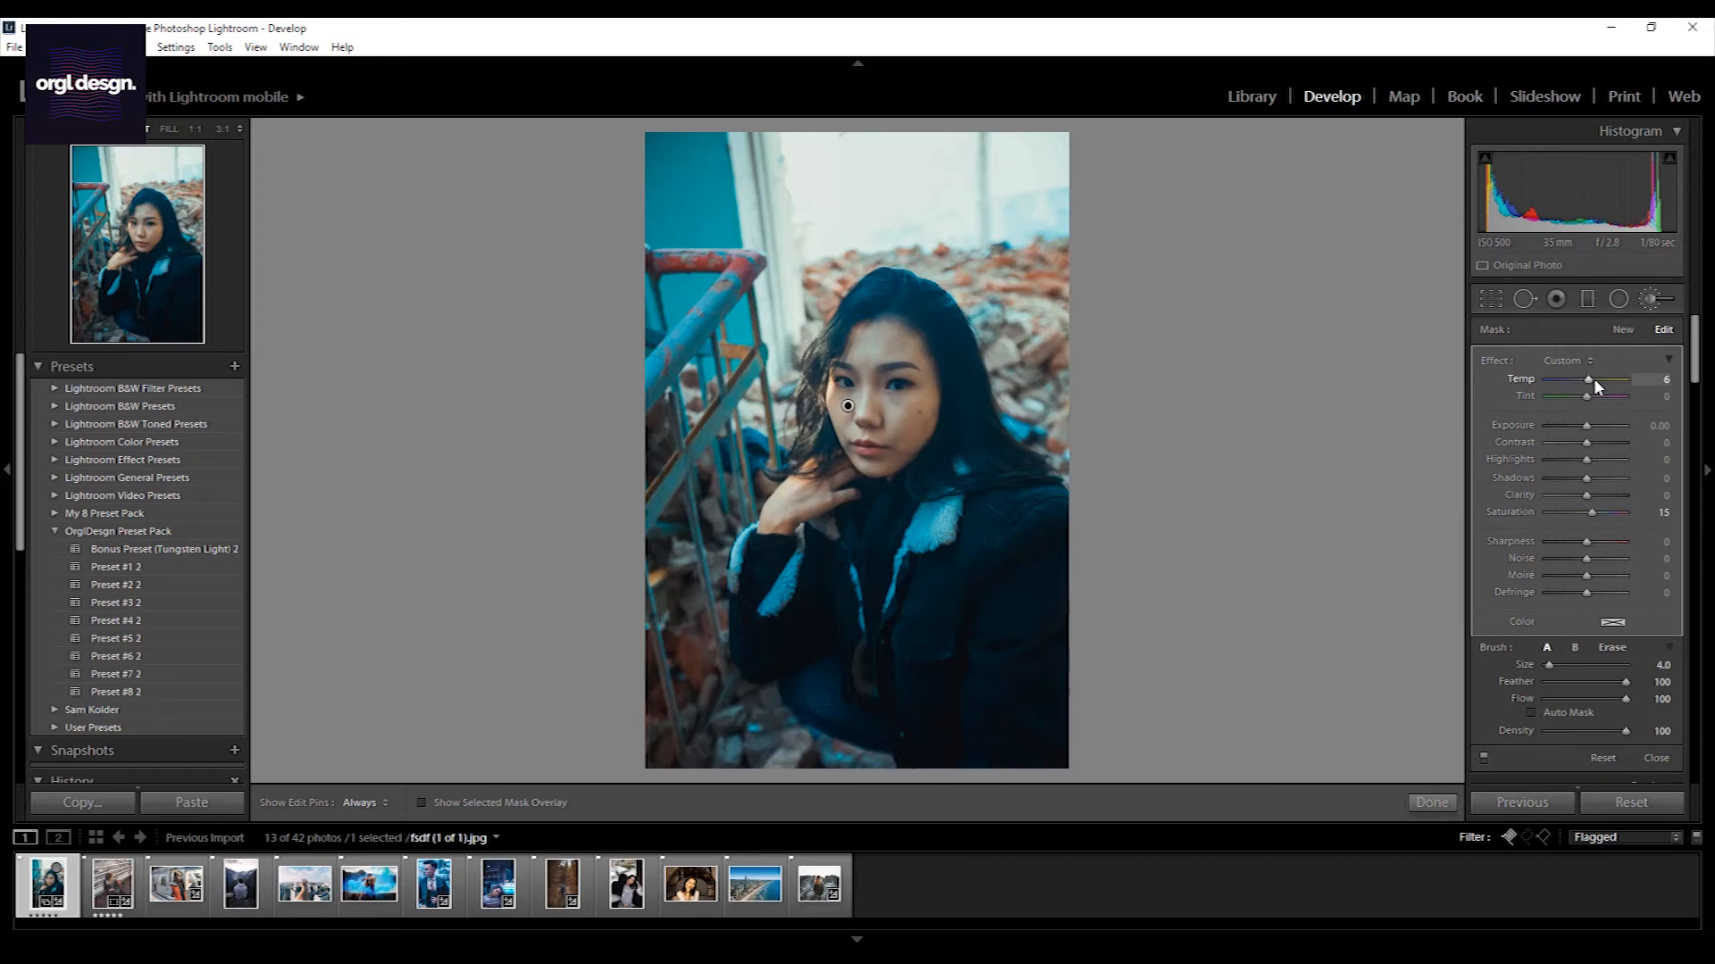
drag(1590, 379, 1593, 379)
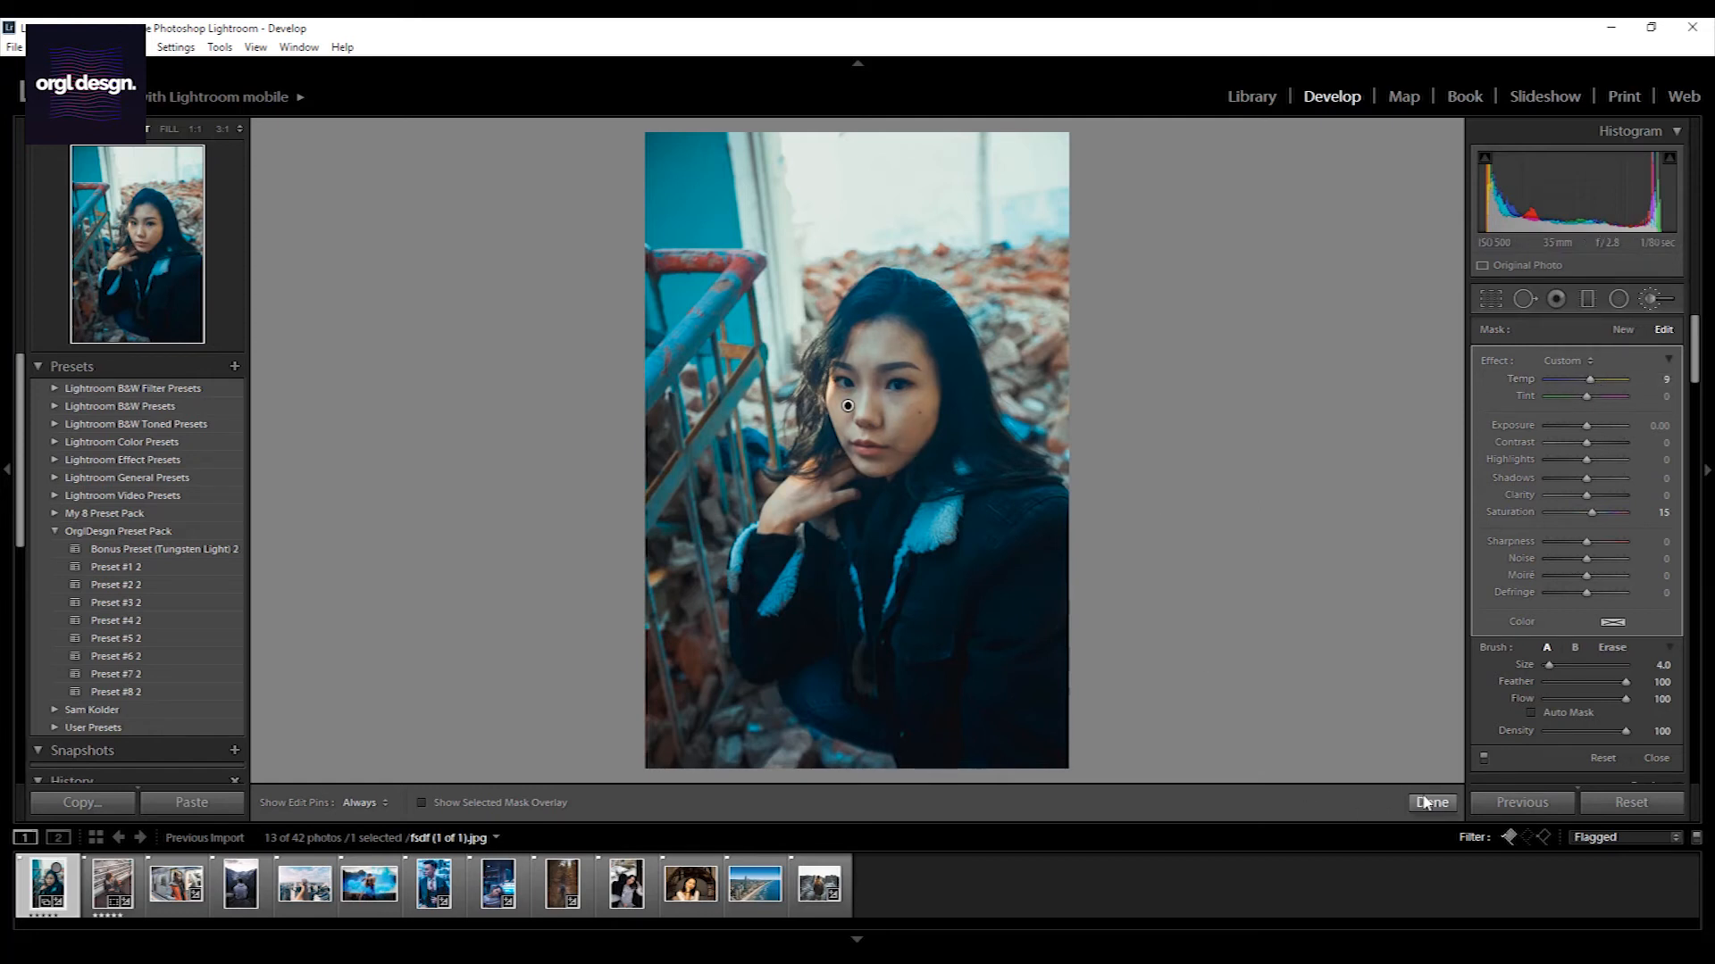
click(1431, 802)
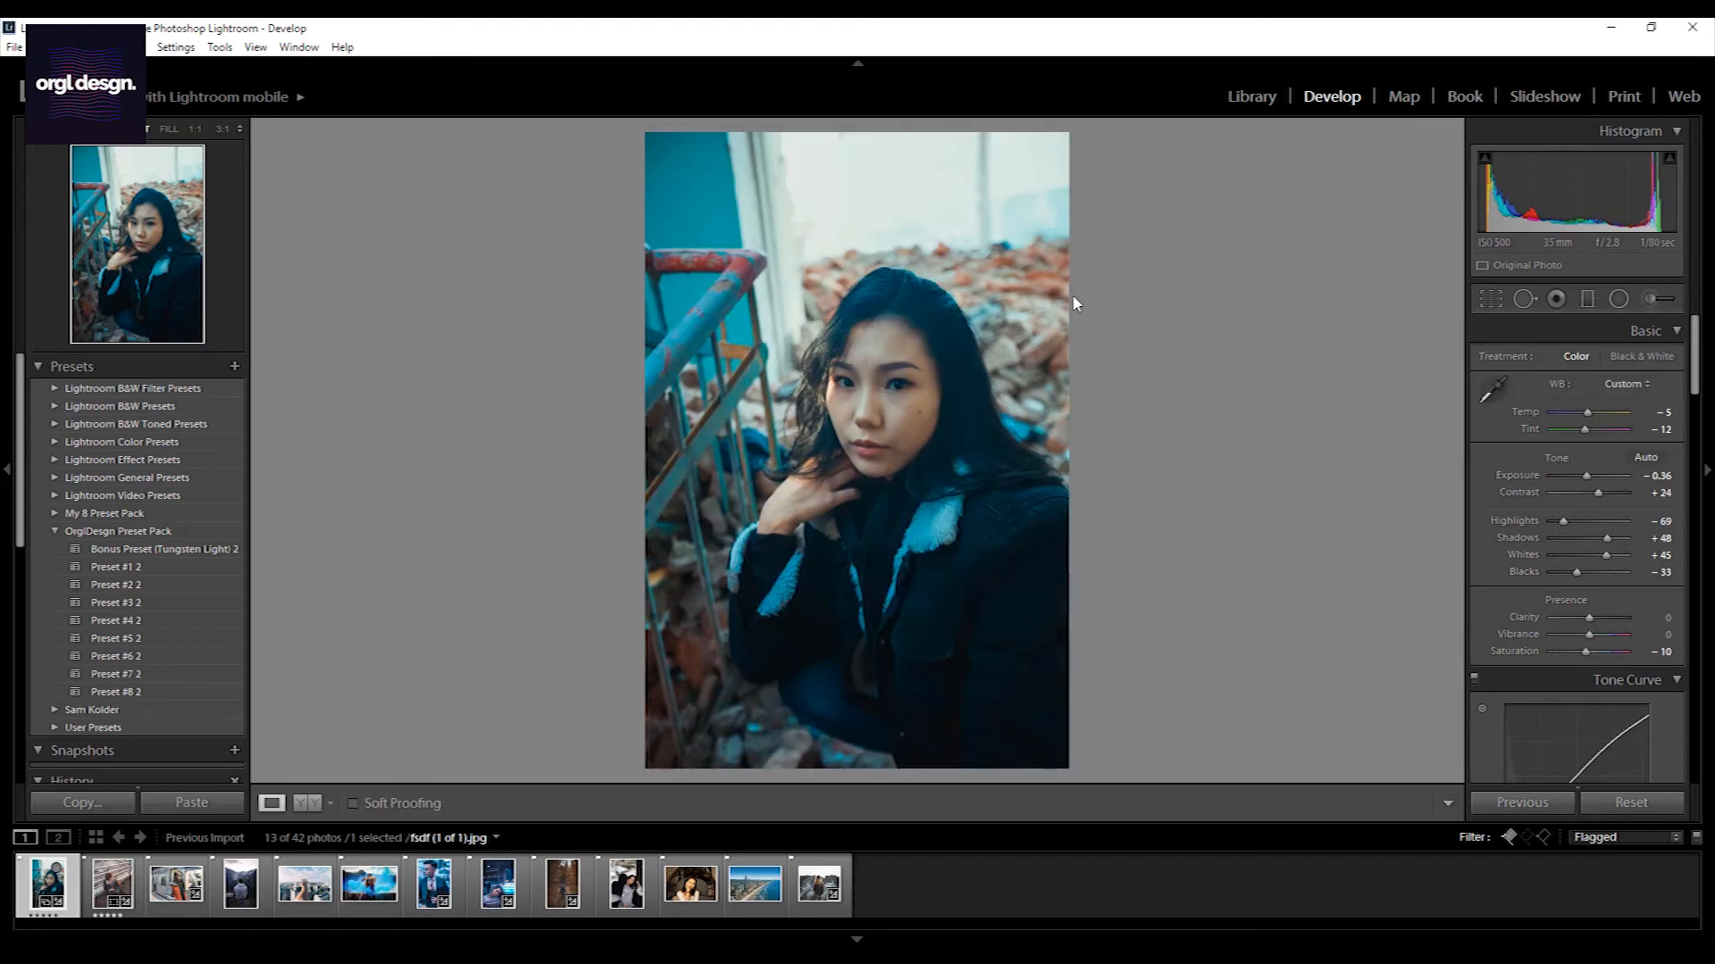
Give the mountain landscape Preset #4 2 after briefly trying Preset #1 2
click(239, 884)
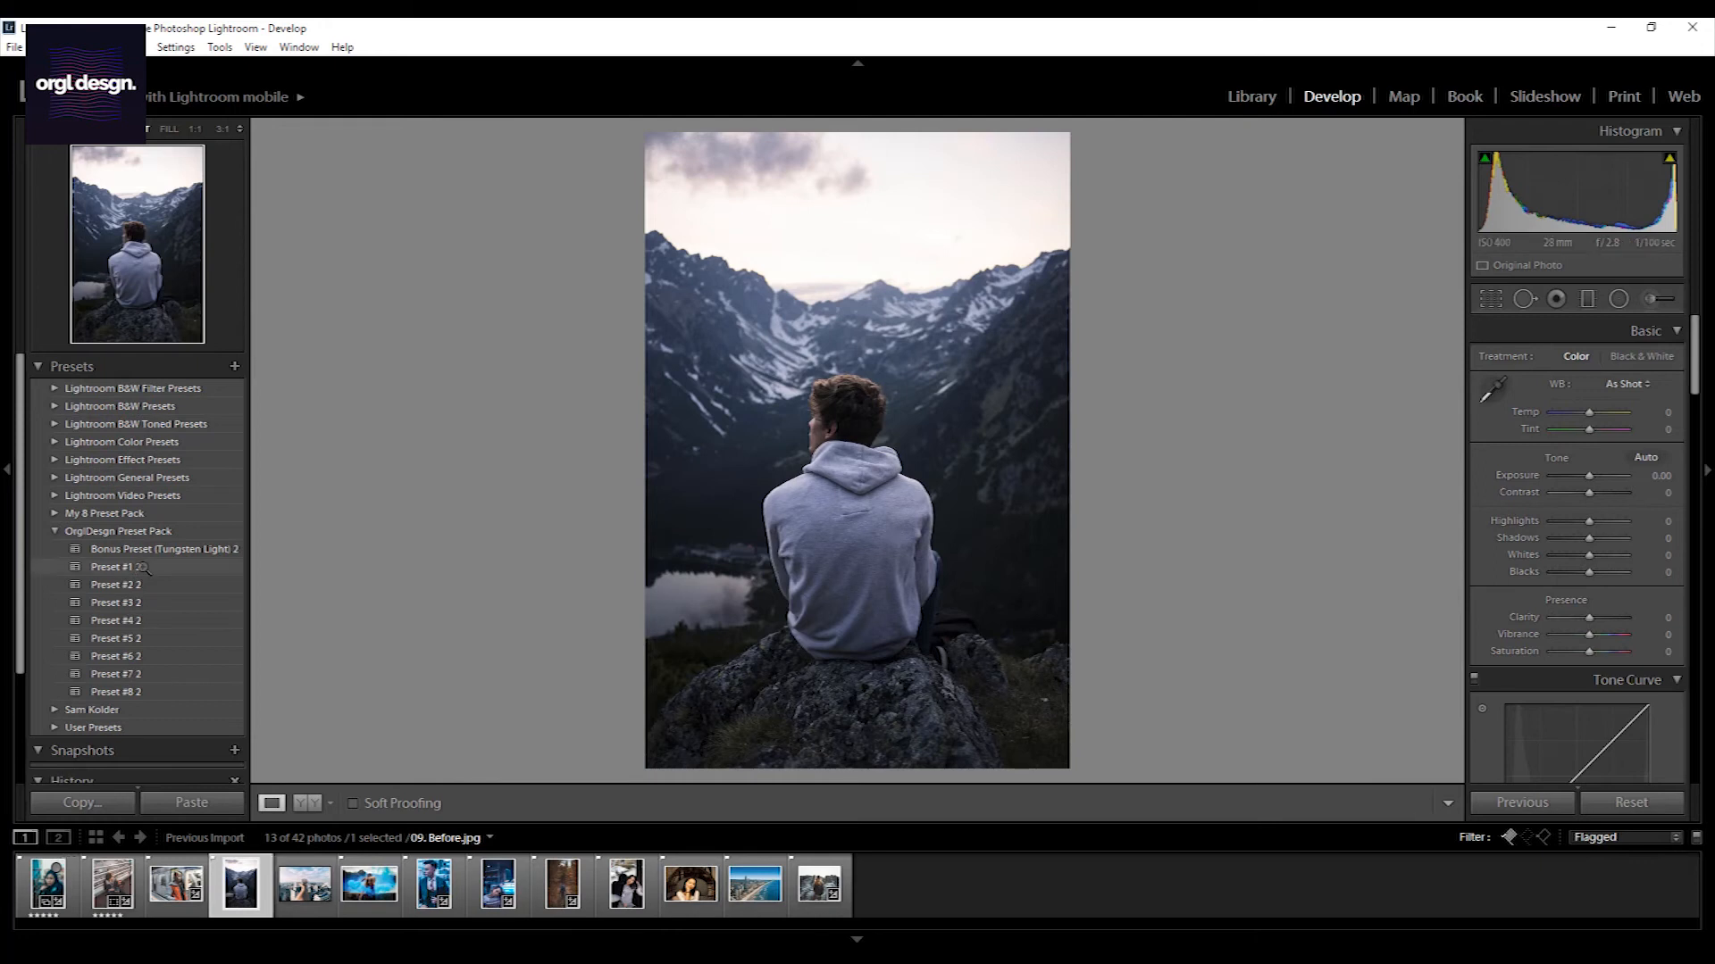
click(117, 566)
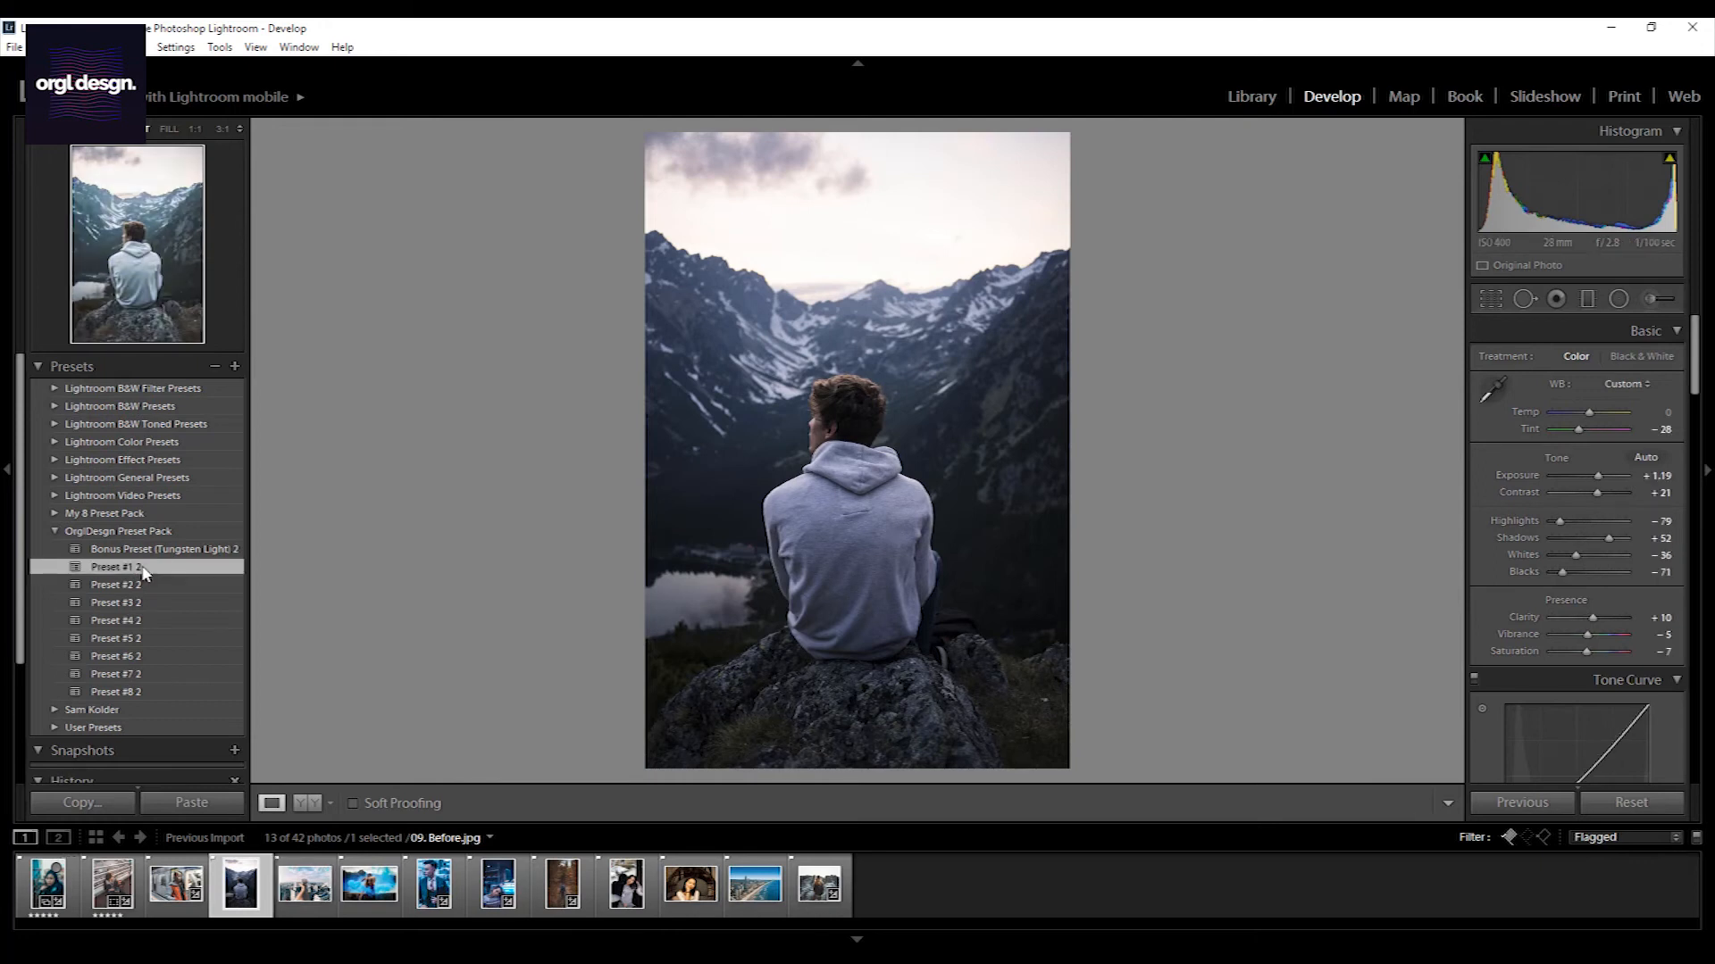
click(116, 620)
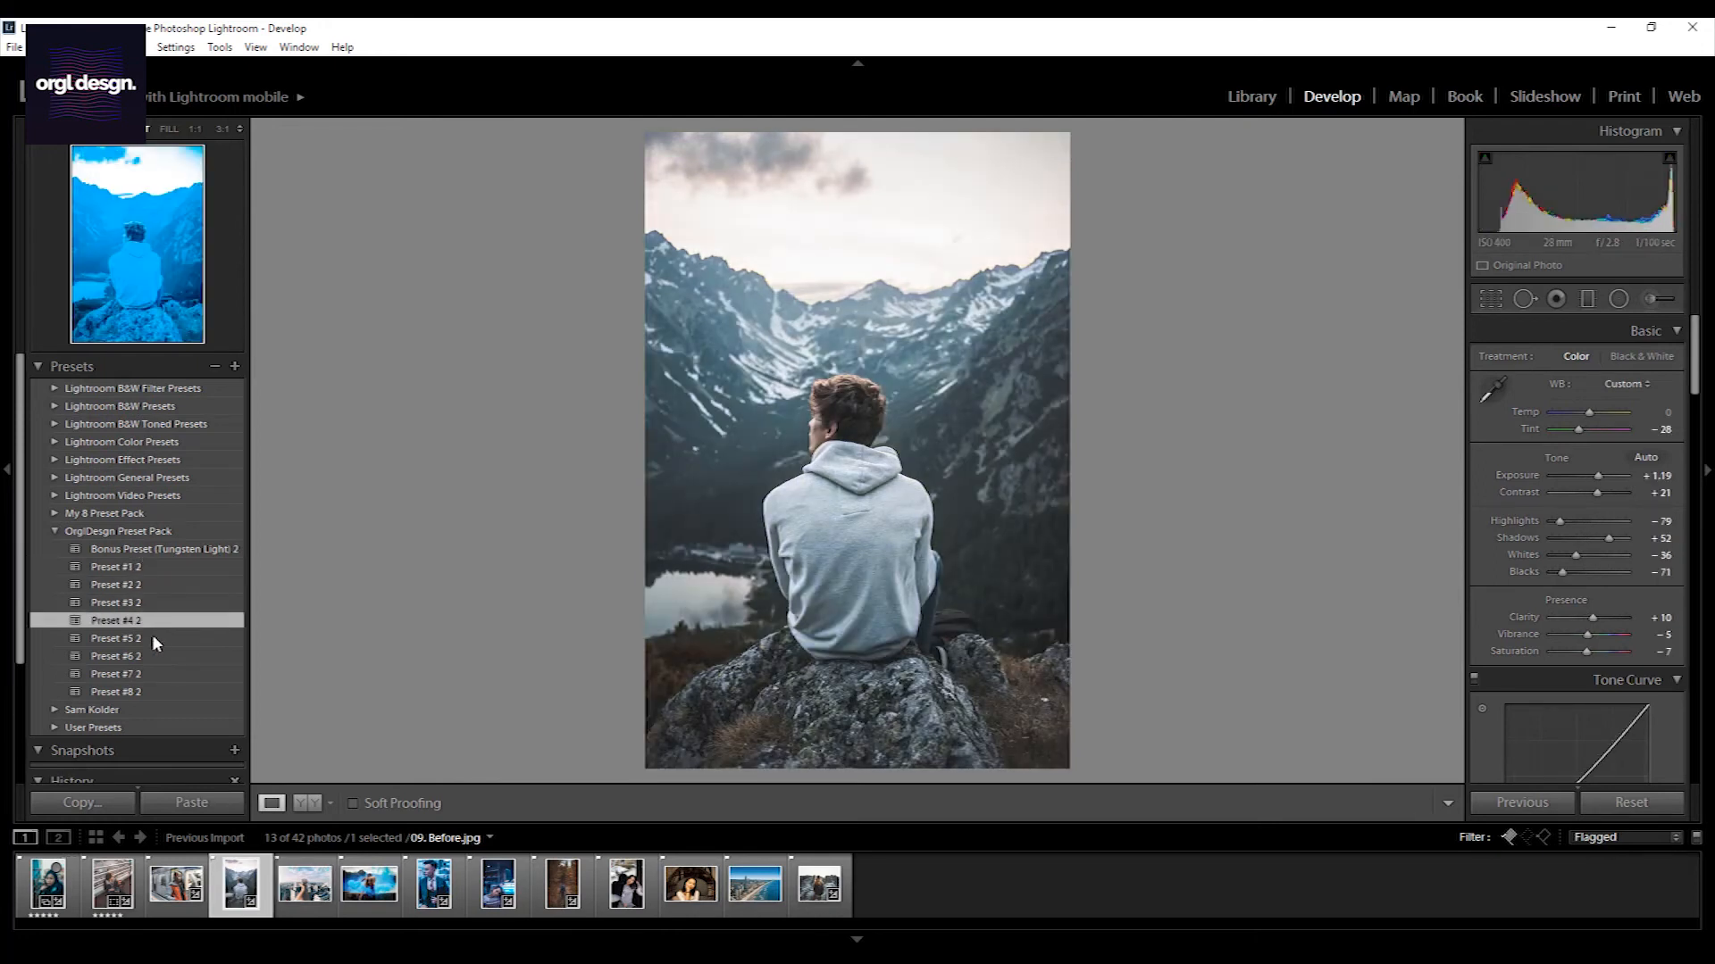
click(116, 620)
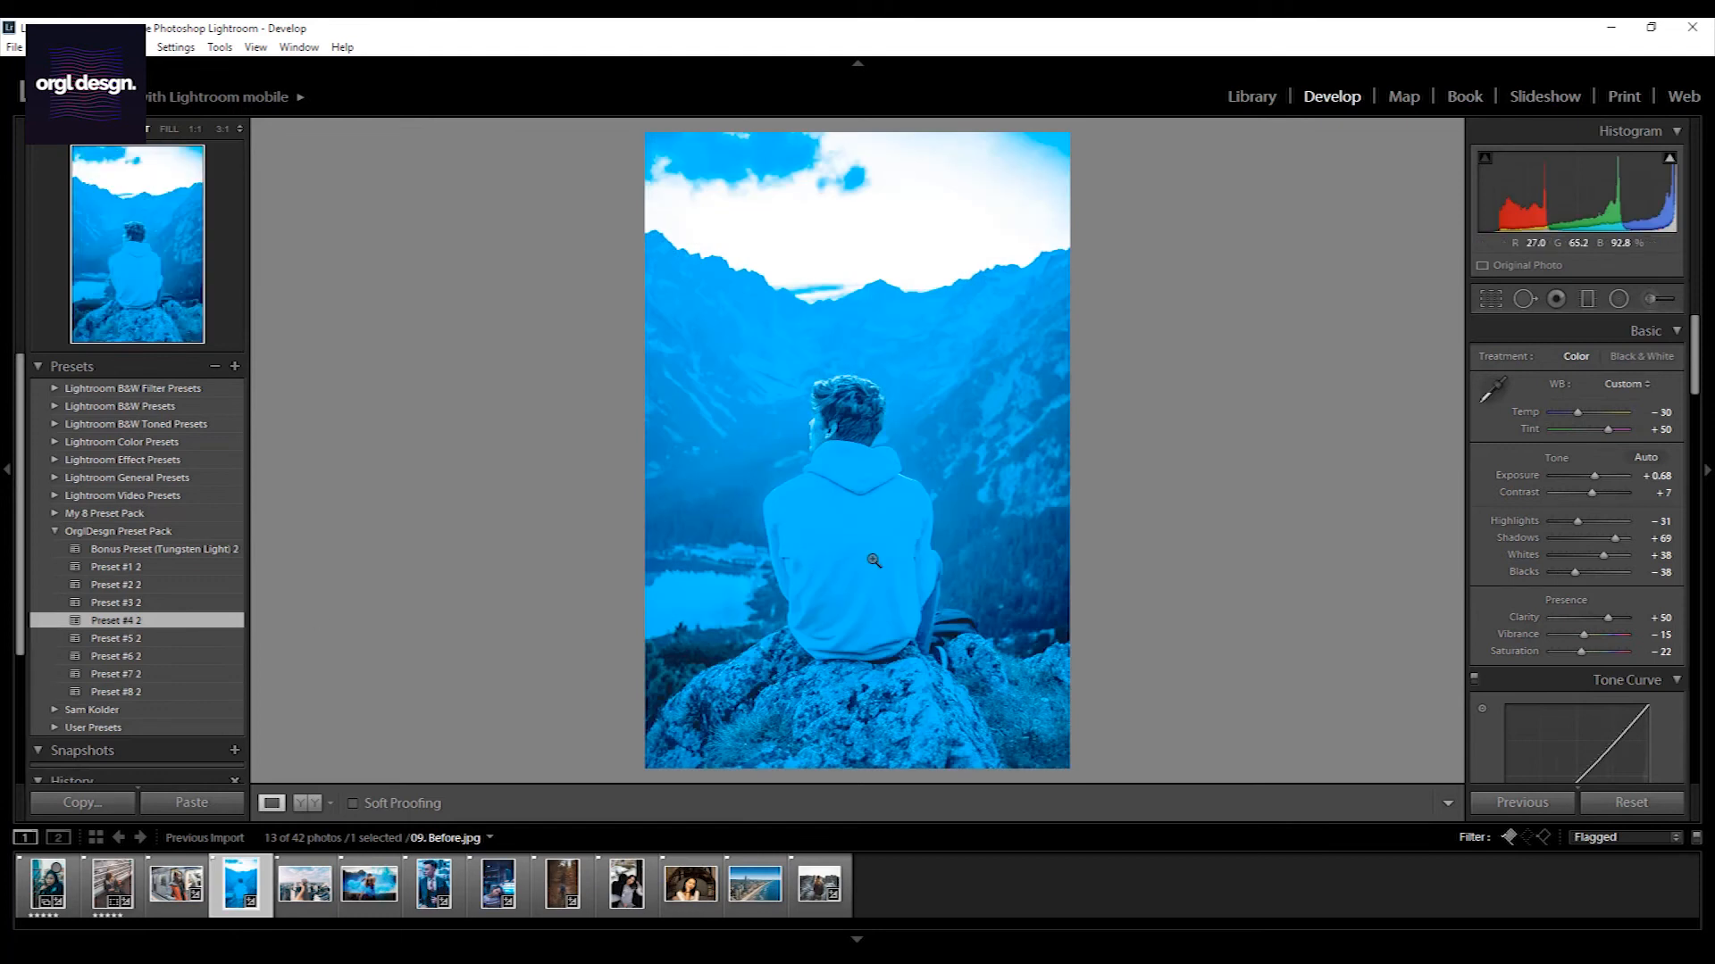
mouse_move(767, 472)
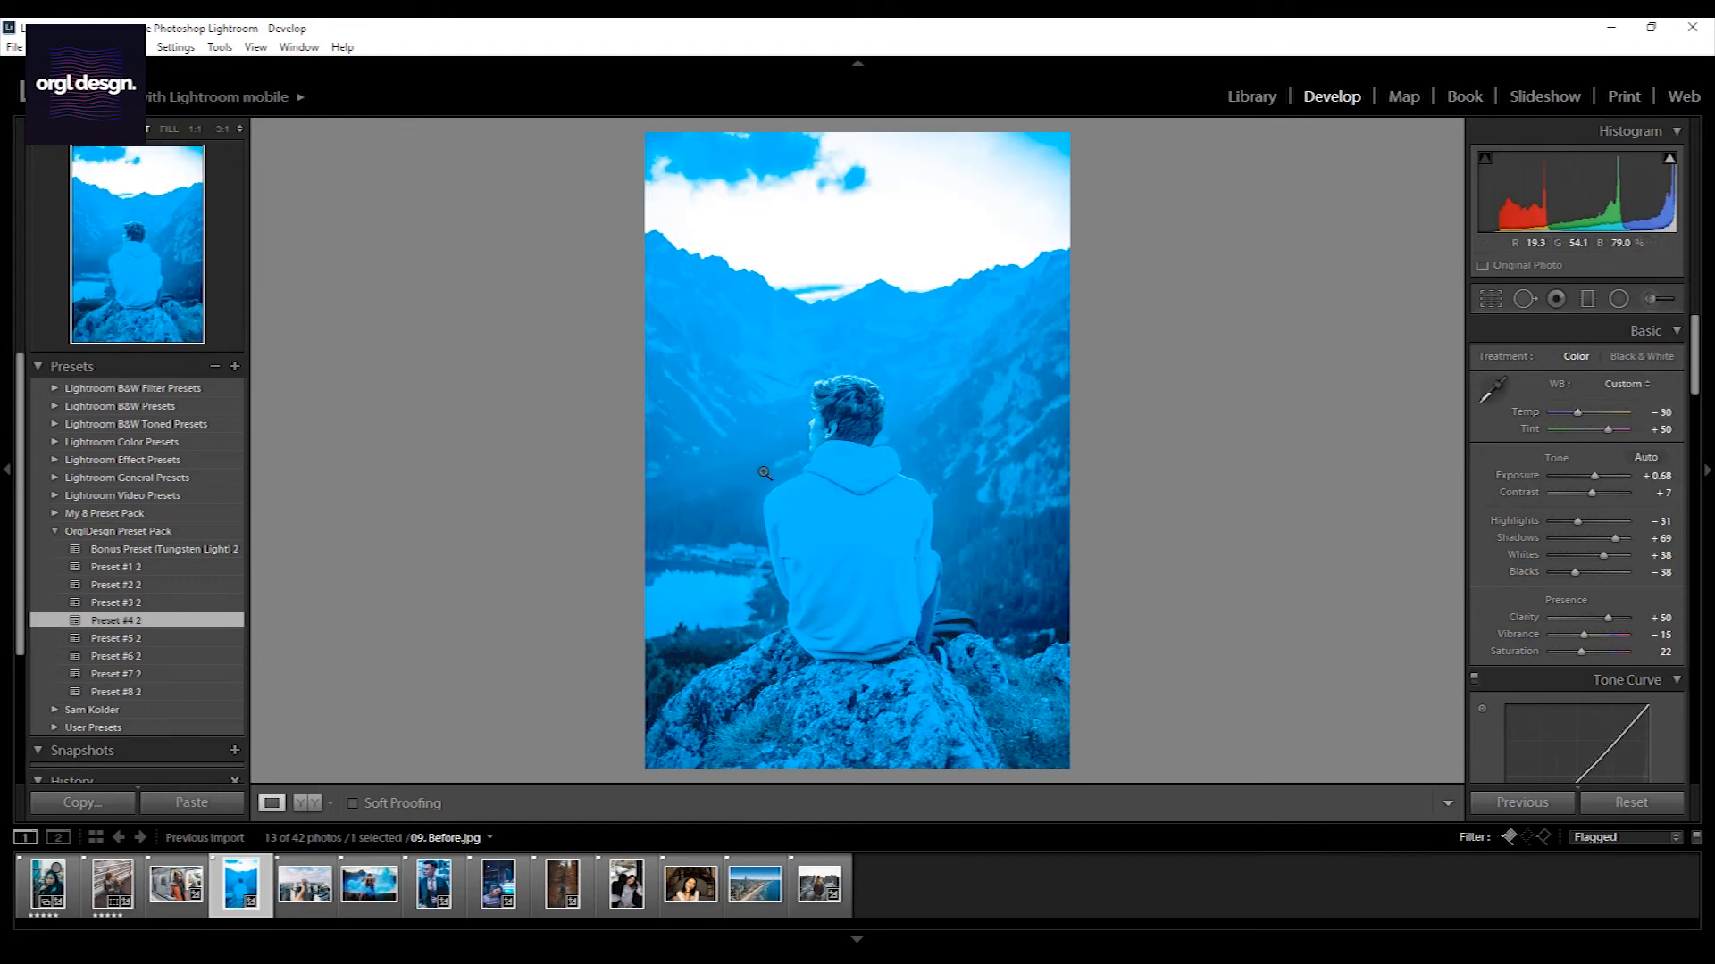
mouse_move(1063, 469)
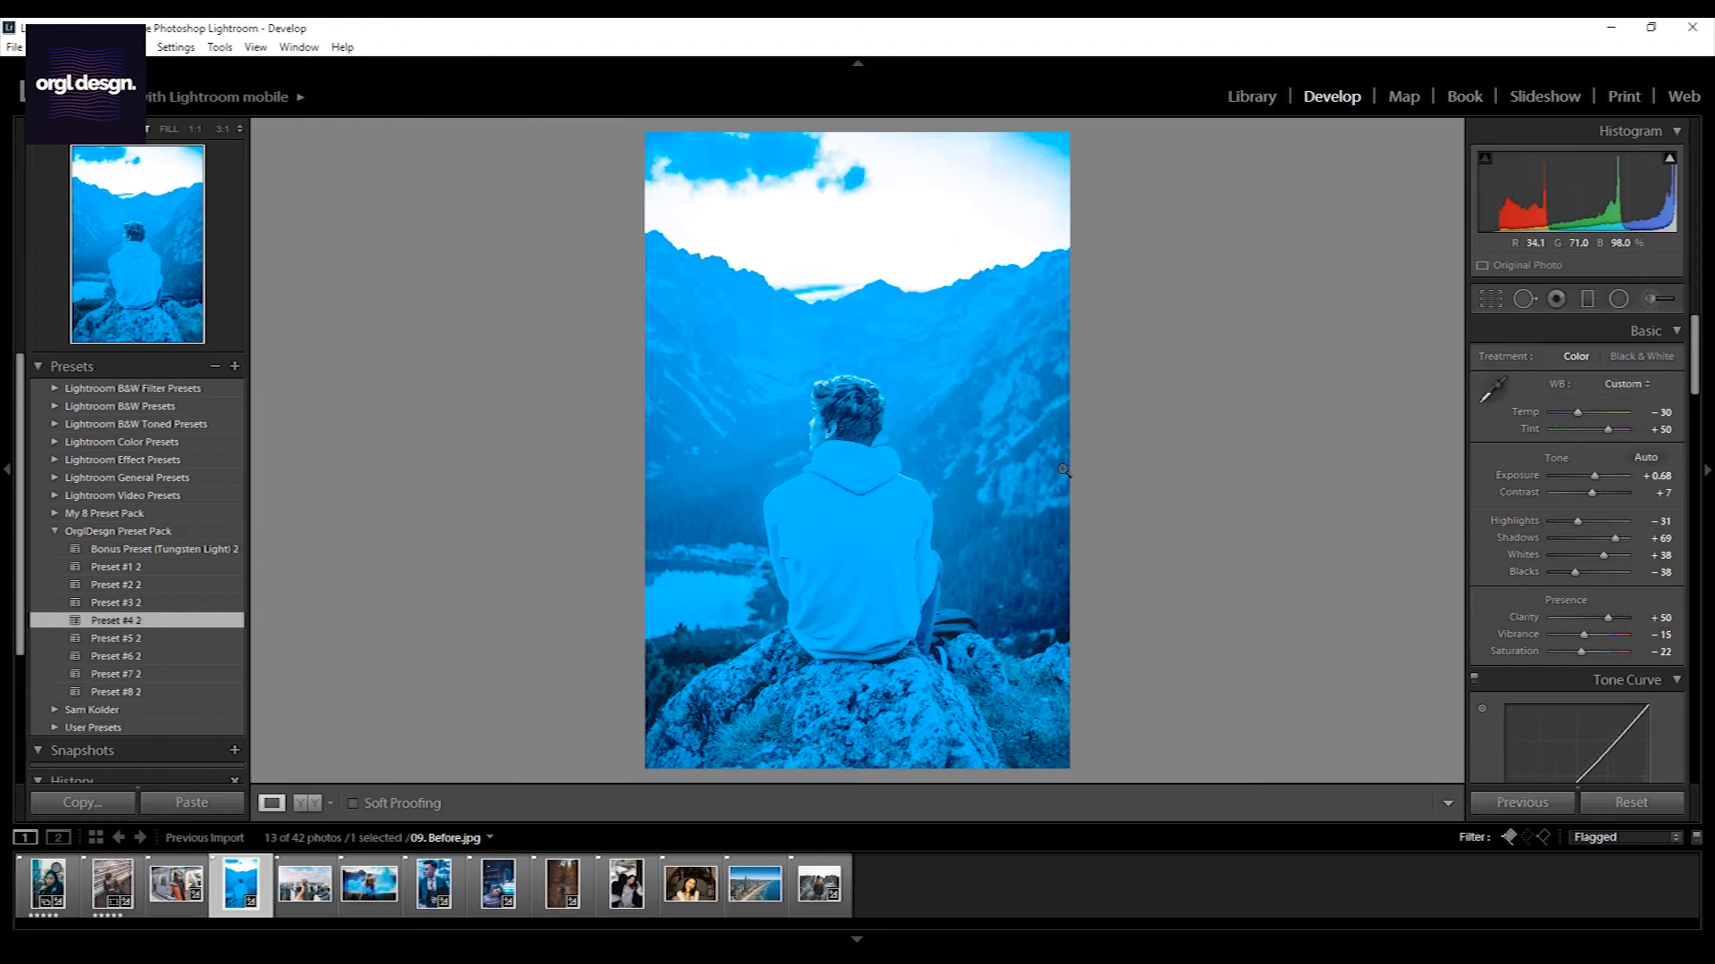
Warm the landscape to Temp +7 and lower Exposure to -0.12
drag(1575, 413, 1584, 412)
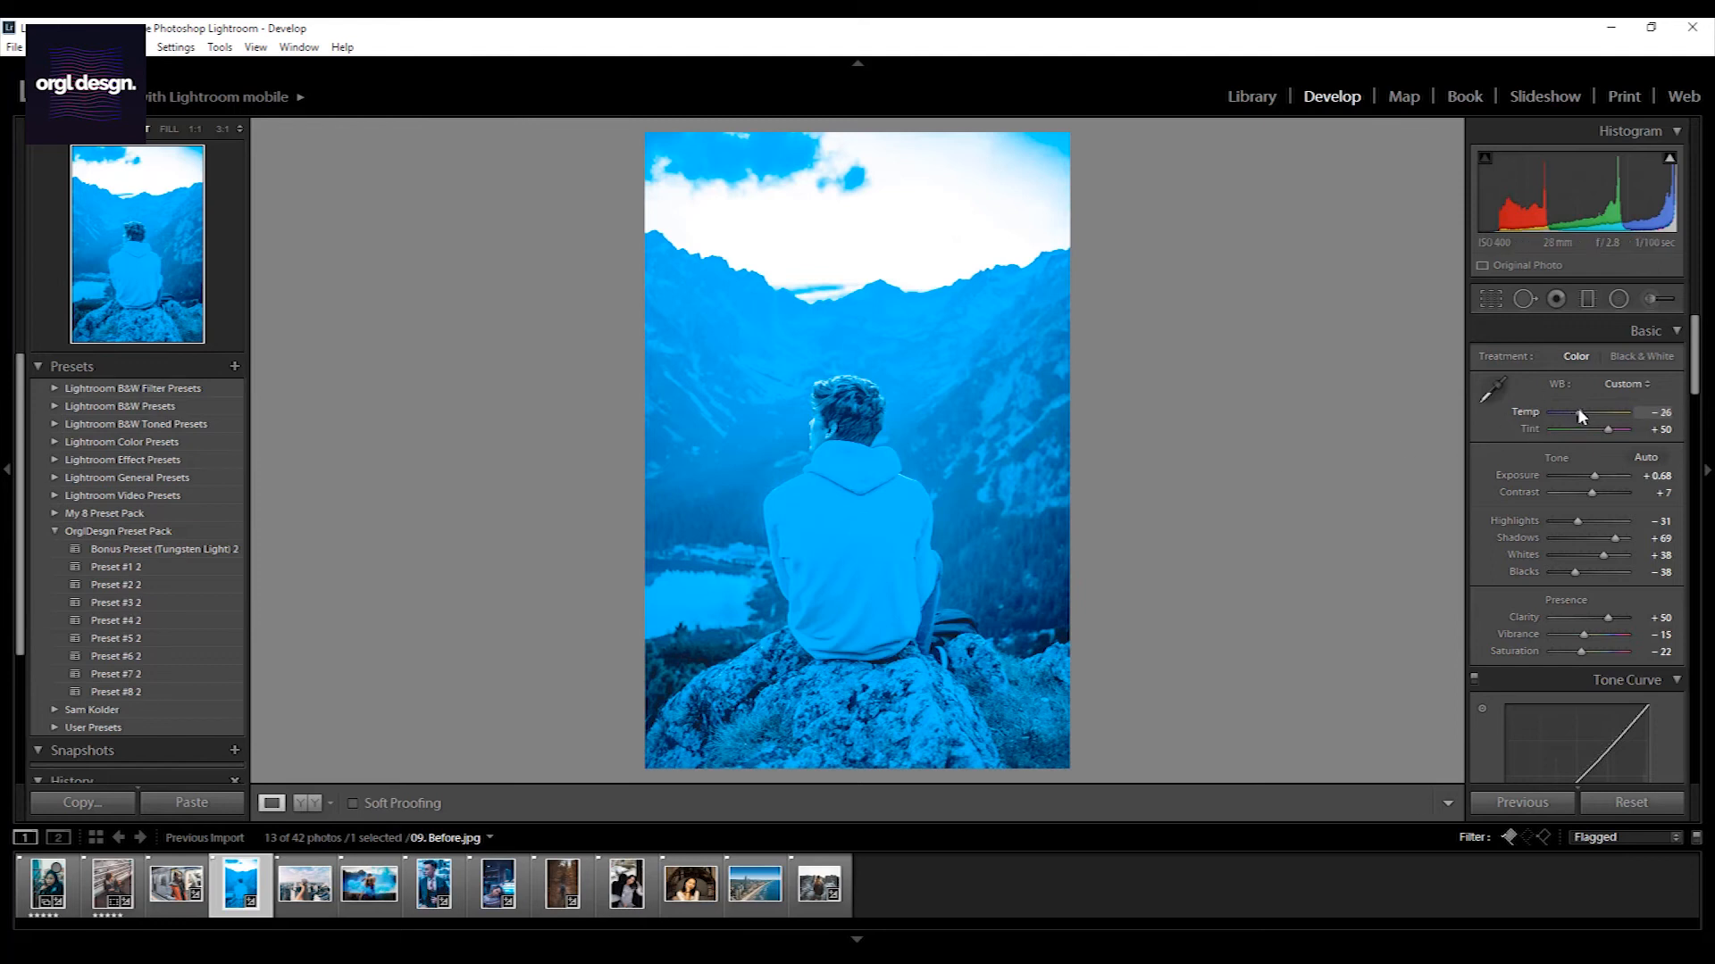
drag(1591, 412, 1616, 412)
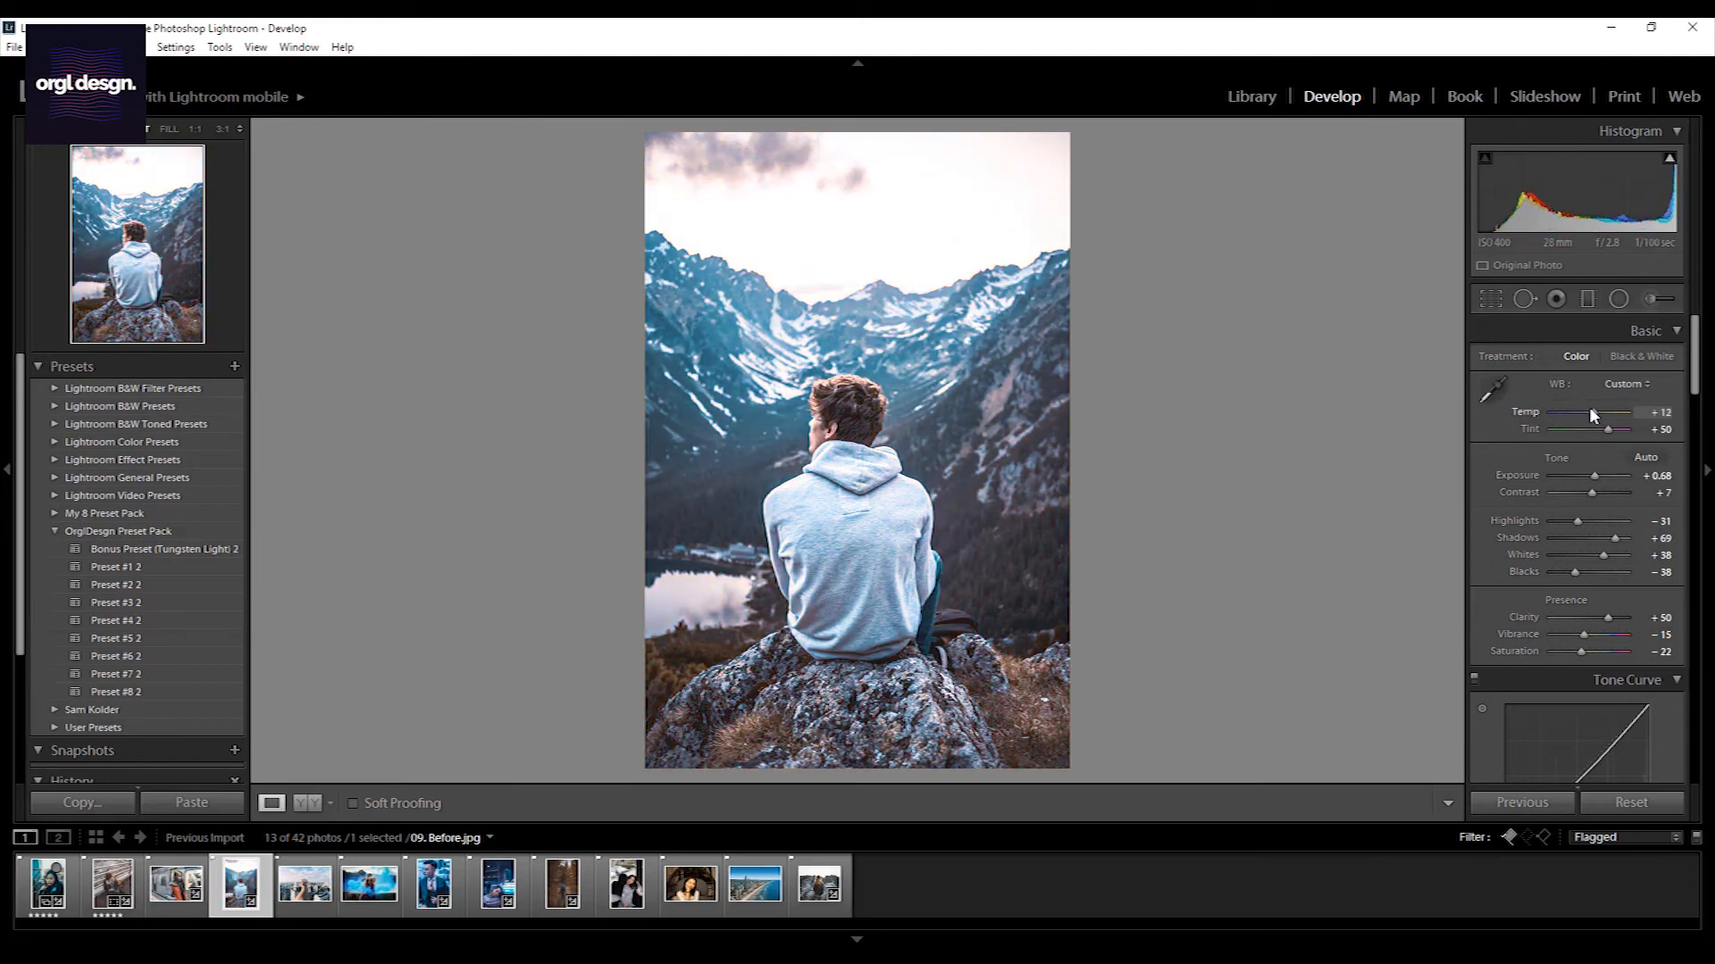
drag(1607, 412, 1592, 413)
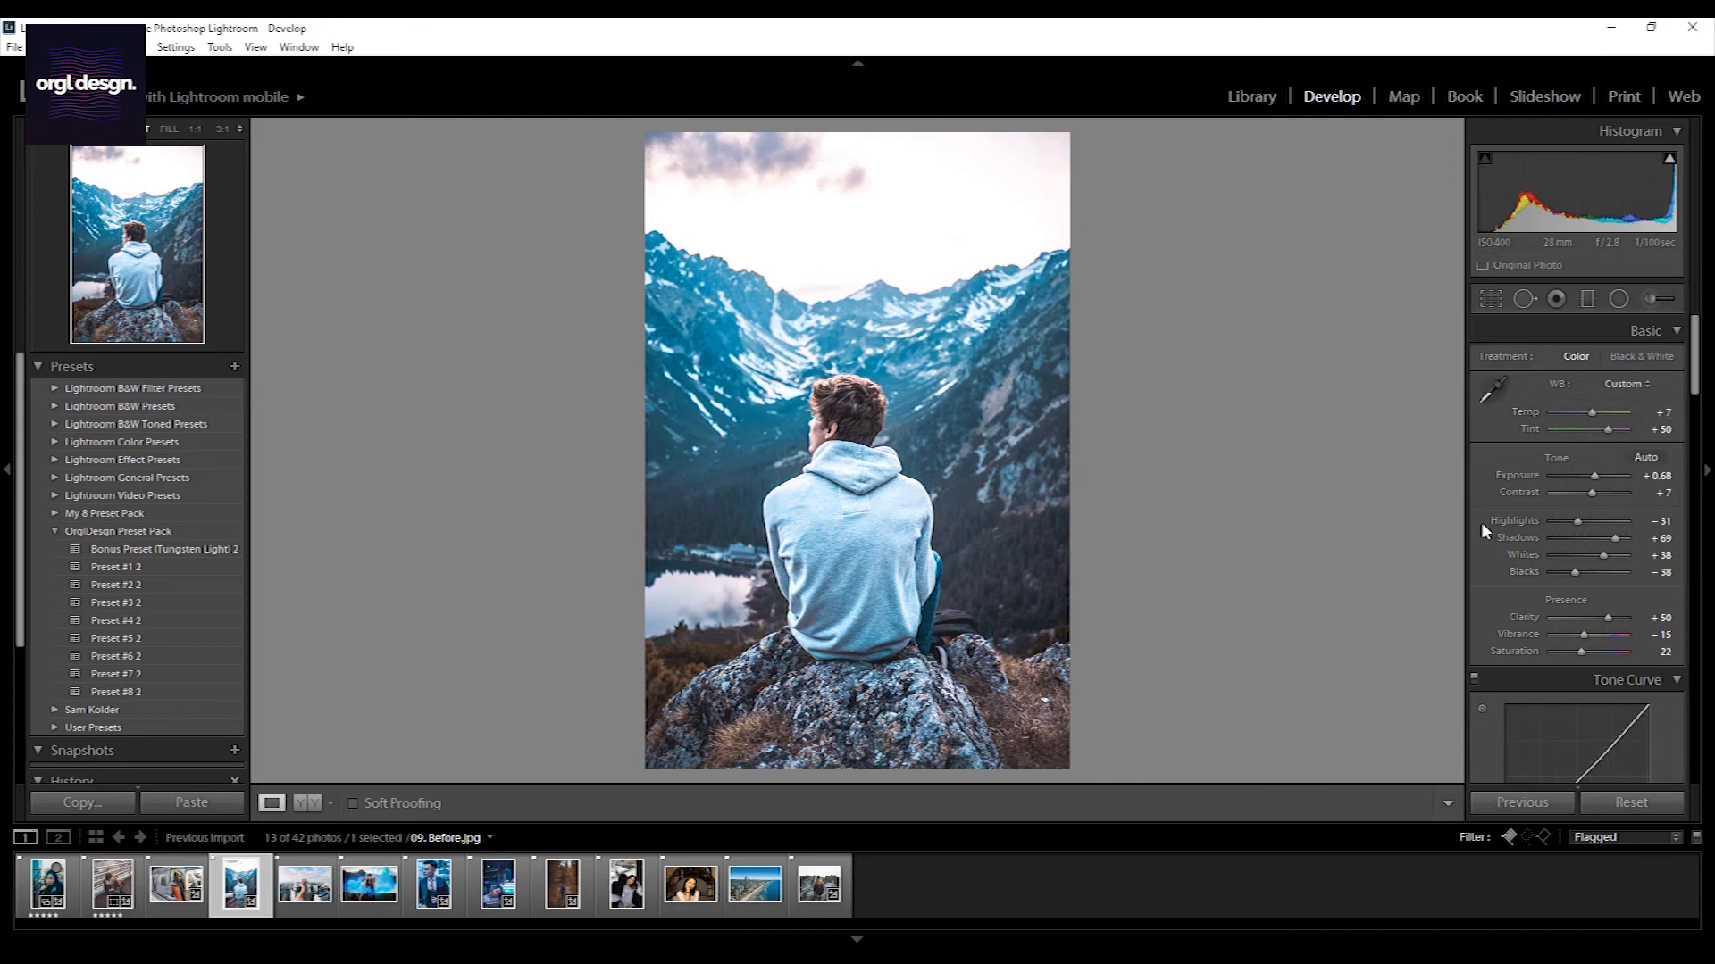
drag(1607, 475, 1591, 475)
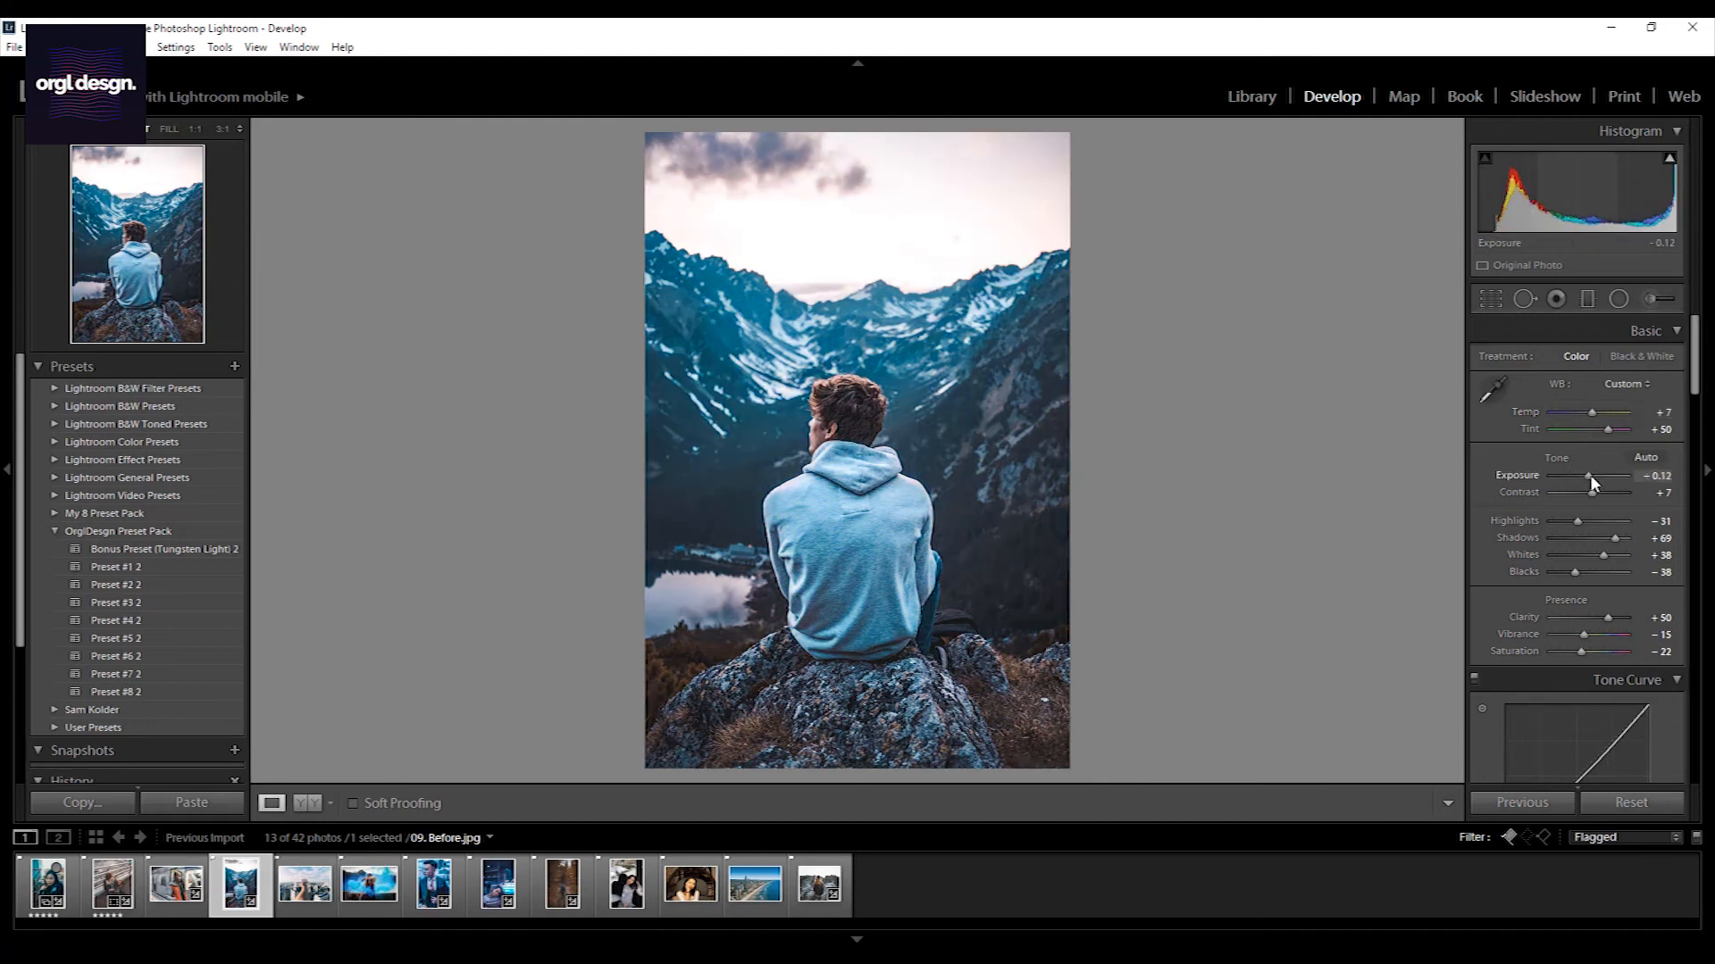
mouse_move(1048, 554)
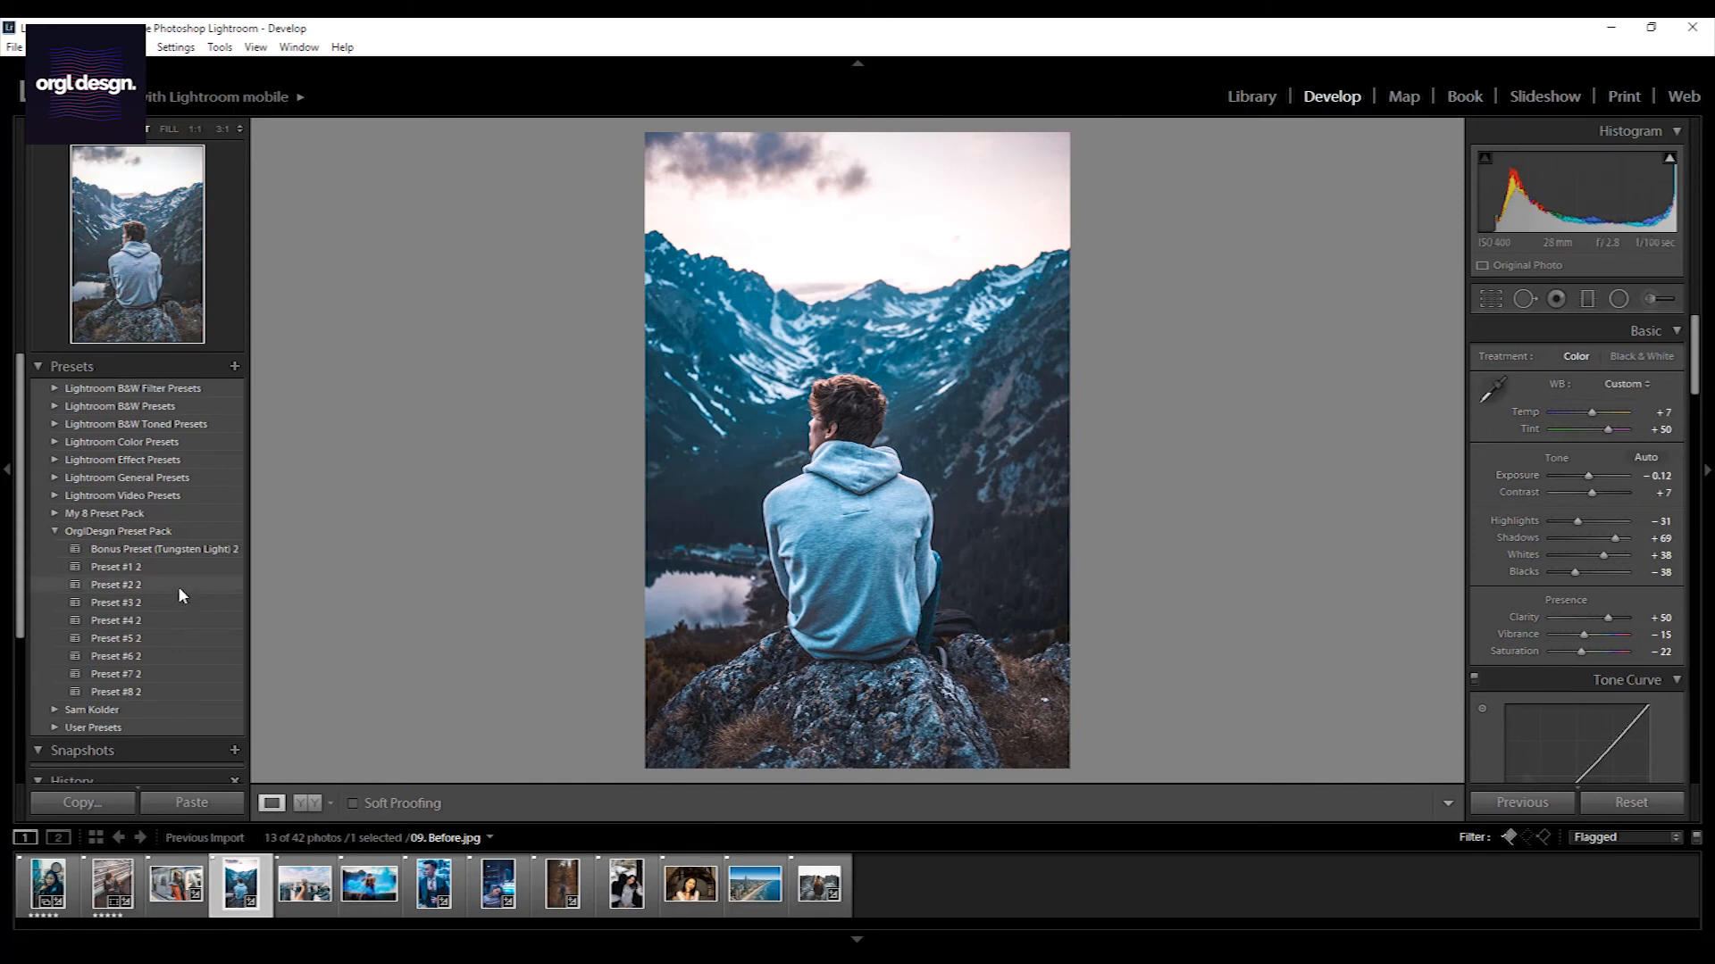
Switch the landscape to Preset #3 2, cycle split and side-by-side comparisons, then move to the chair portrait
click(116, 602)
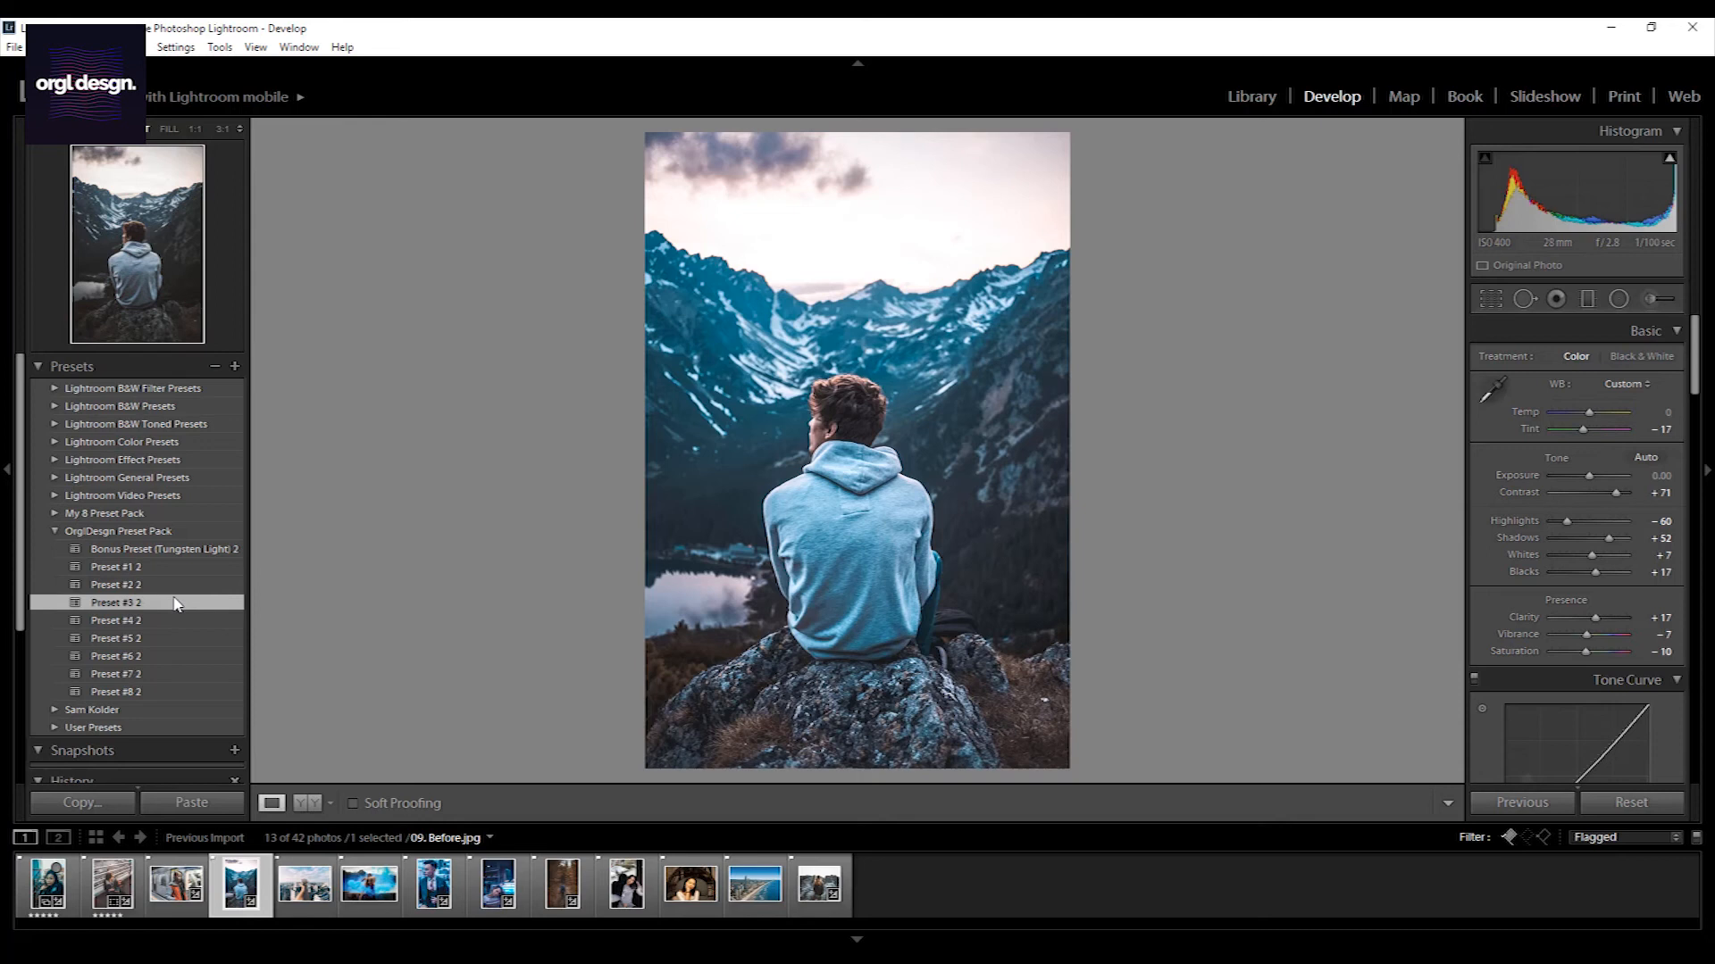
click(116, 602)
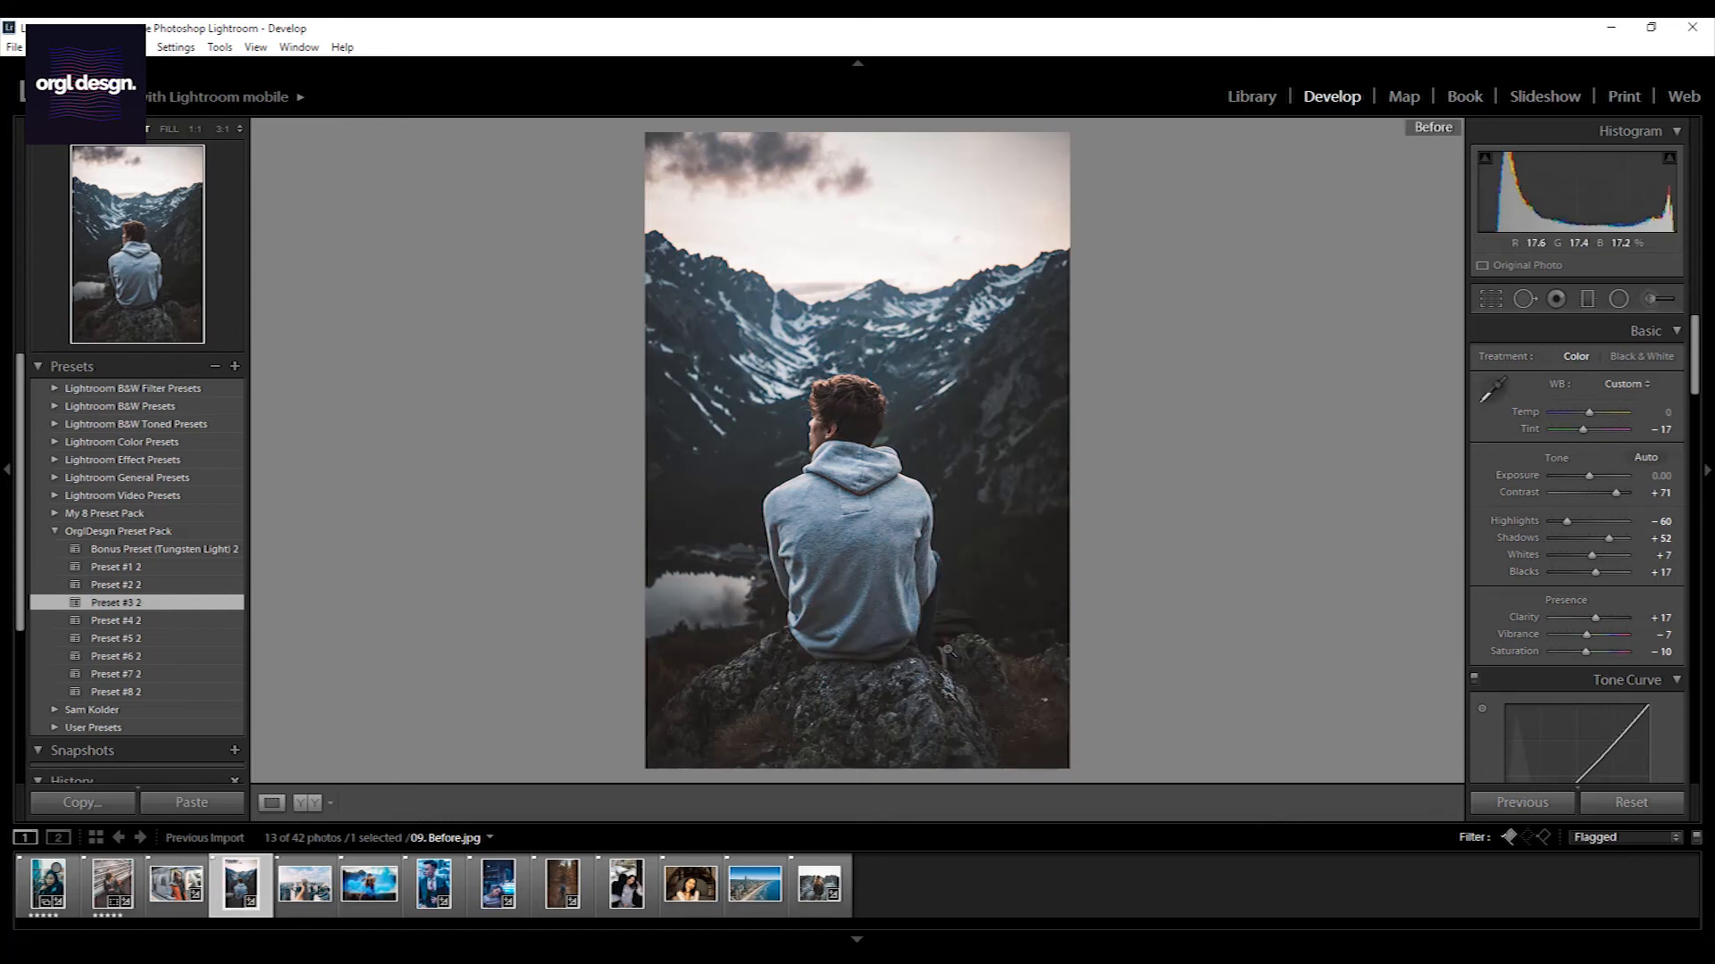
key(shift+y)
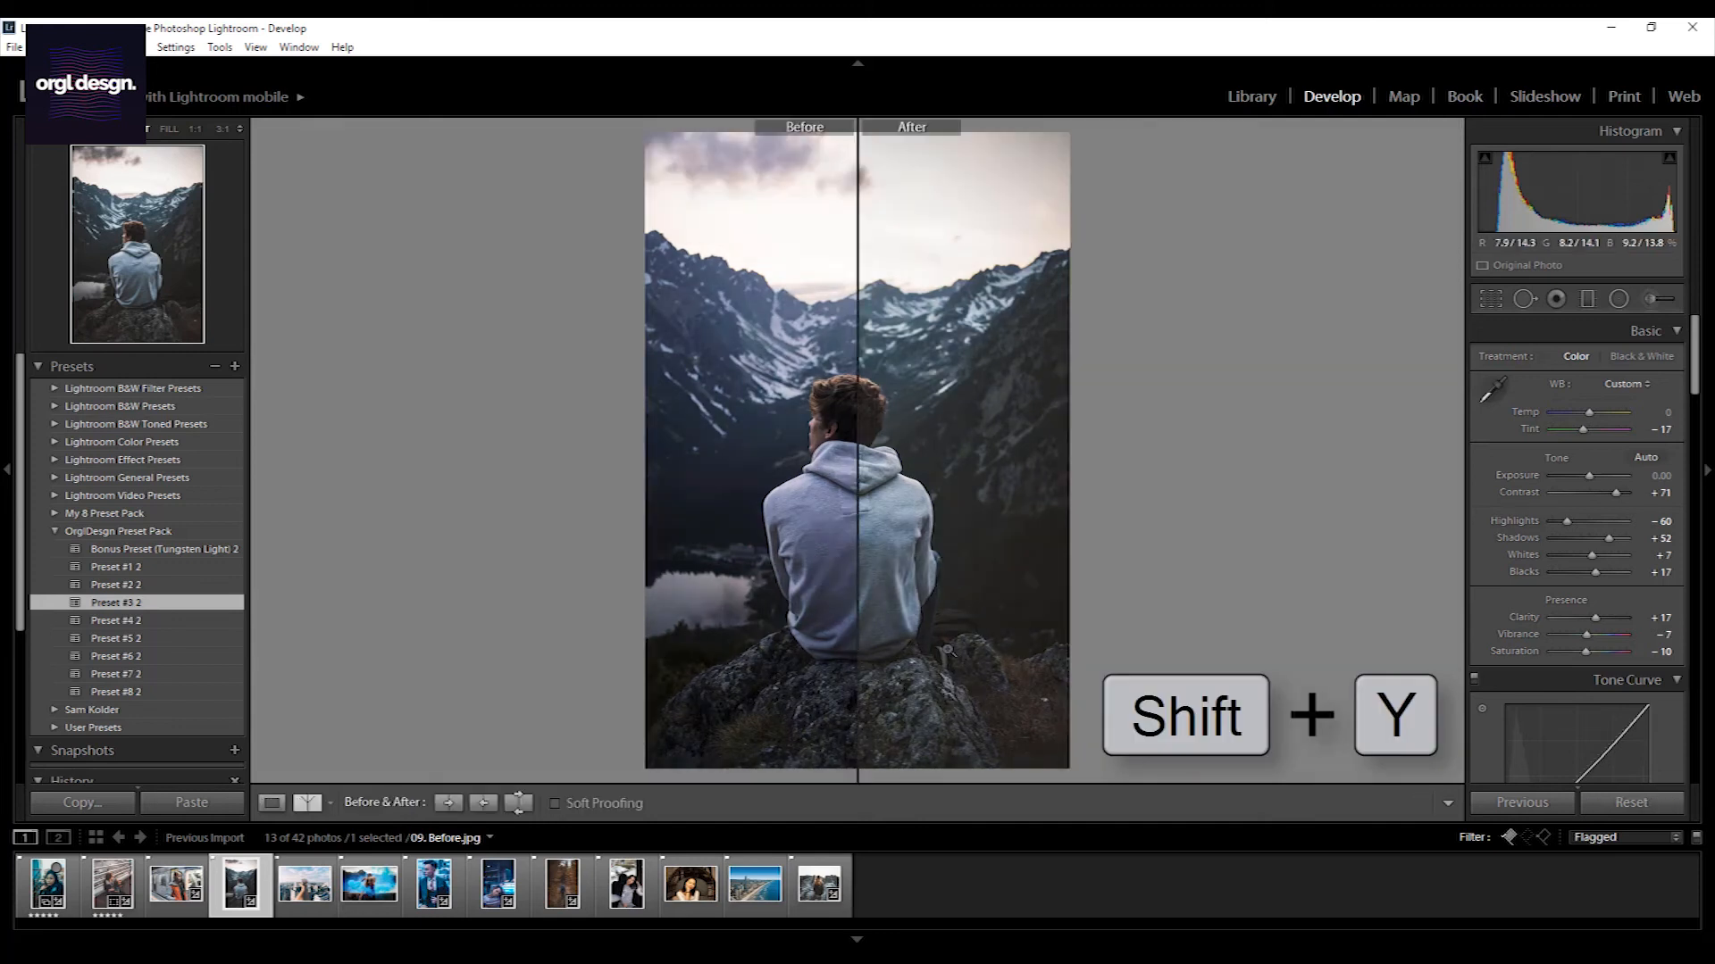
key(shift+y)
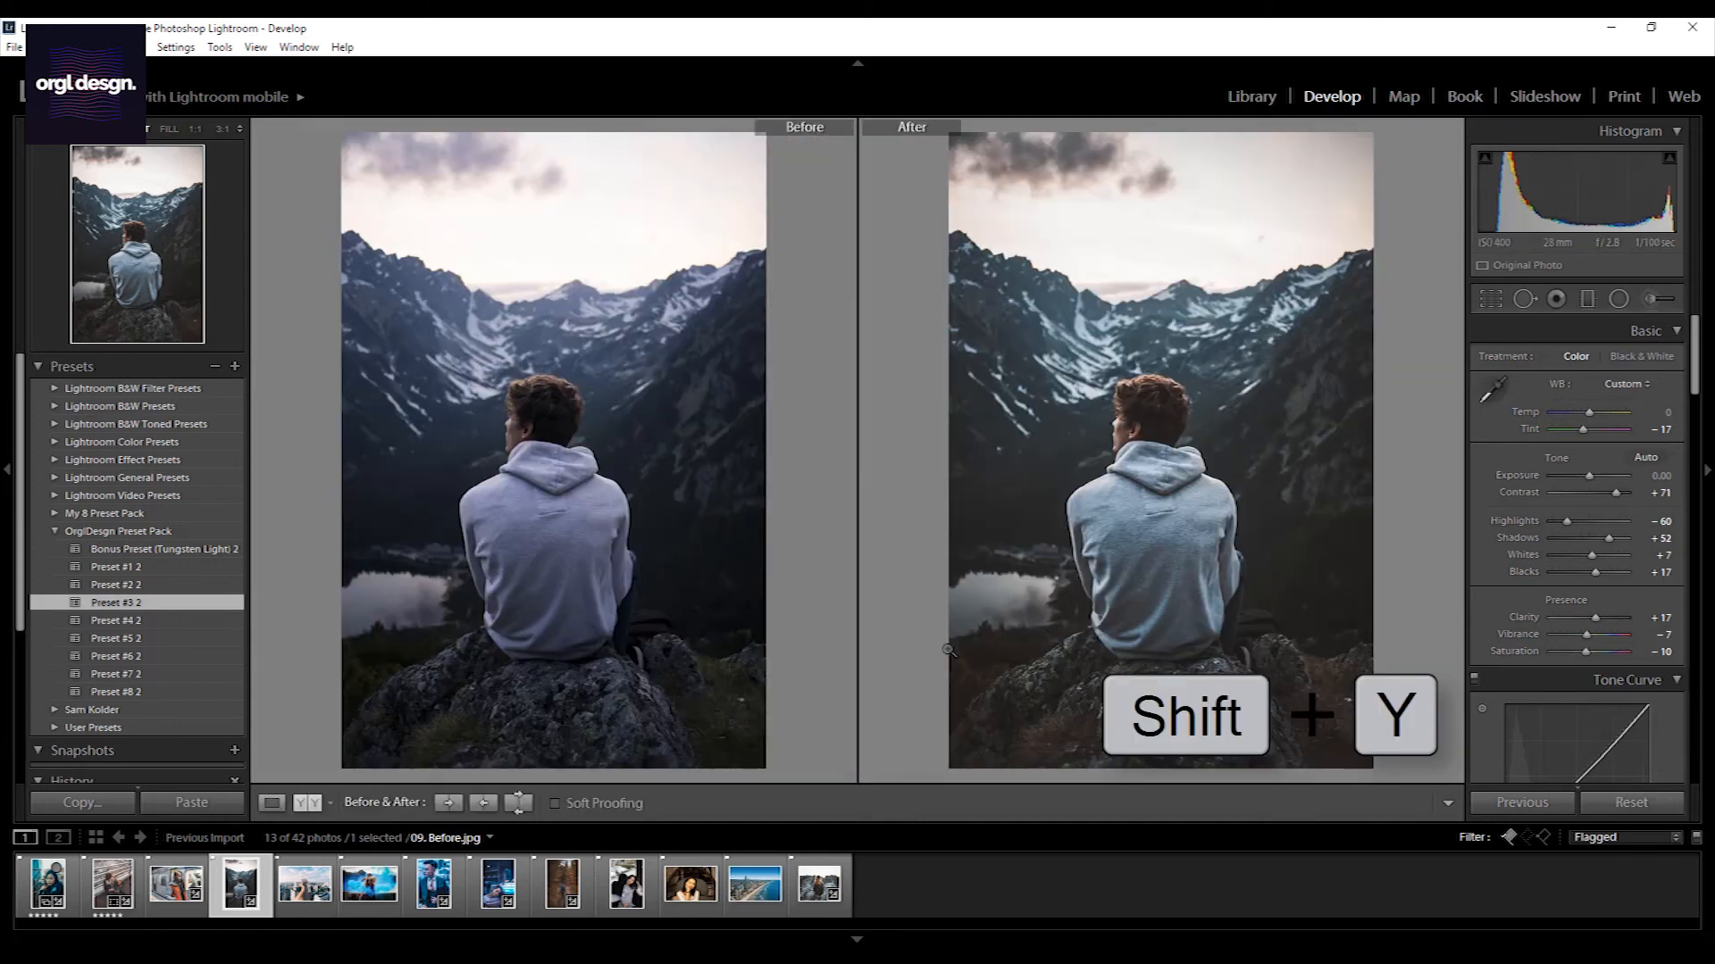
key(shift+y)
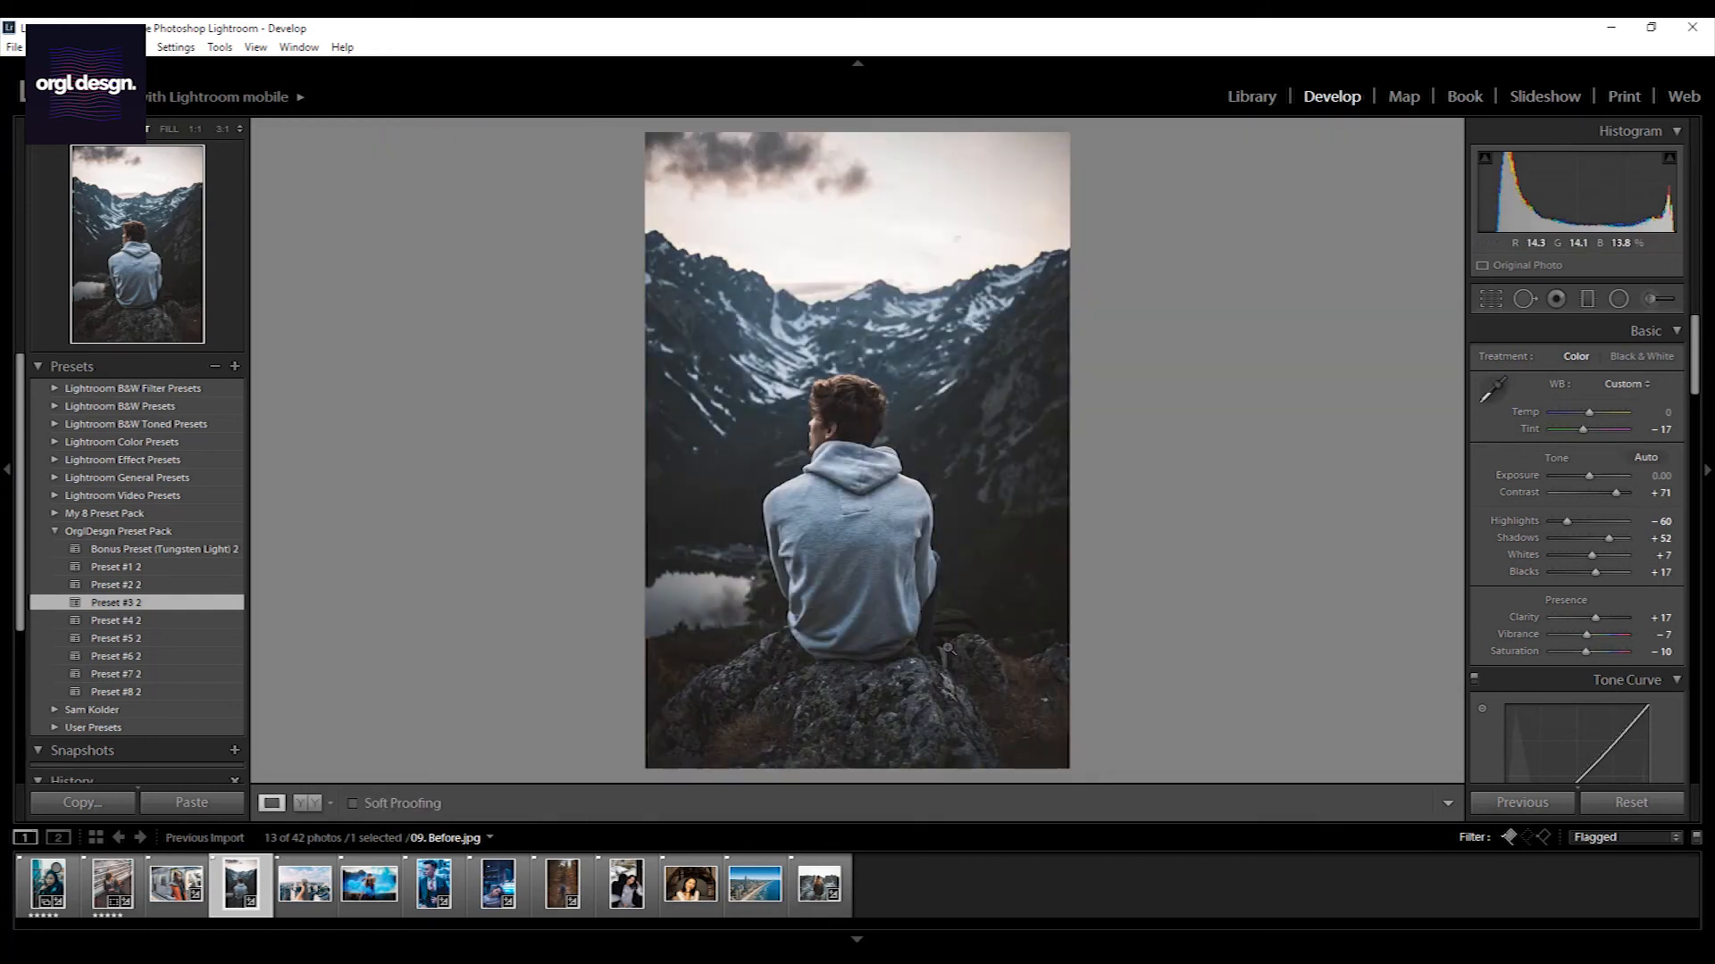
click(690, 884)
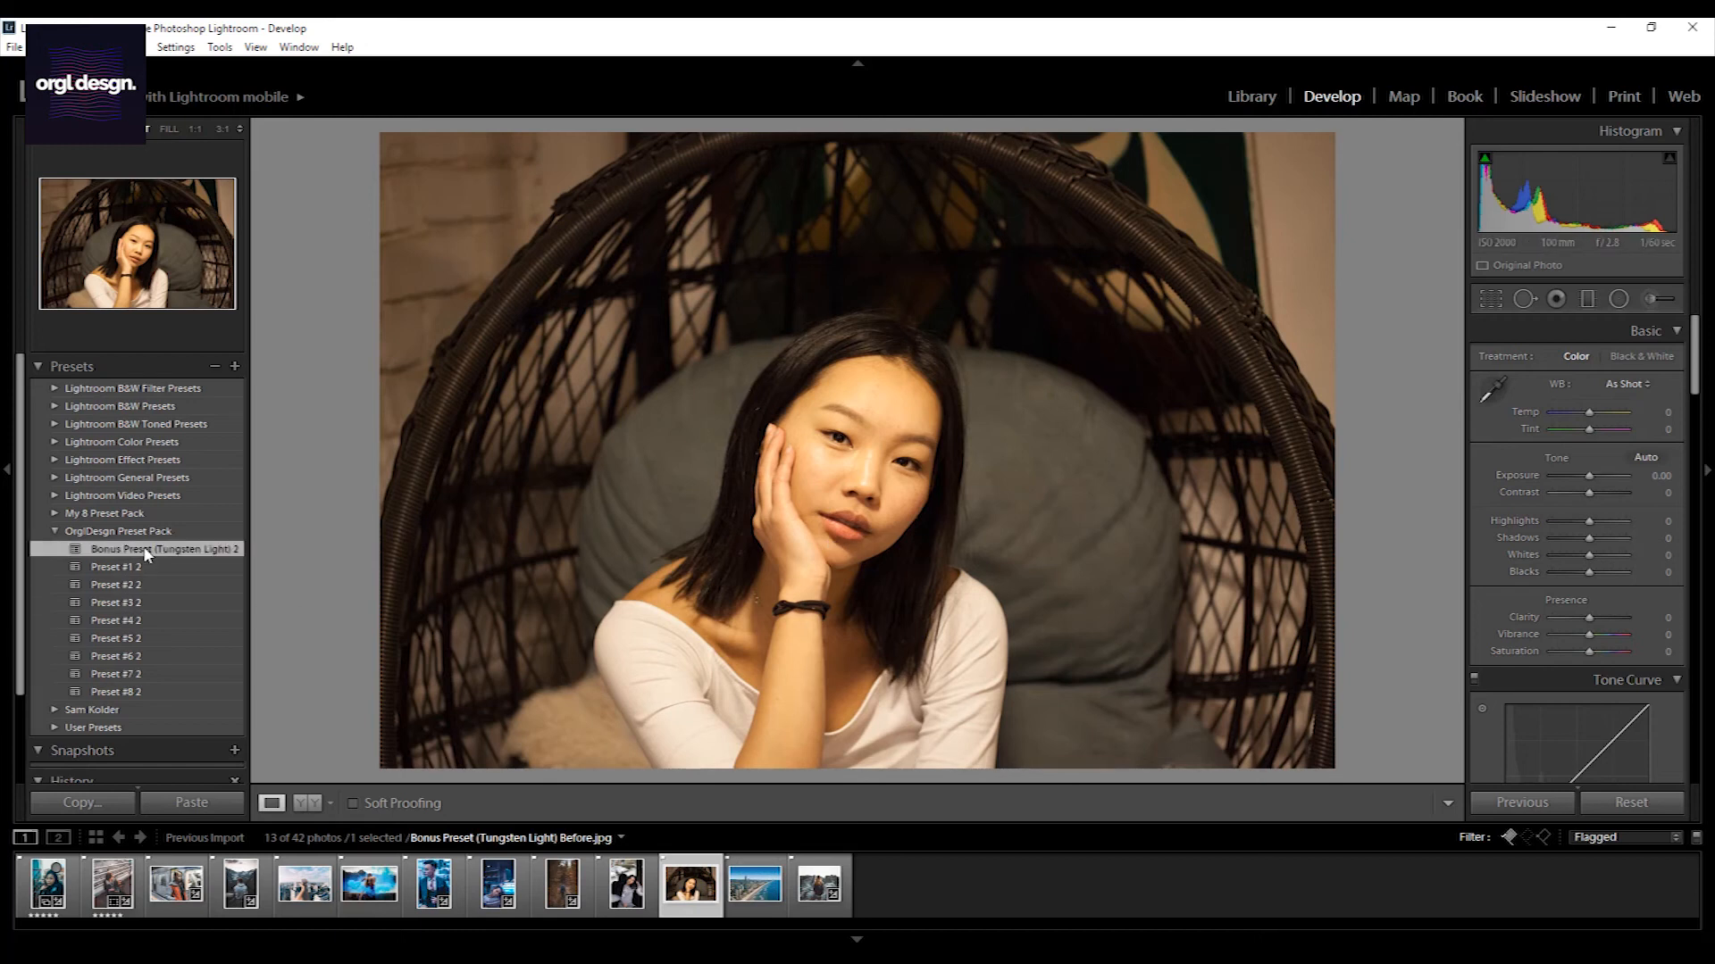
Apply Bonus Preset (Tungsten Light) 2 to the chair portrait and warm Temp to -7
click(164, 548)
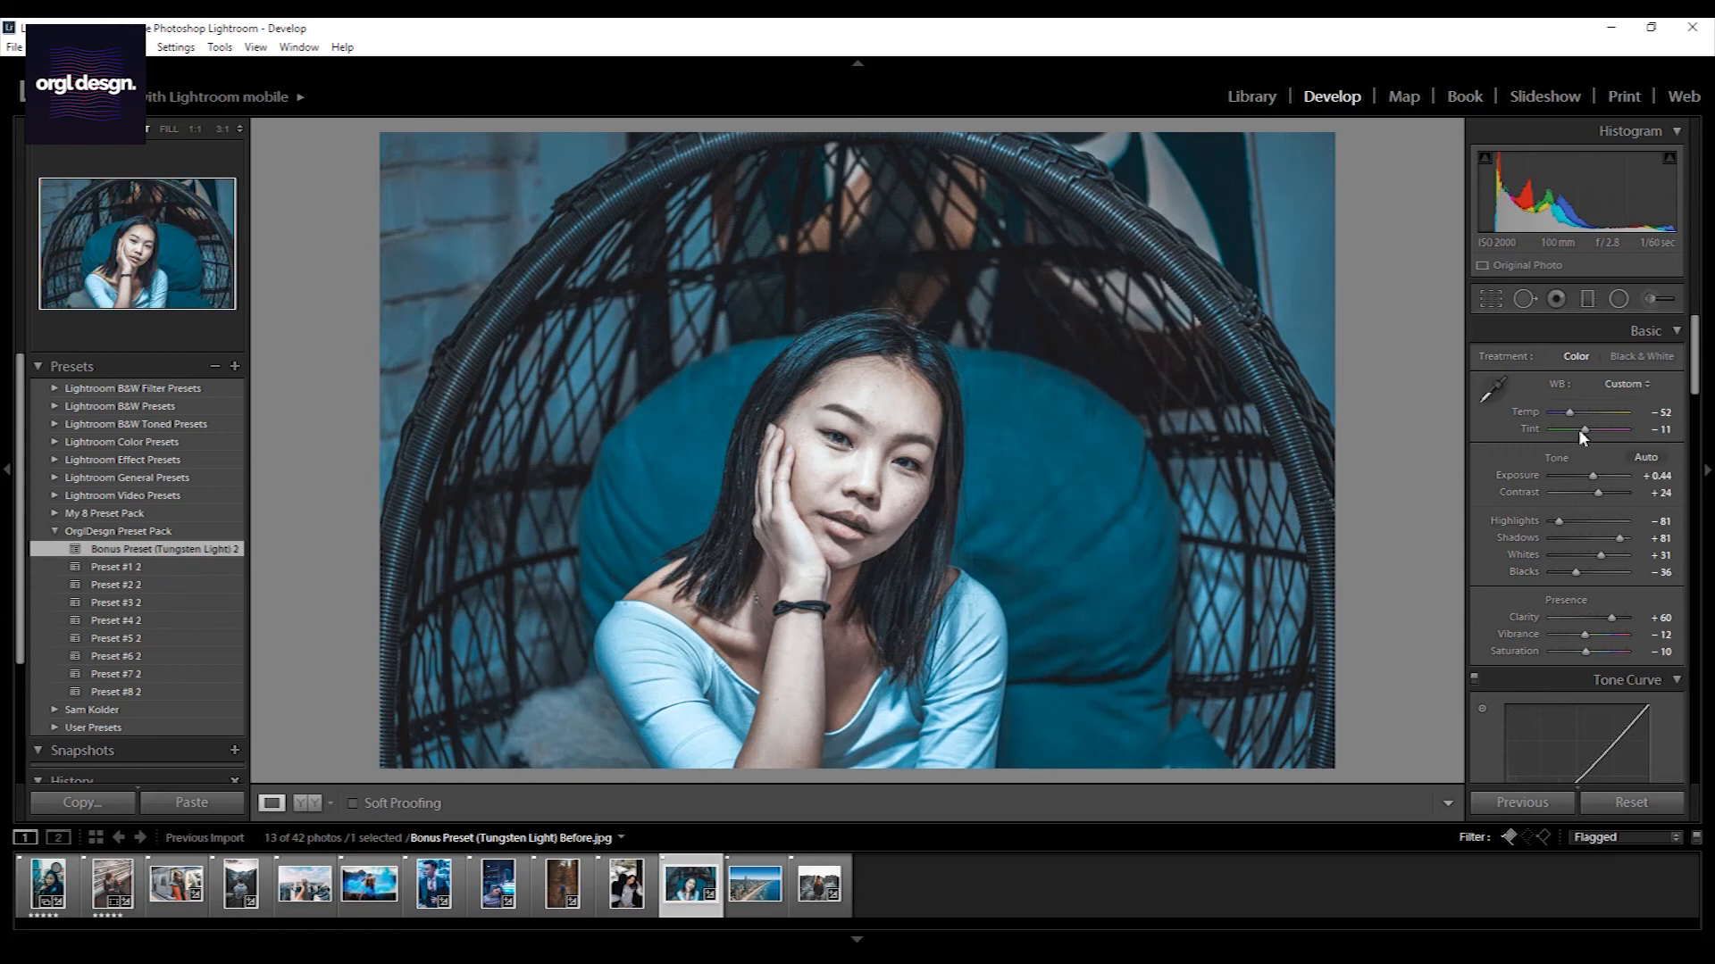
drag(1551, 412, 1580, 413)
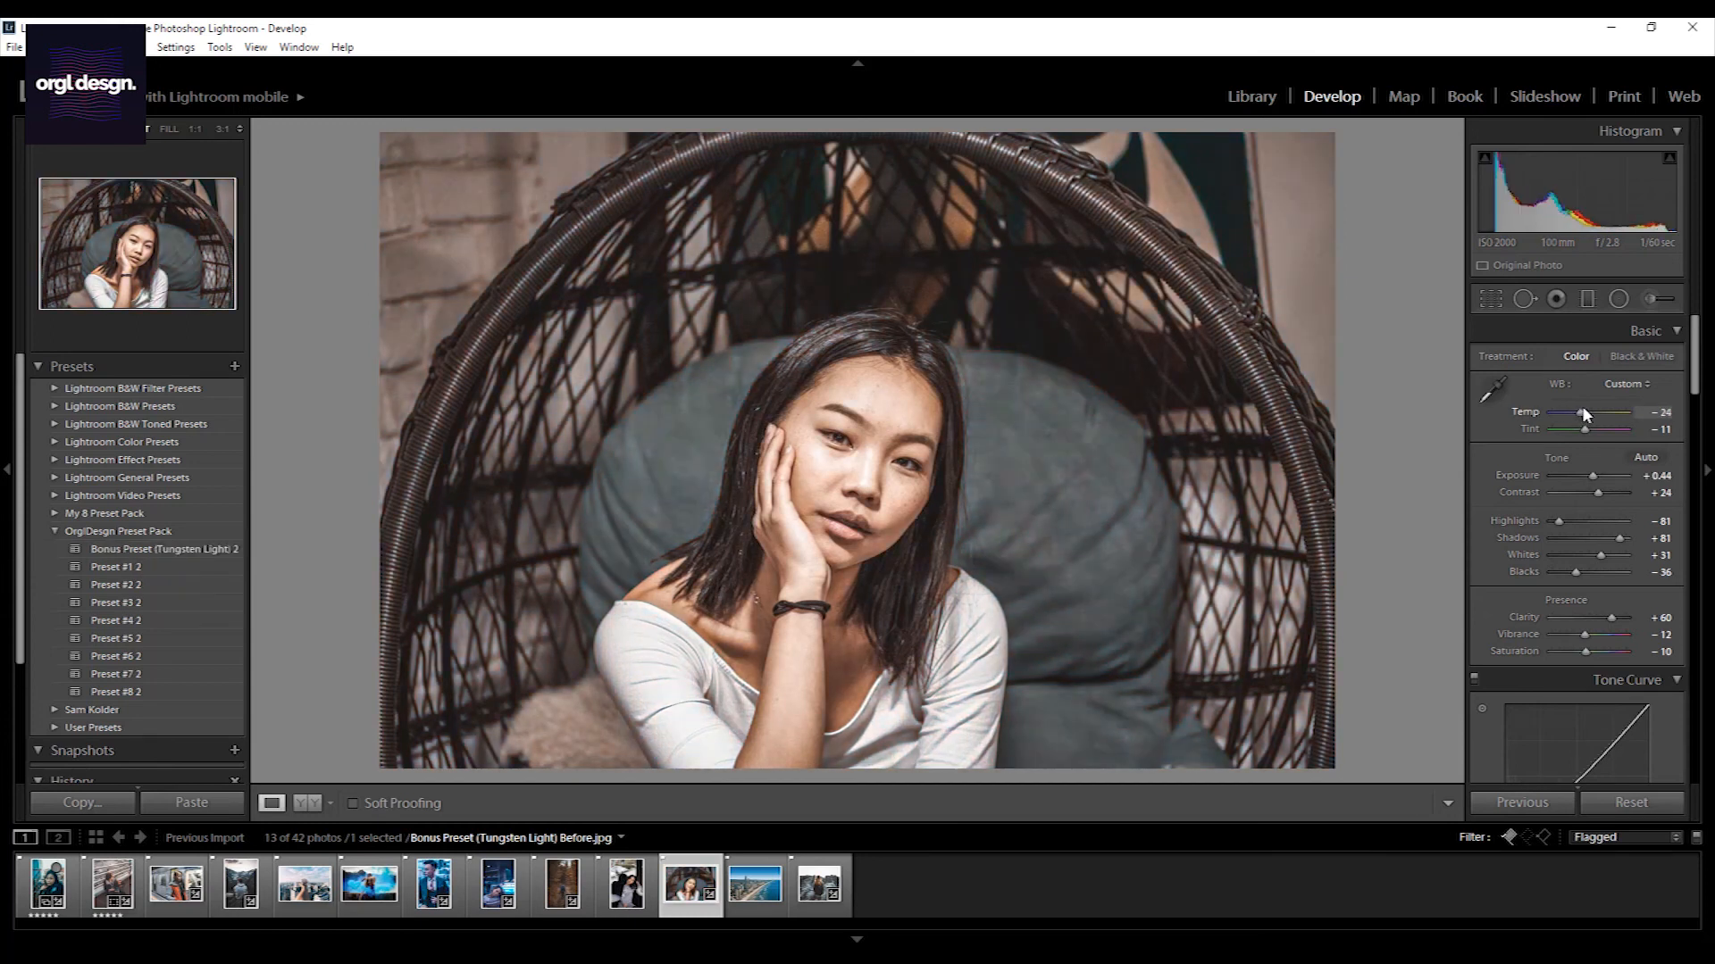
drag(1581, 412, 1607, 412)
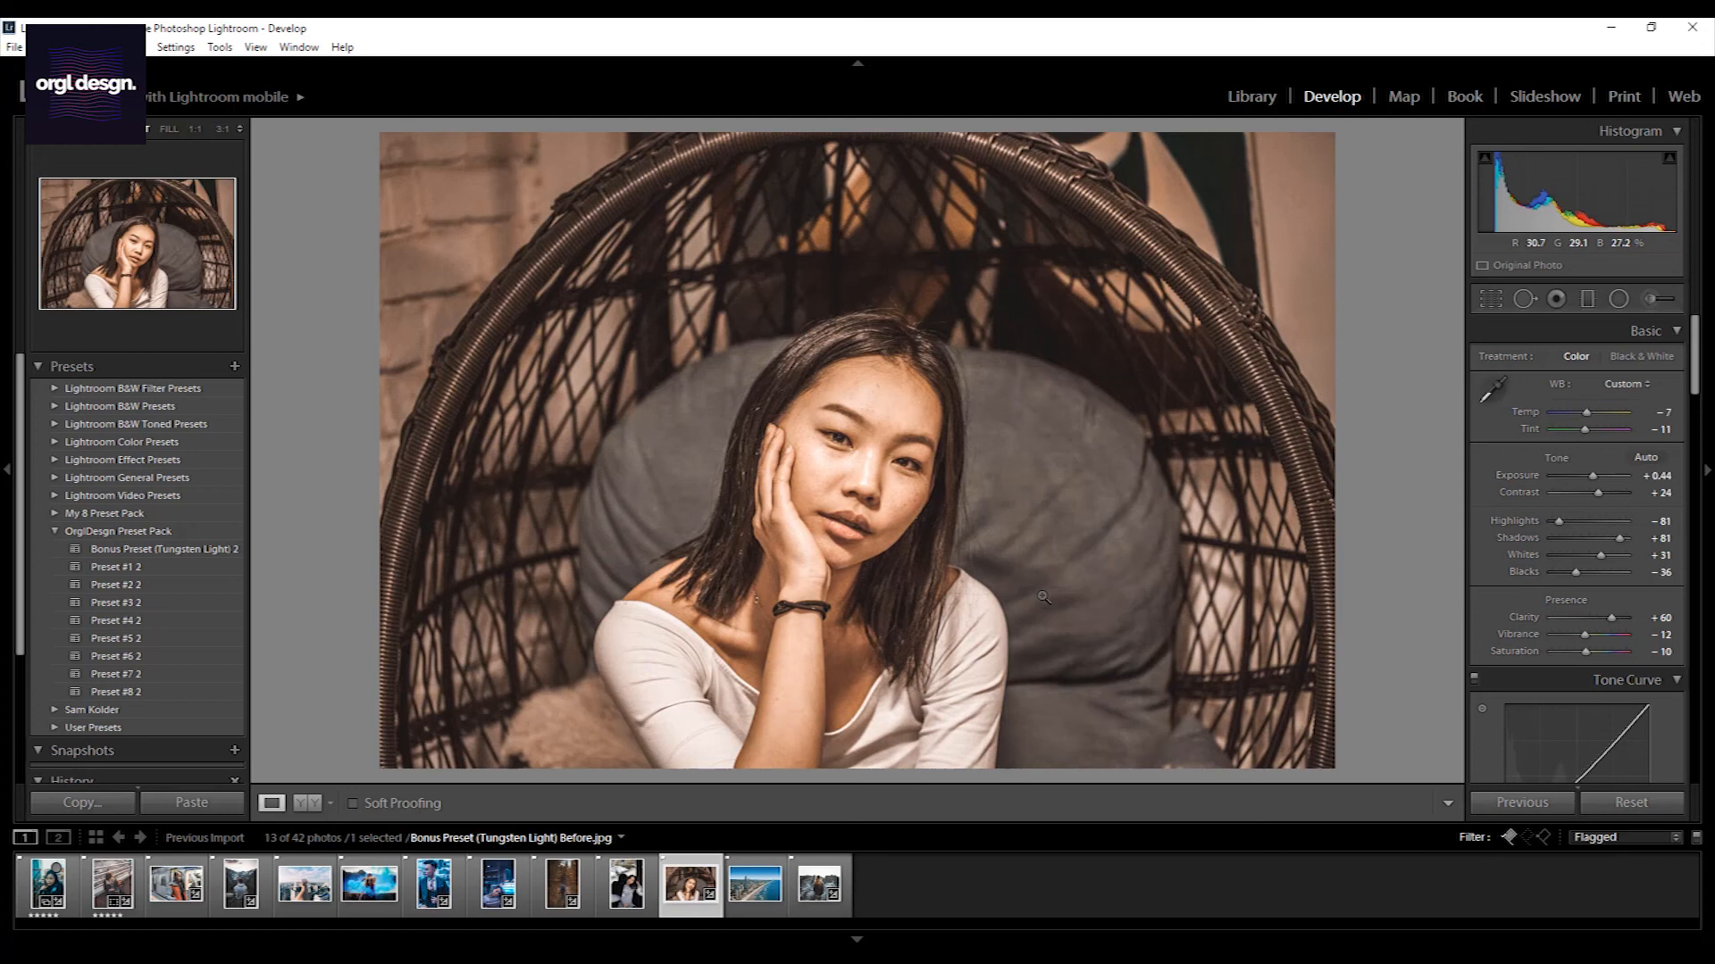
Settle Exposure at +0.12 and bring Shadows down to +50
drag(1604, 475, 1588, 475)
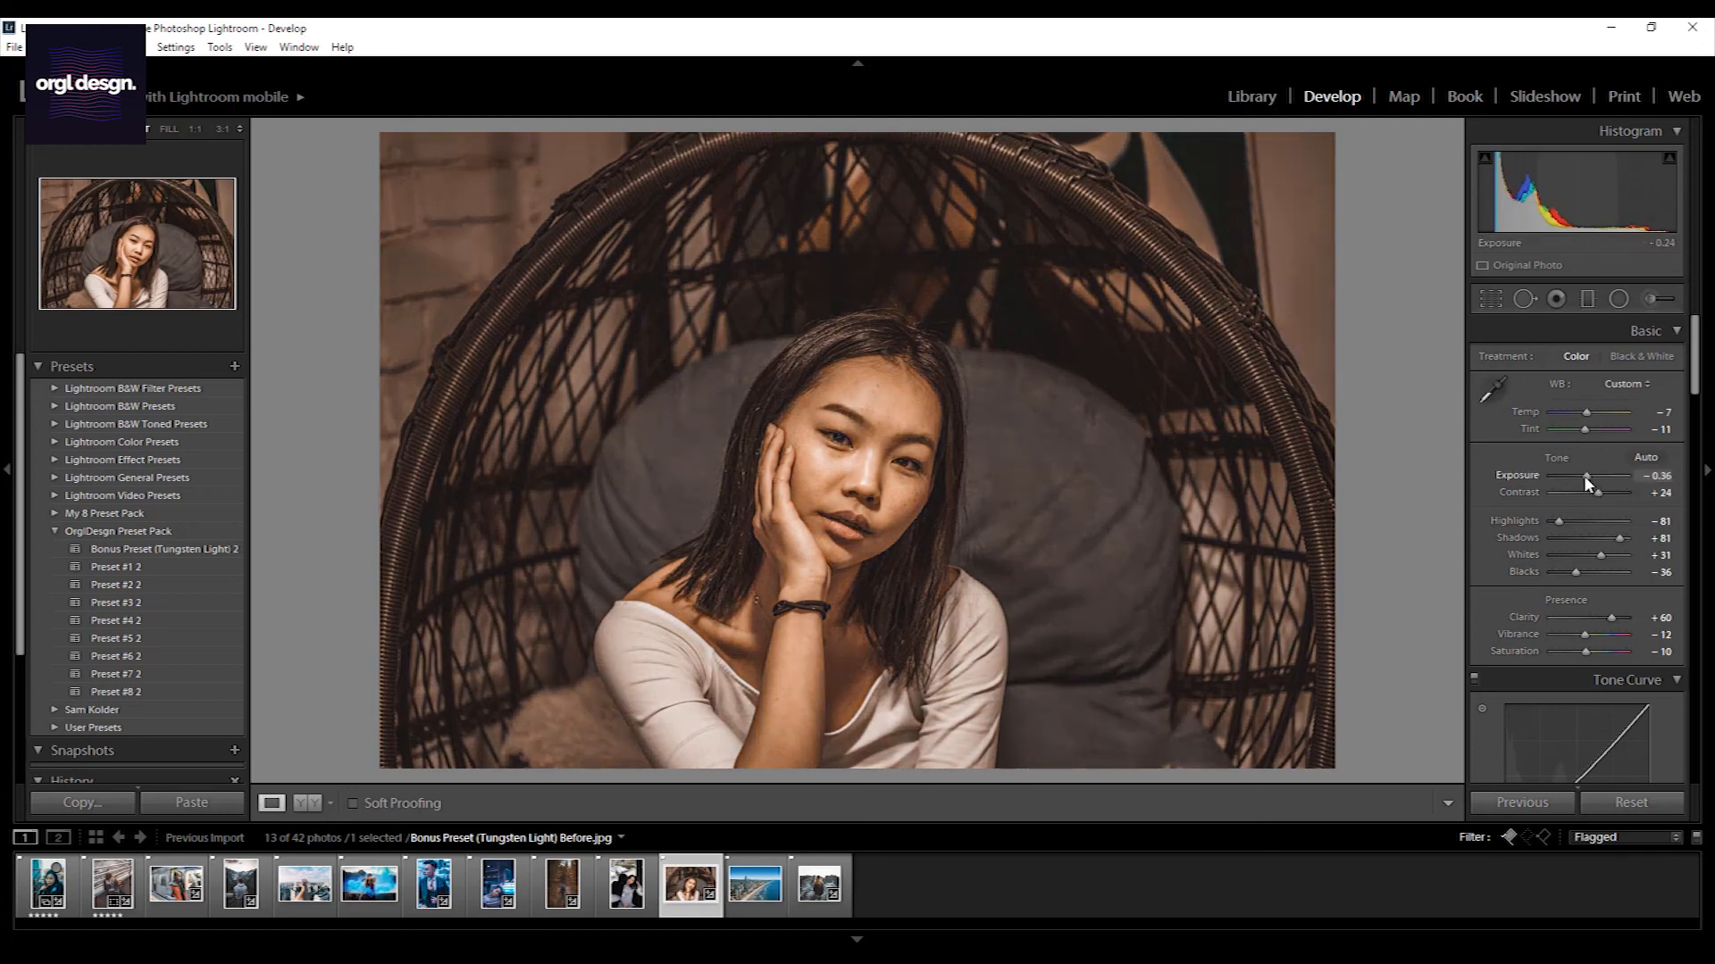
drag(1586, 475, 1606, 475)
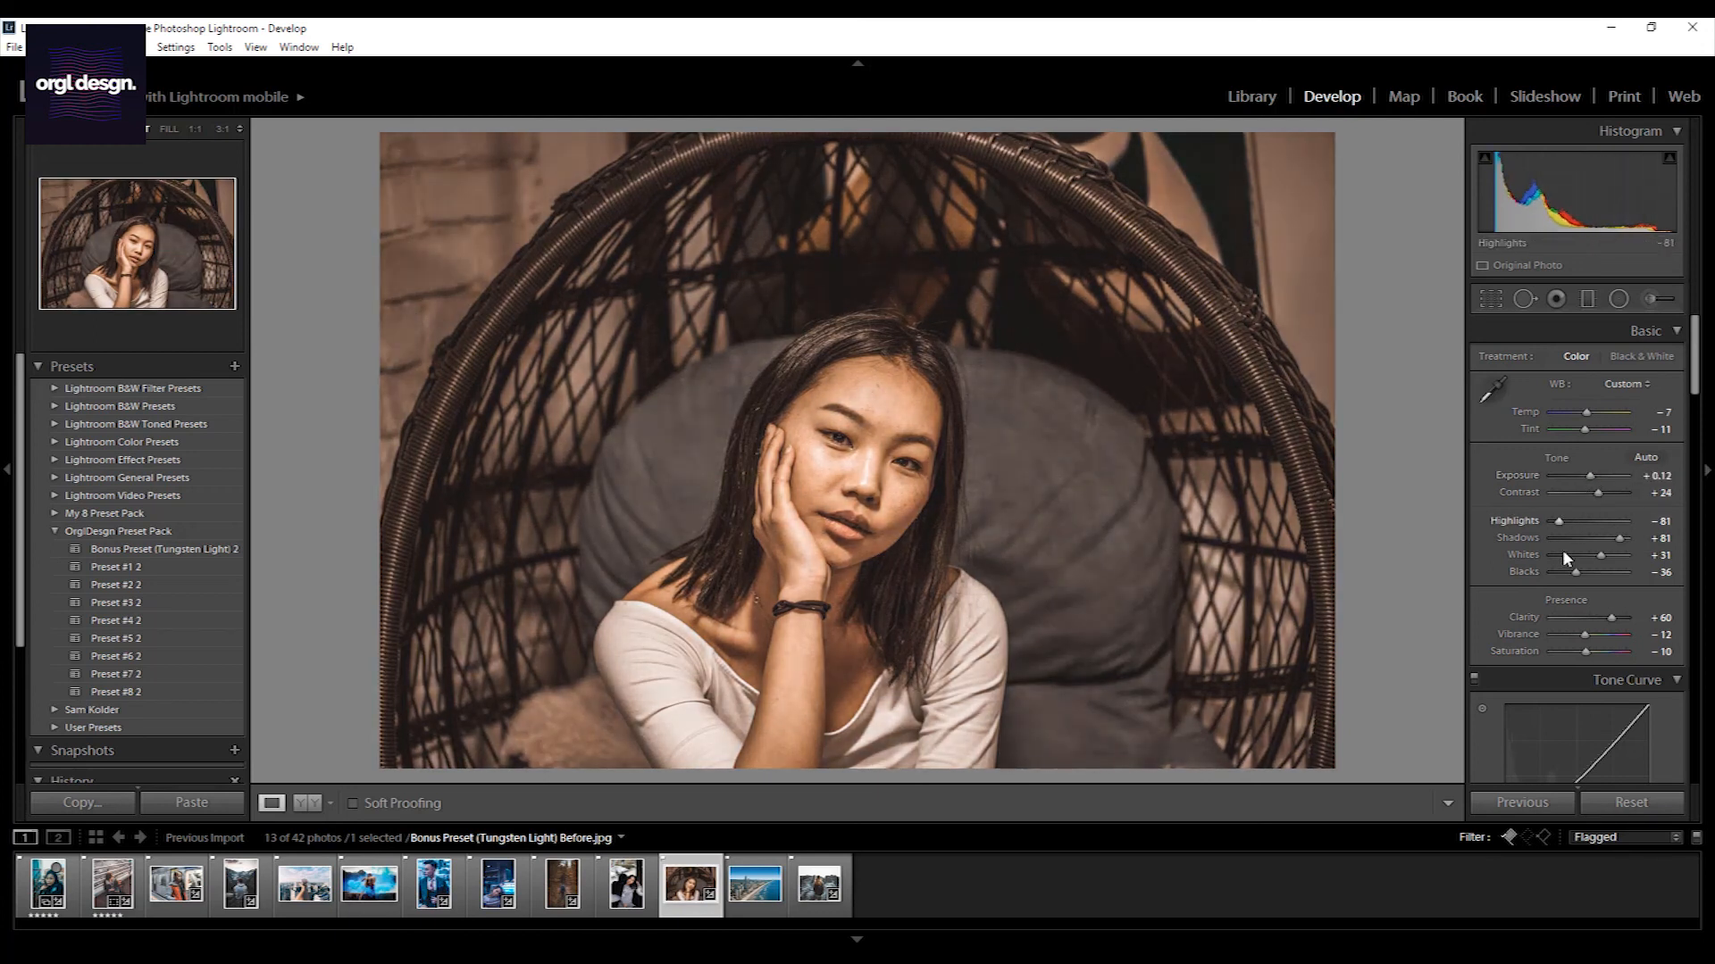
drag(1645, 537, 1592, 538)
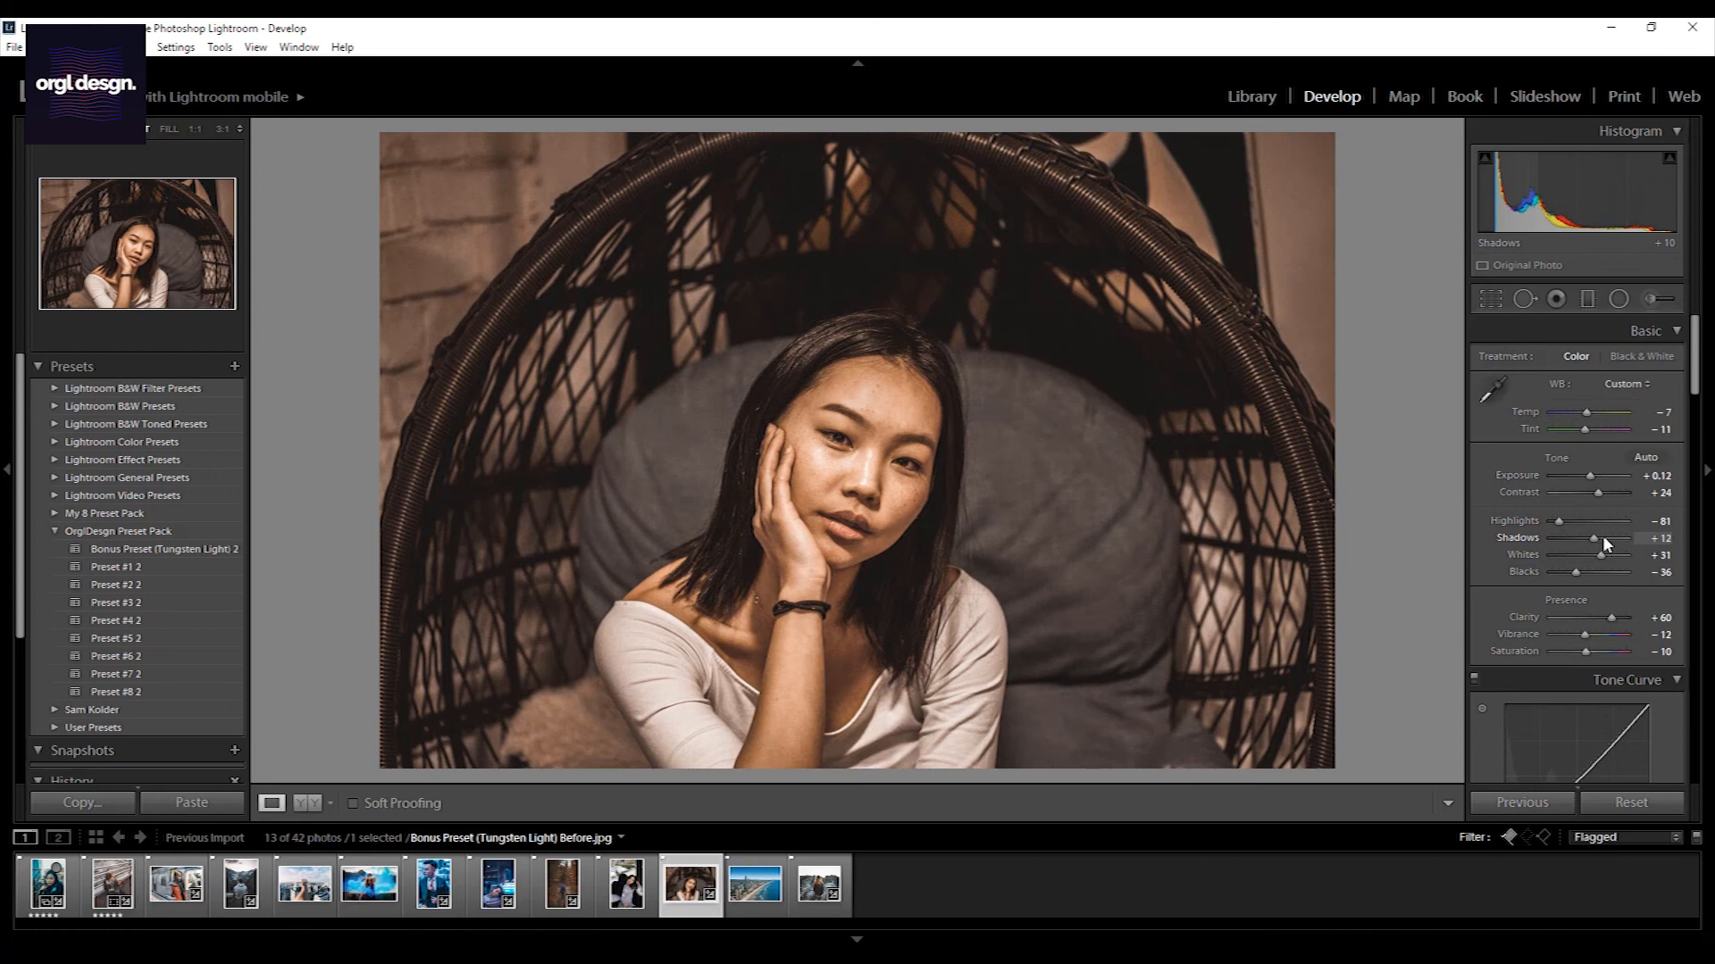
drag(1593, 537, 1606, 537)
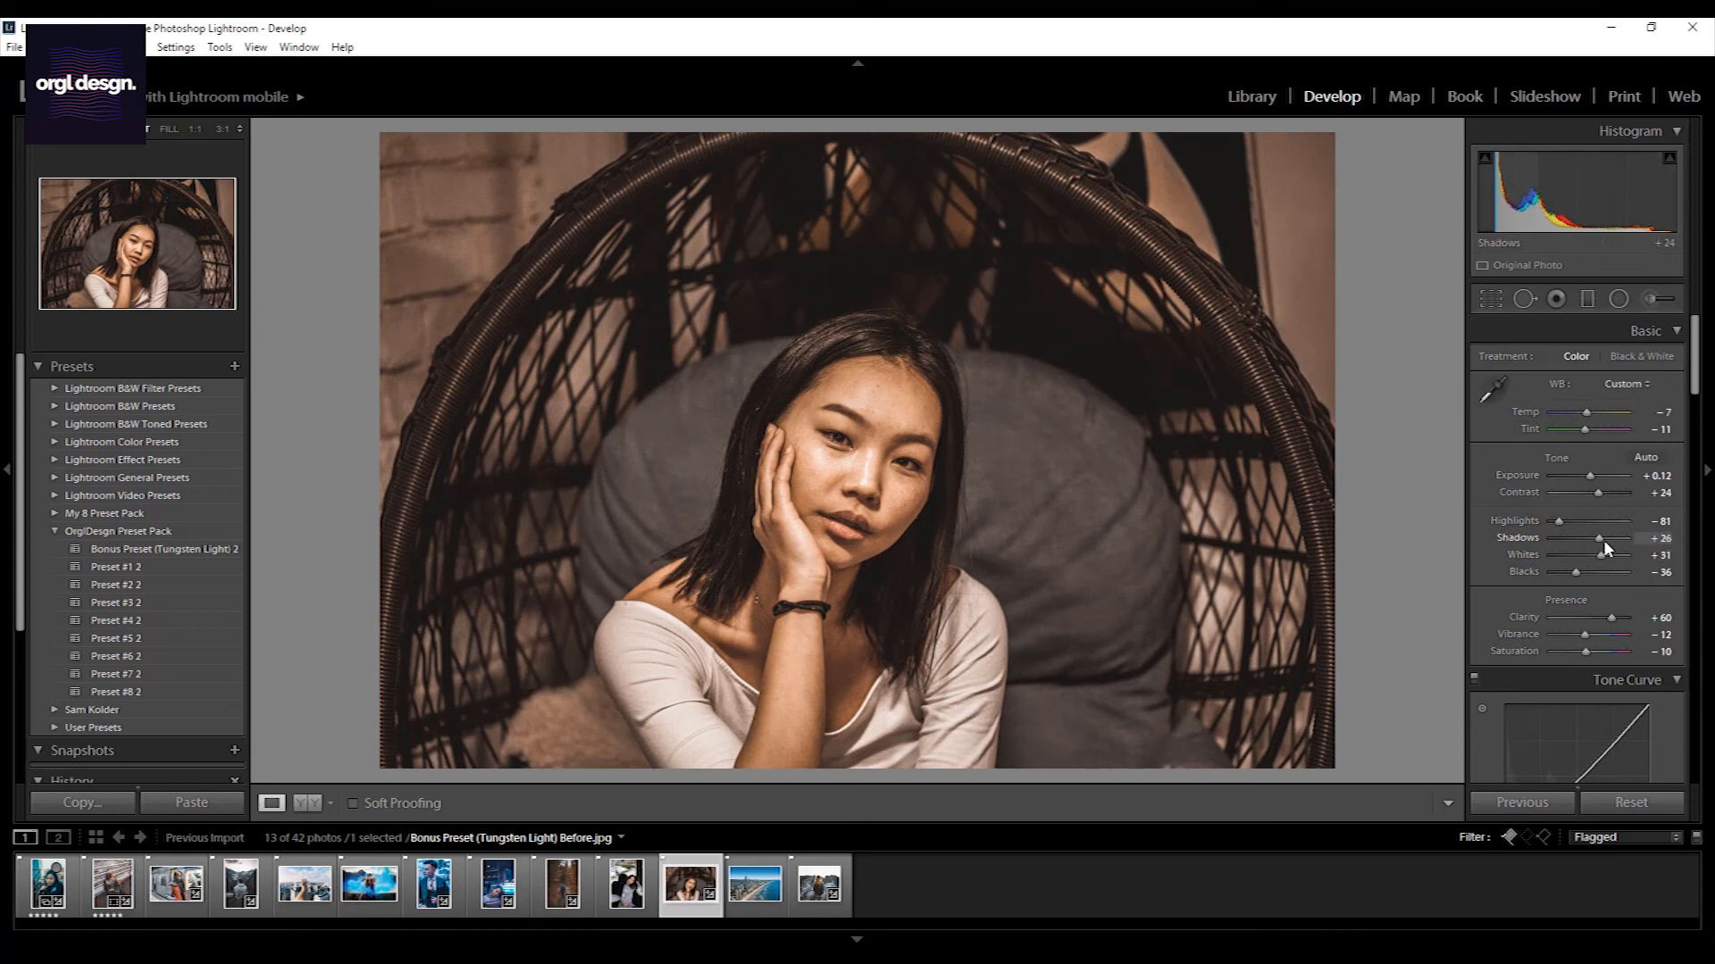
drag(1591, 538, 1607, 537)
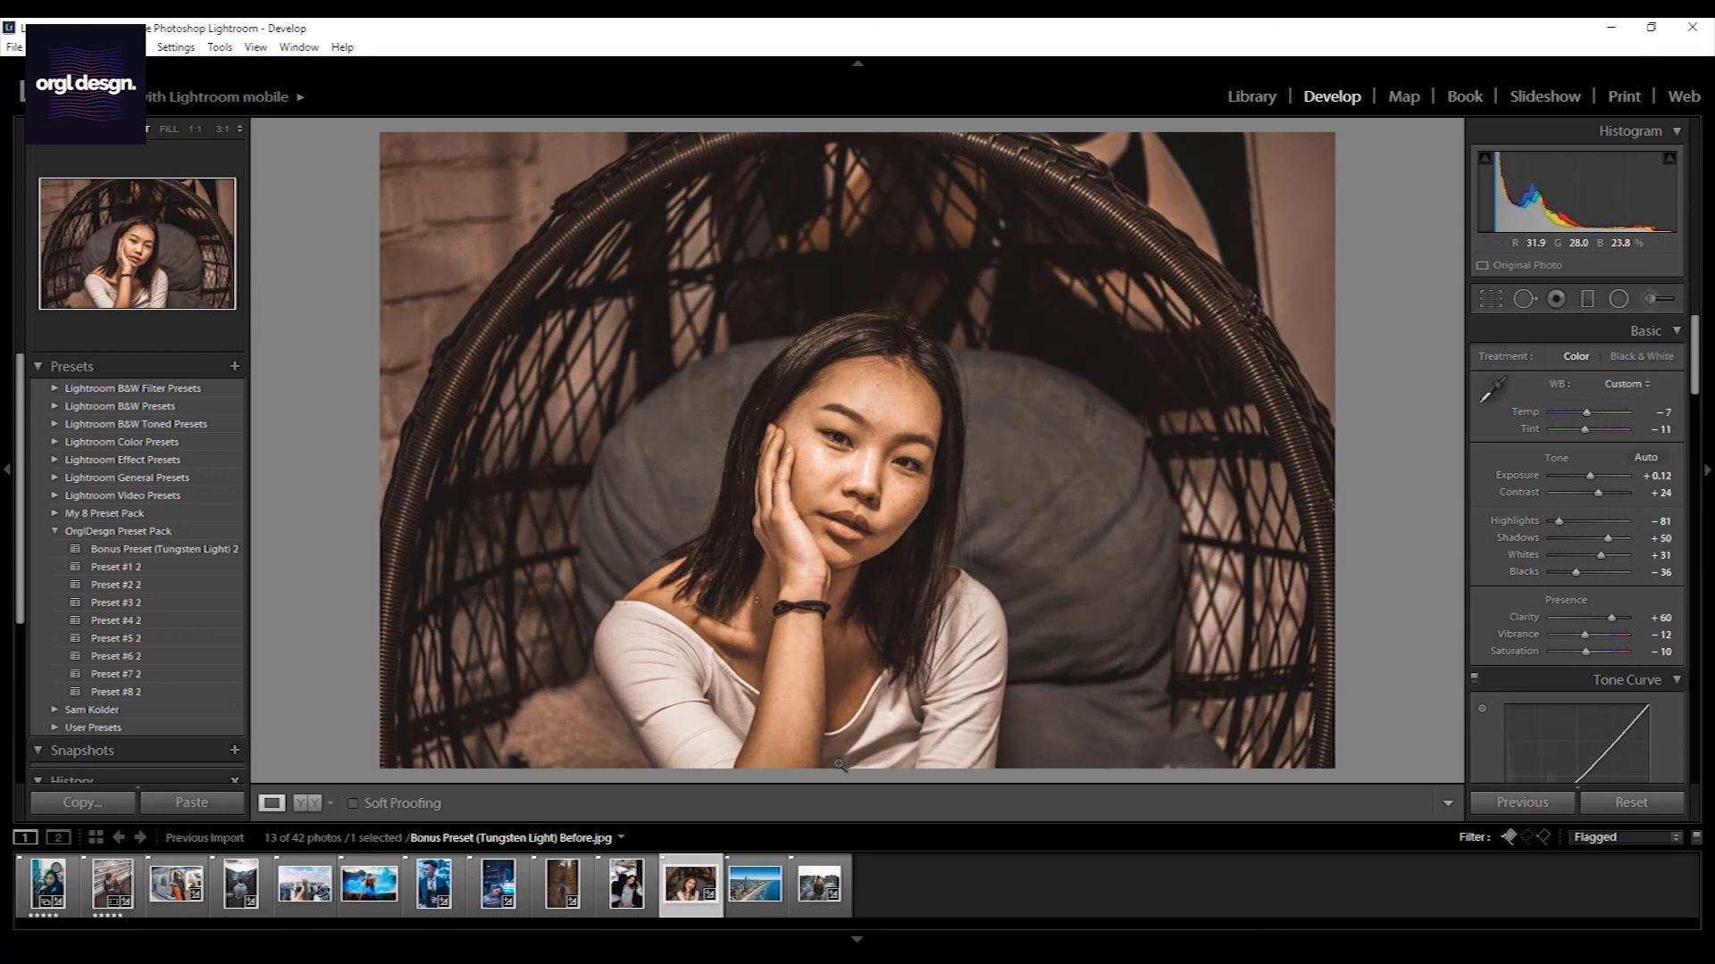